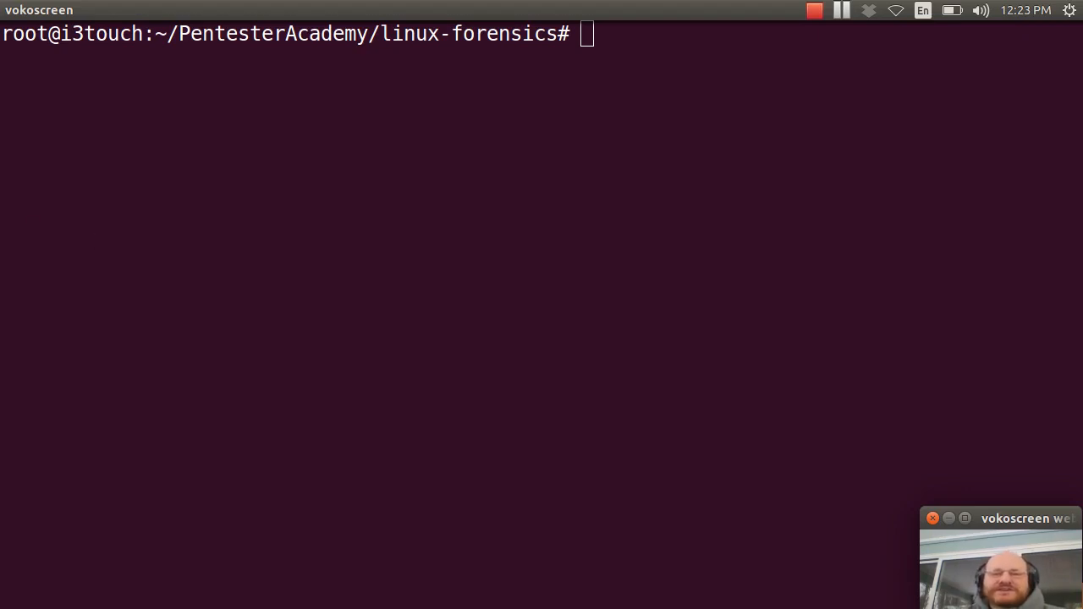
mouse_move(321, 125)
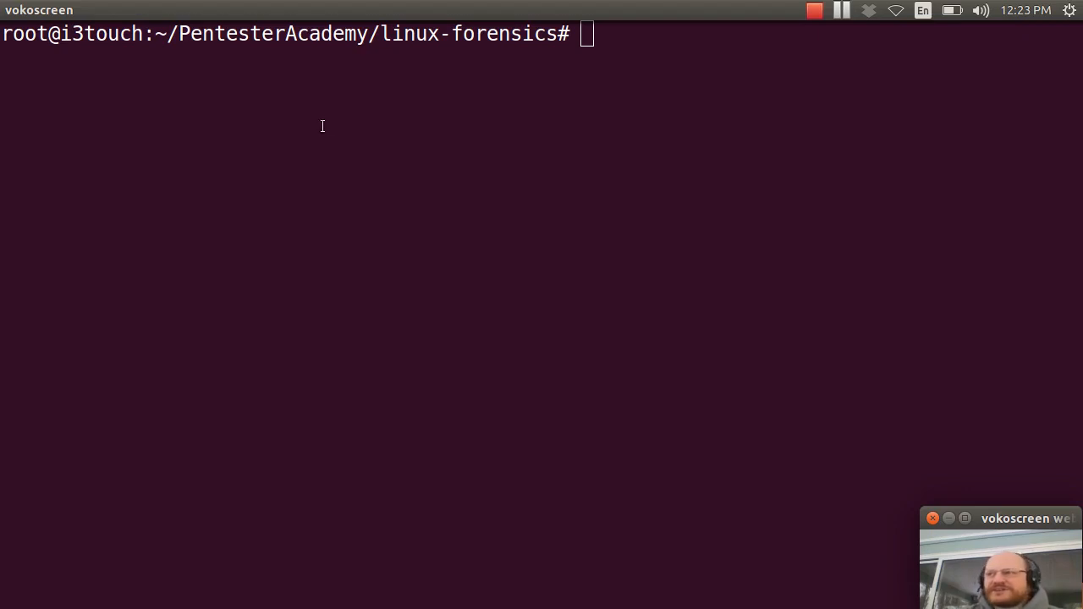
mouse_move(322, 166)
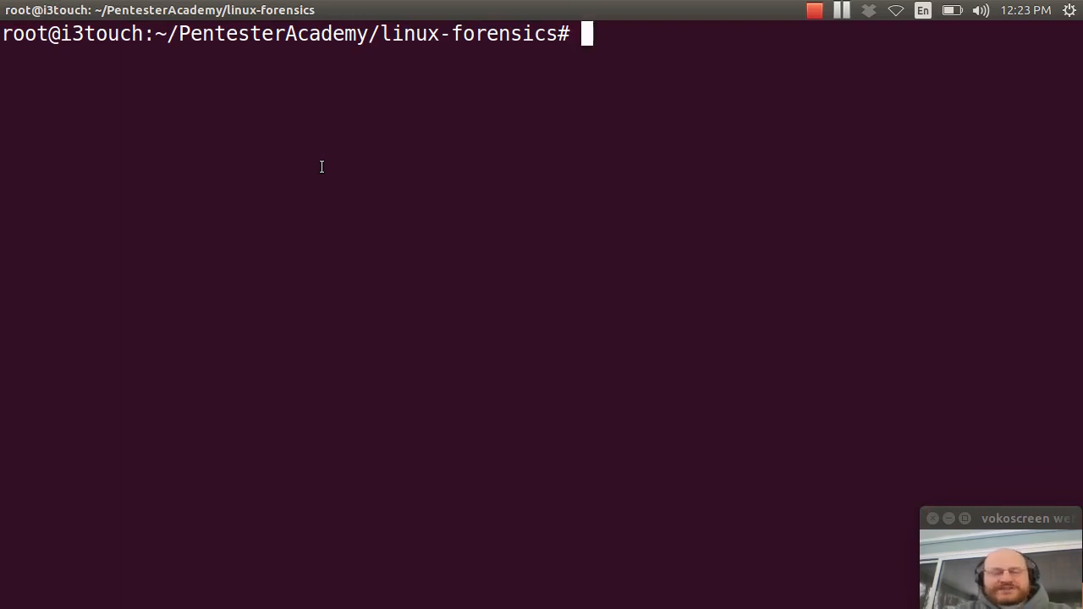
Step: List the mounted filesystems and the /dev/sd* device nodes to find the USB drive
text(m)
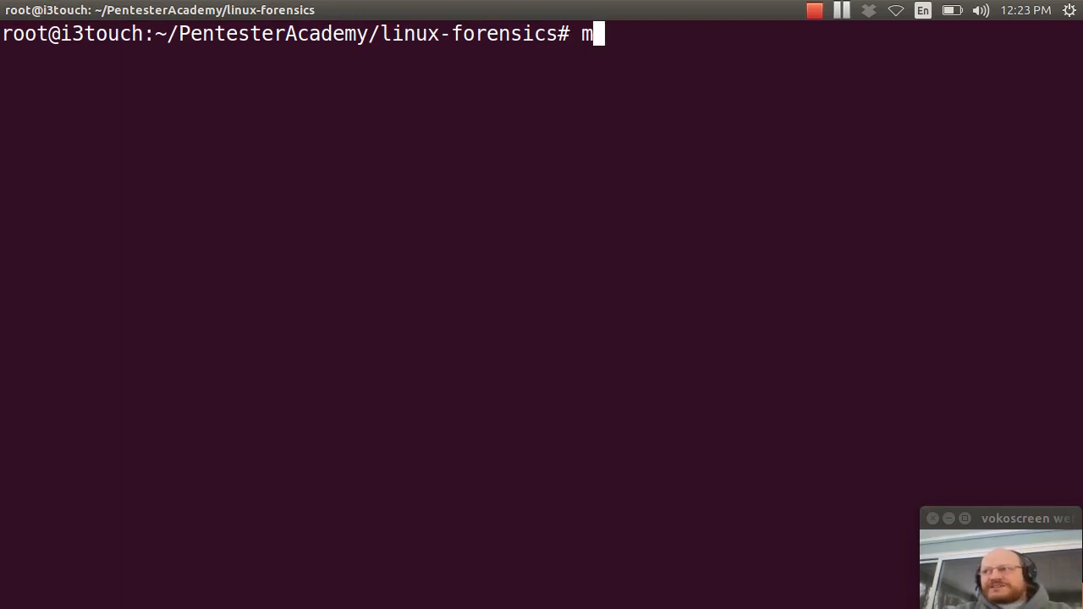
key(Return)
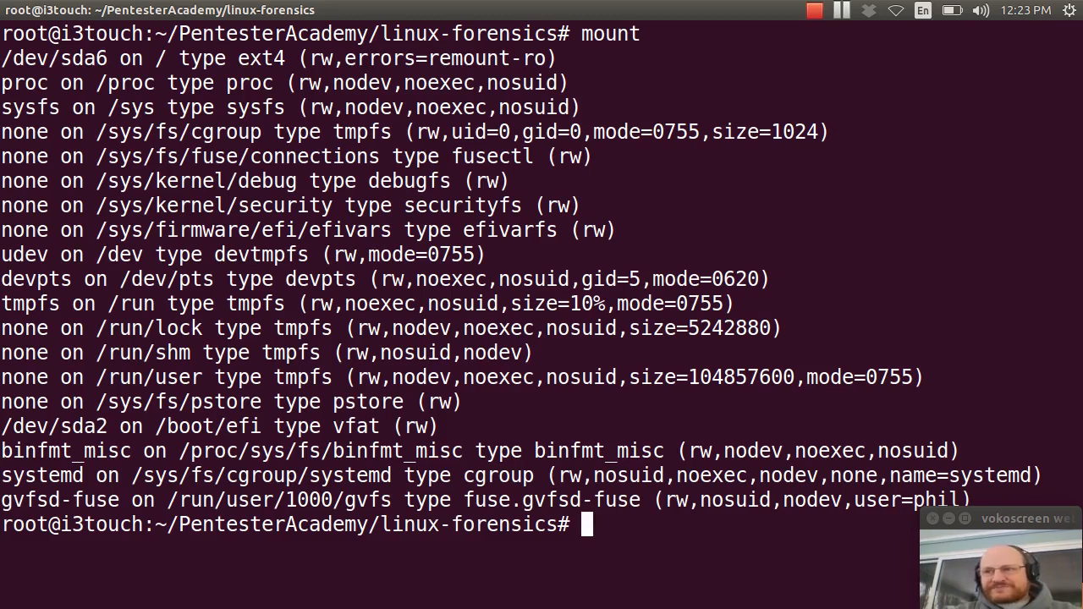
text(ls)
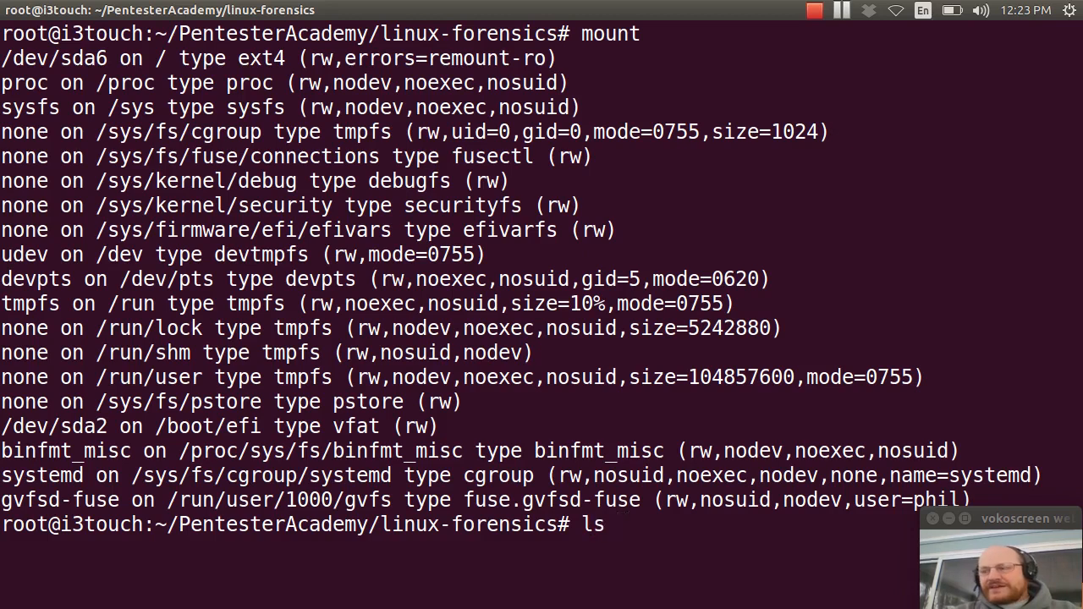
text(/dev)
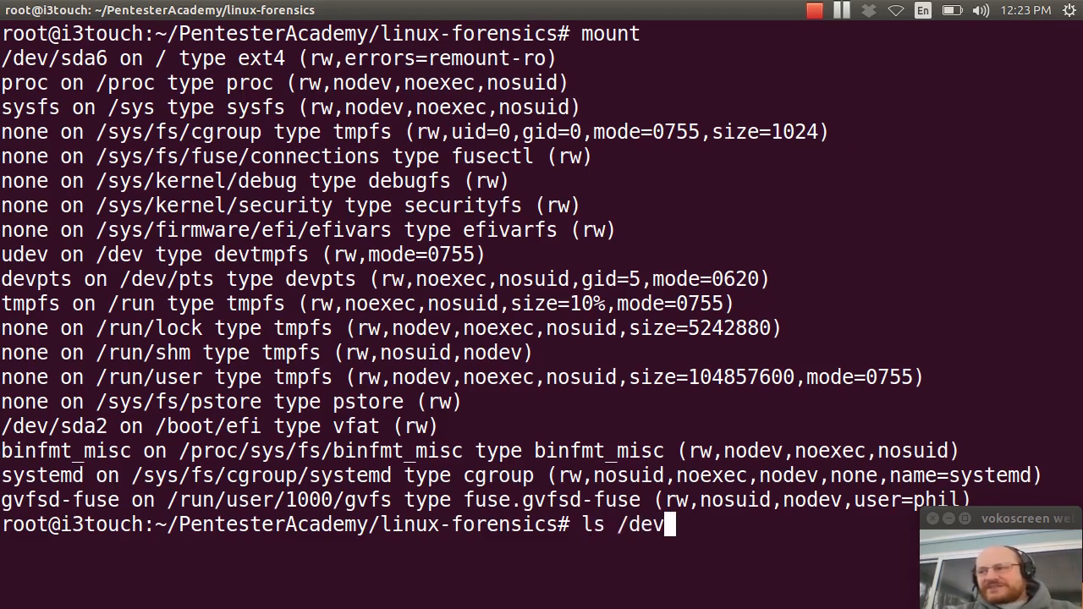
text(/)
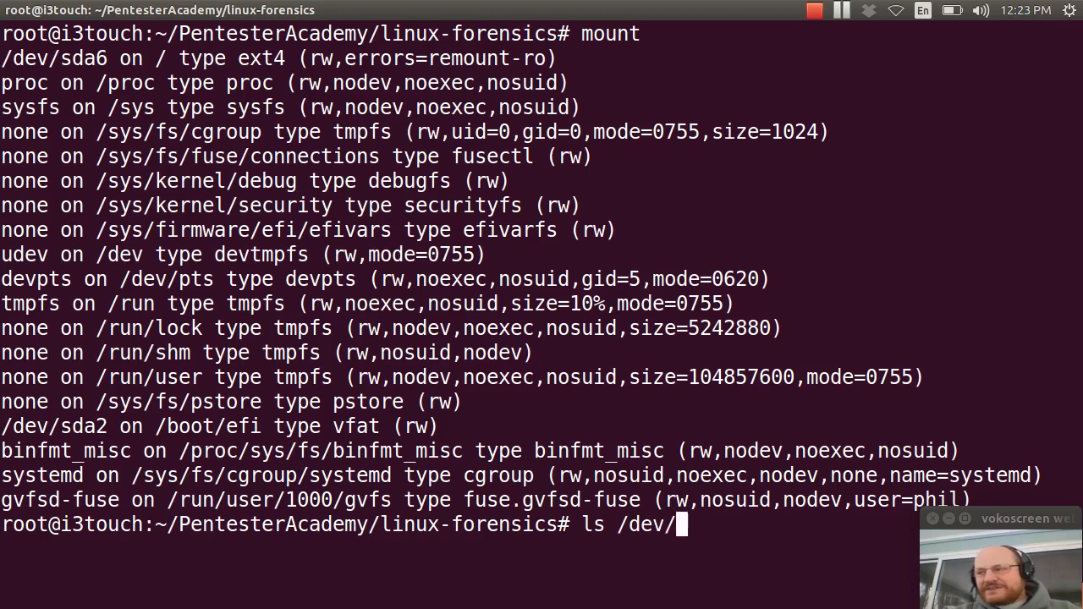
text(sd*)
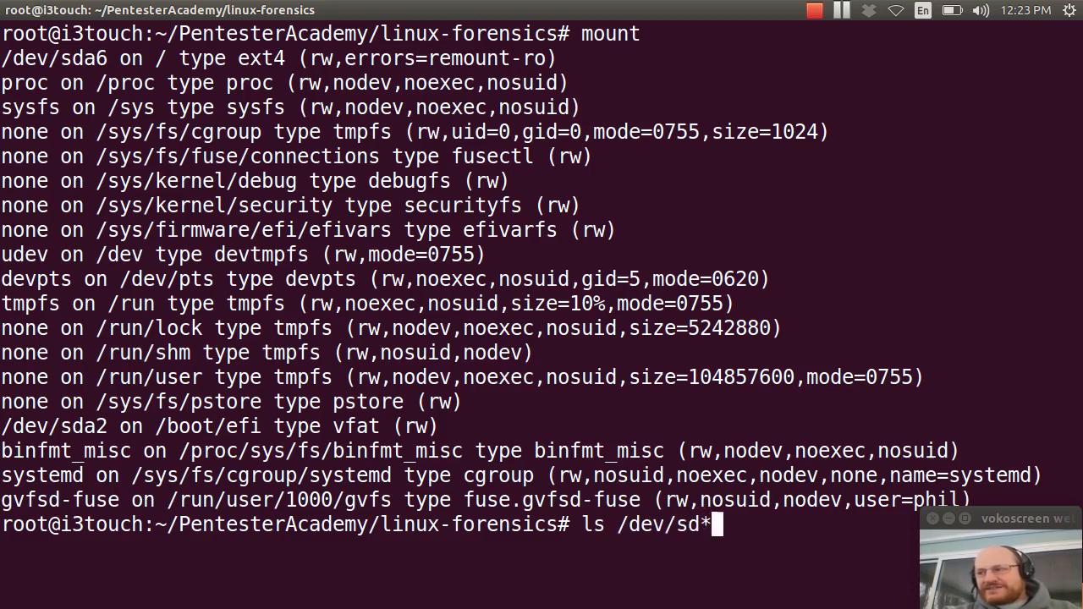
key(Return)
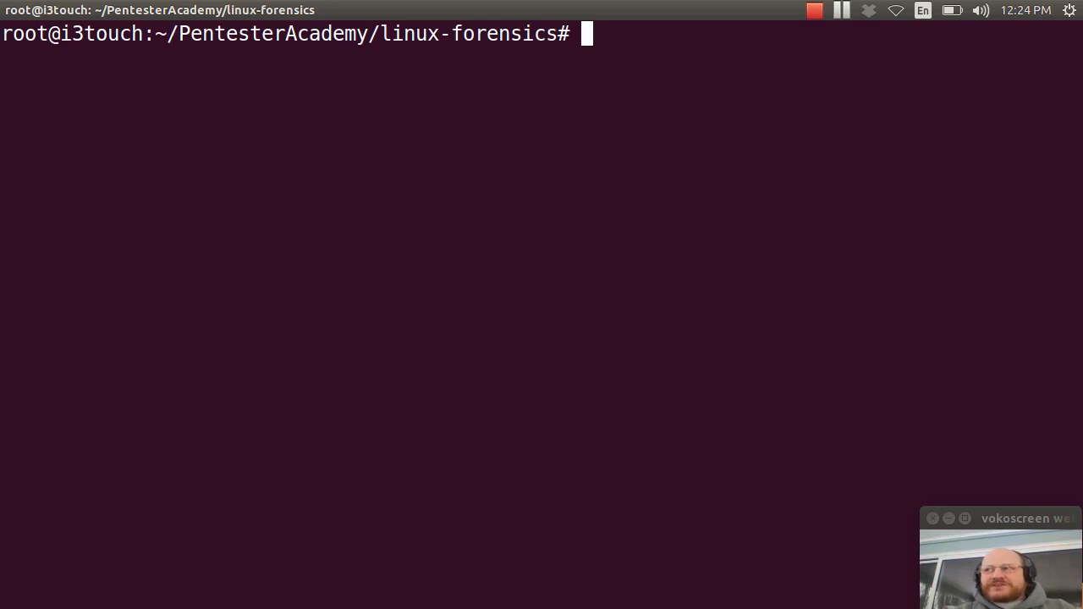
Step: Run fdisk on /dev/sdc, print the table and delete both existing partitions
text(fdisk /d)
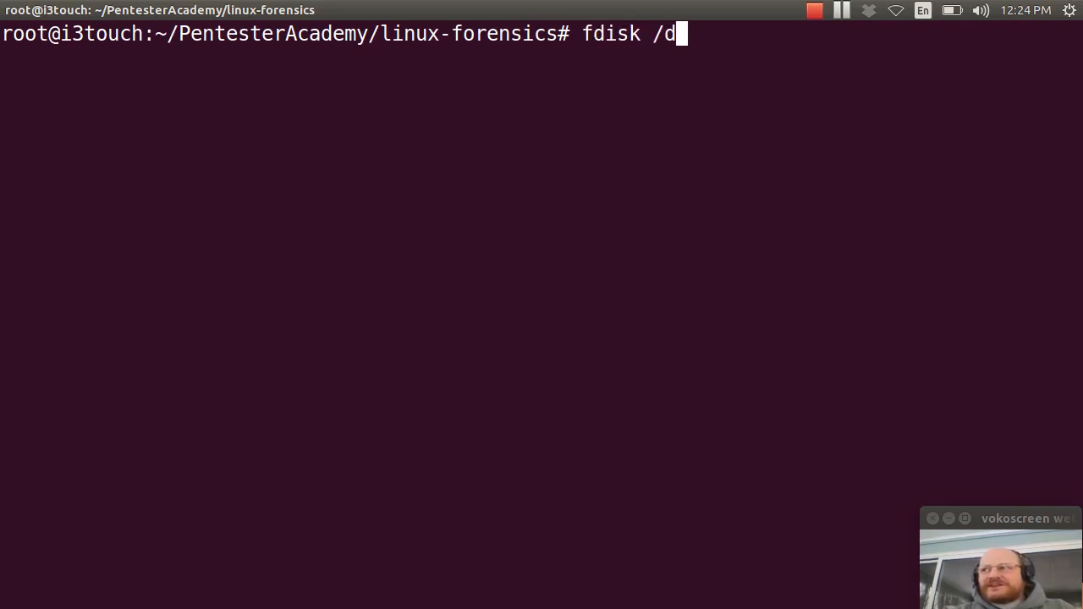
text(ev/)
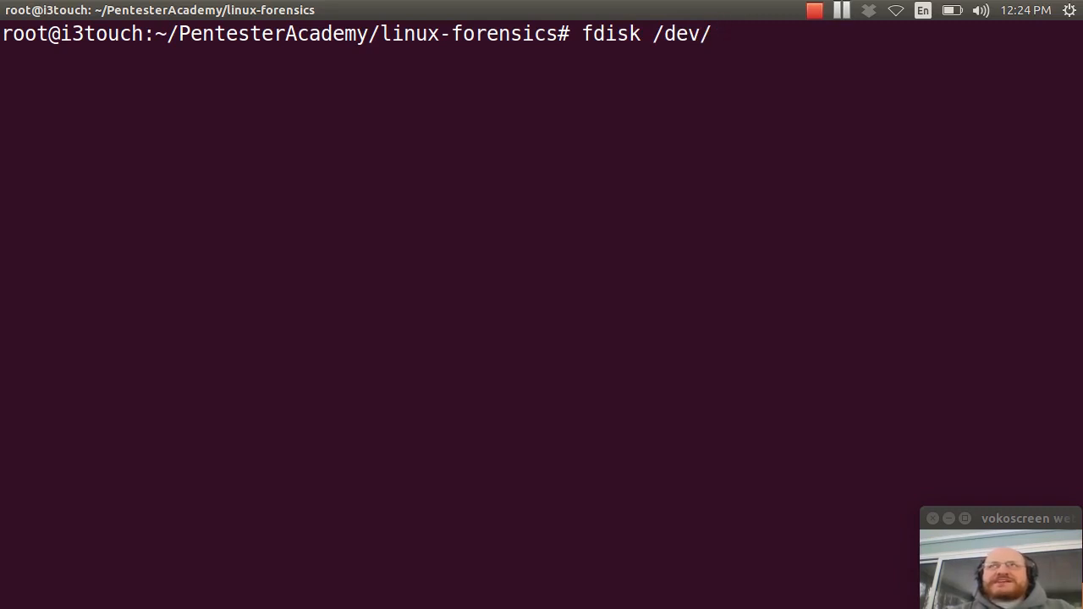
text(sd)
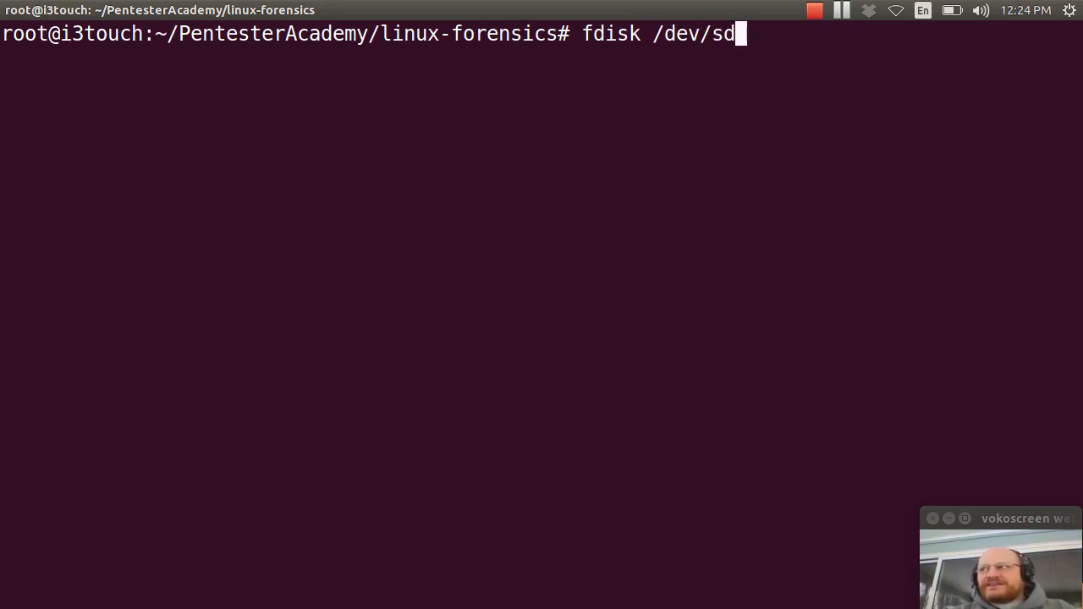
key(Return)
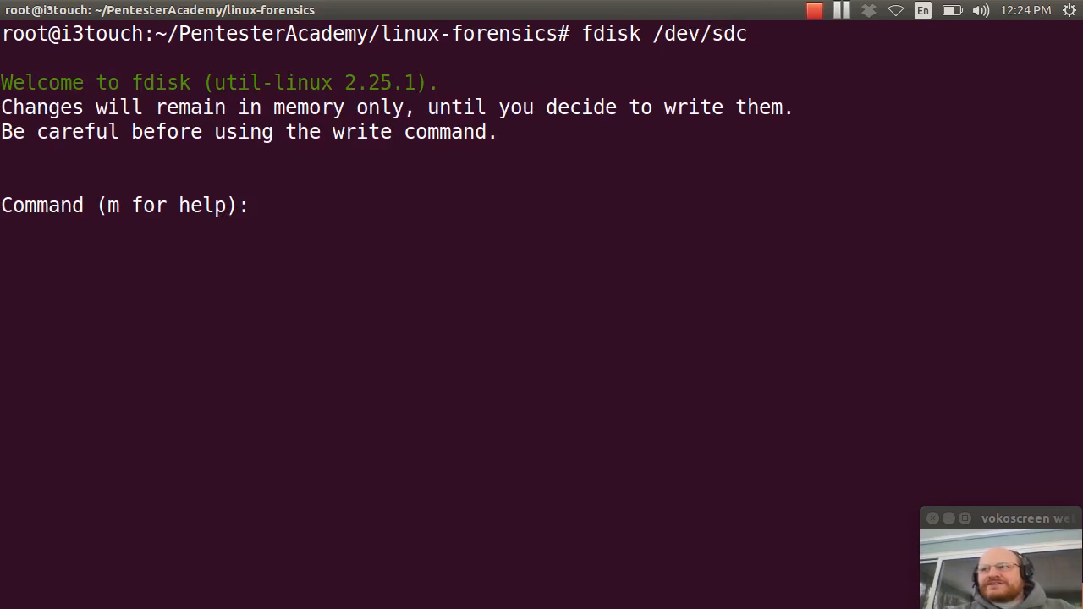
text(p)
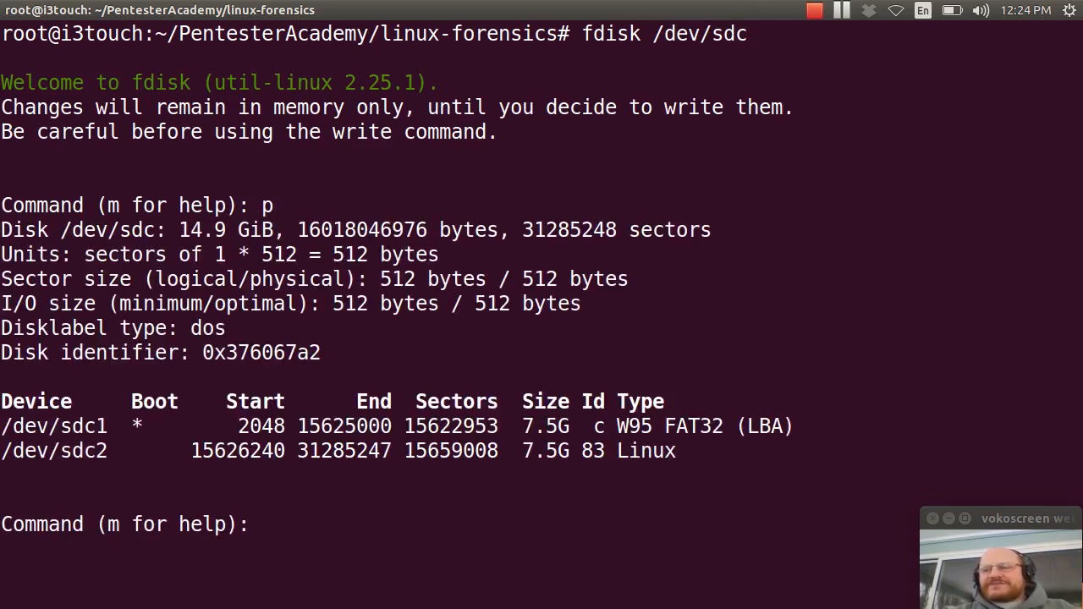
text(d)
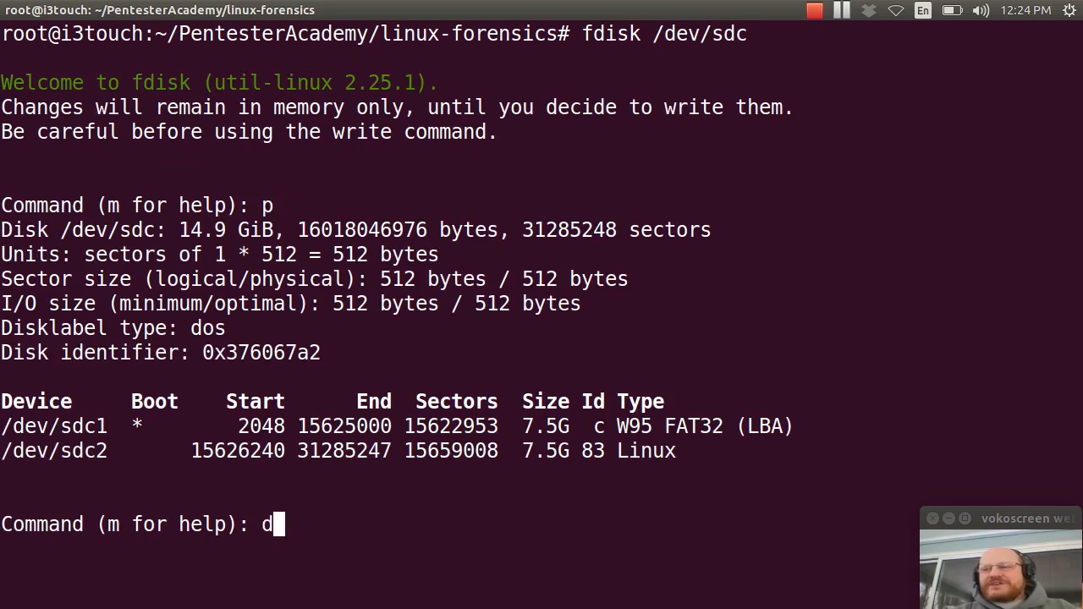
text(2, default 2): 2)
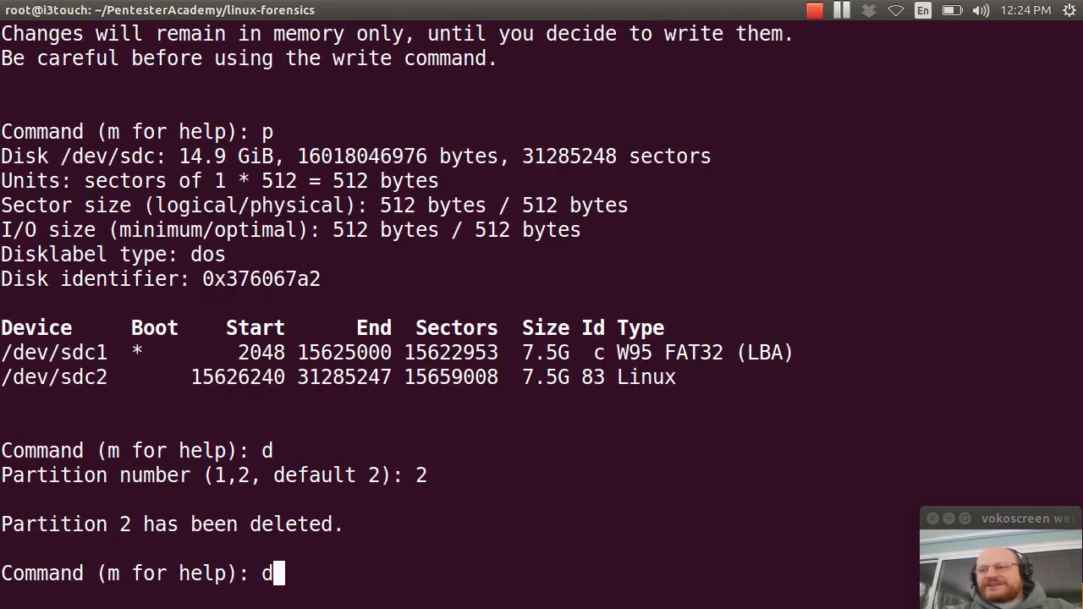
key(Return)
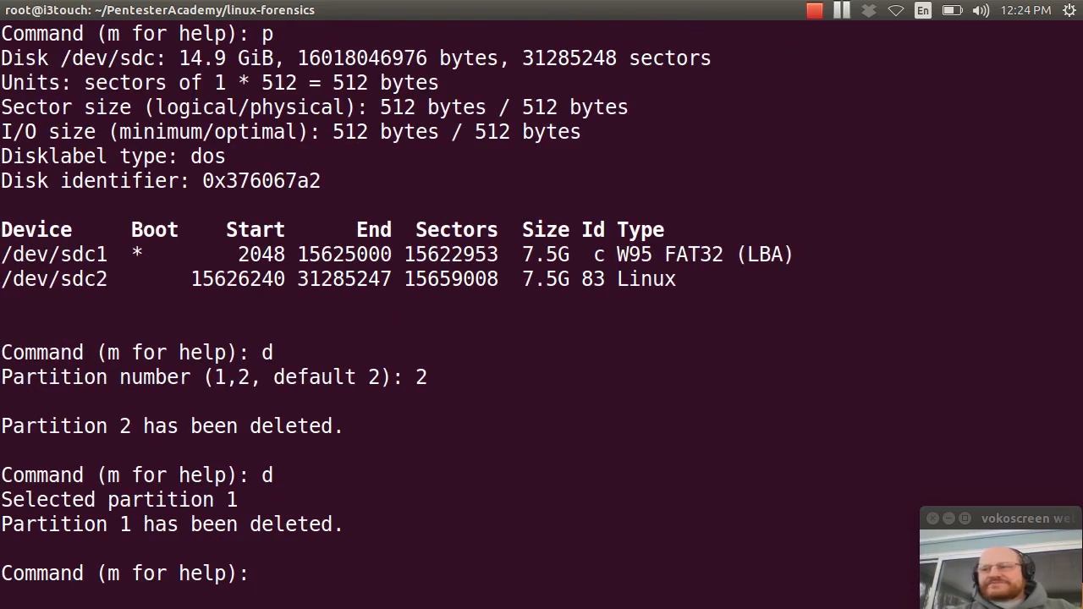
text(n)
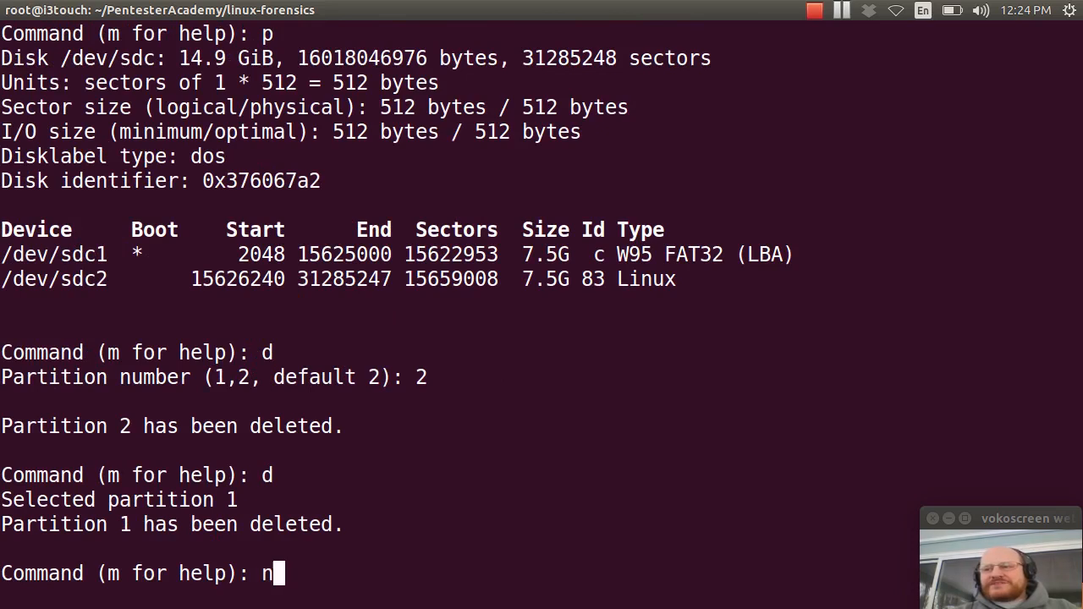
Step: Create primary partition 1 from sector 2048 with a size of 8 GiB
key(backspace)
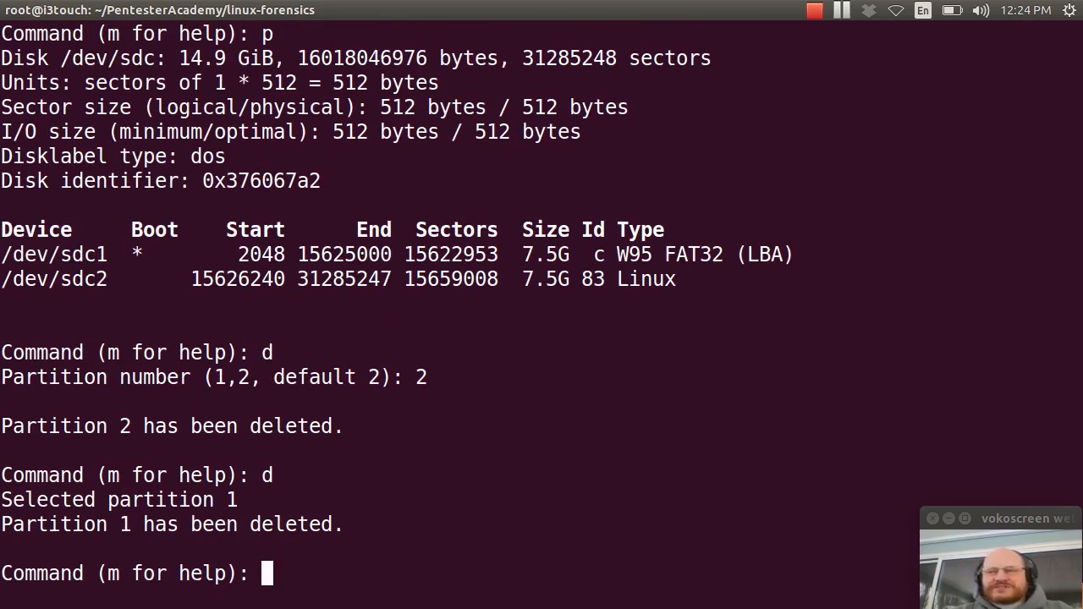
text(n)
text(p)
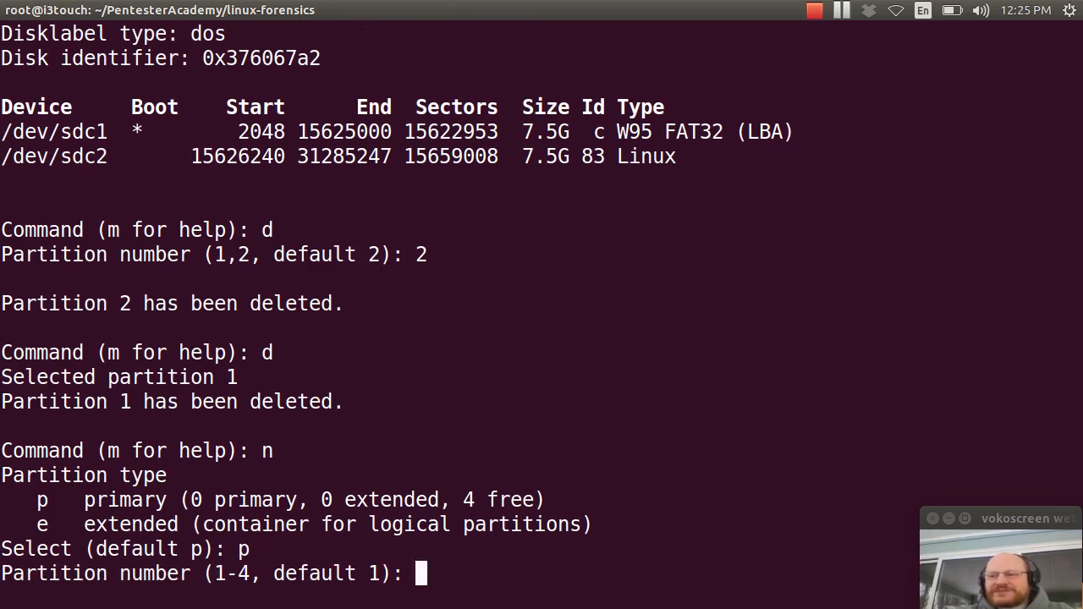
key(Return)
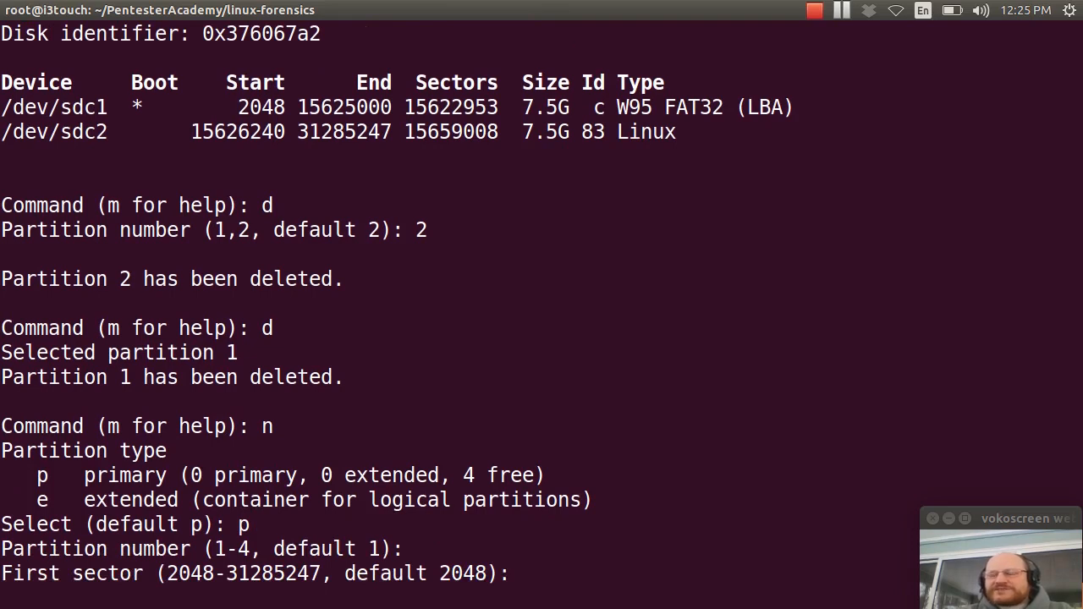
key(Return)
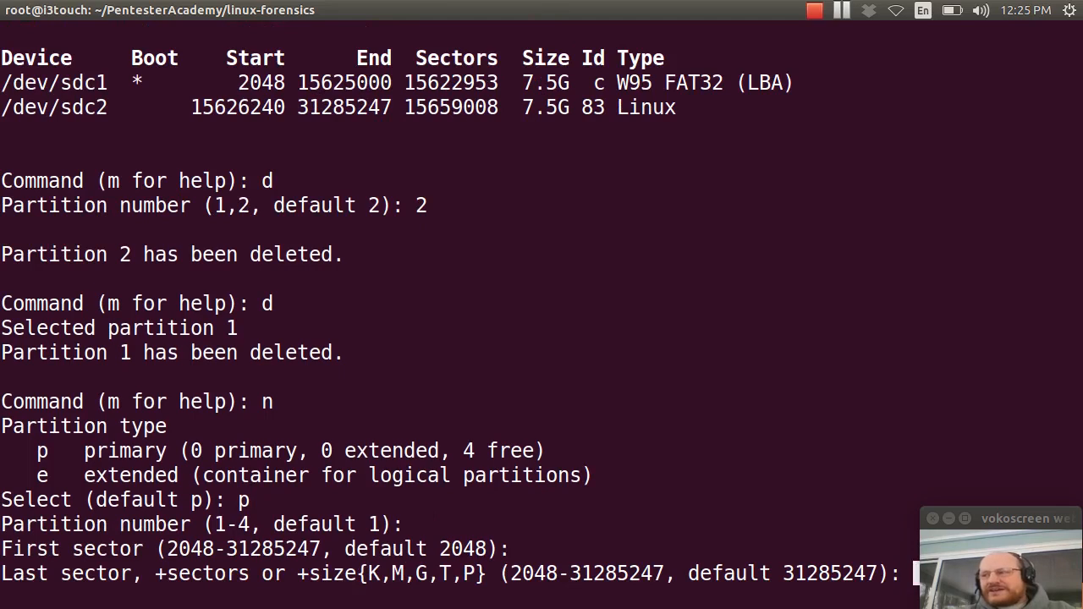
text(+8G)
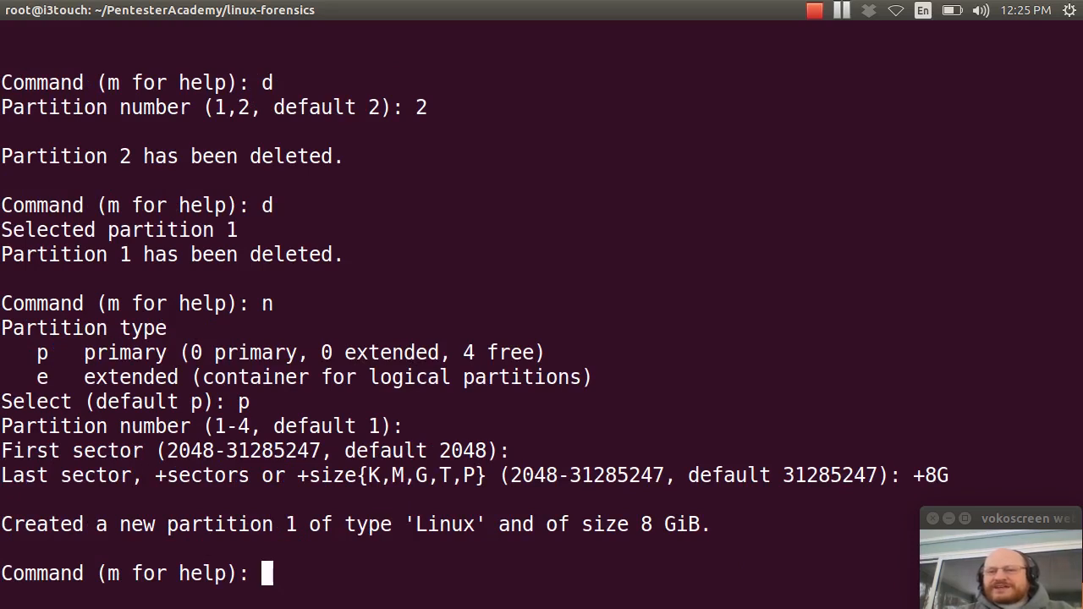
Step: Create primary partition 2 filling the remaining 6.9 GiB with default sectors
text(n)
text(p)
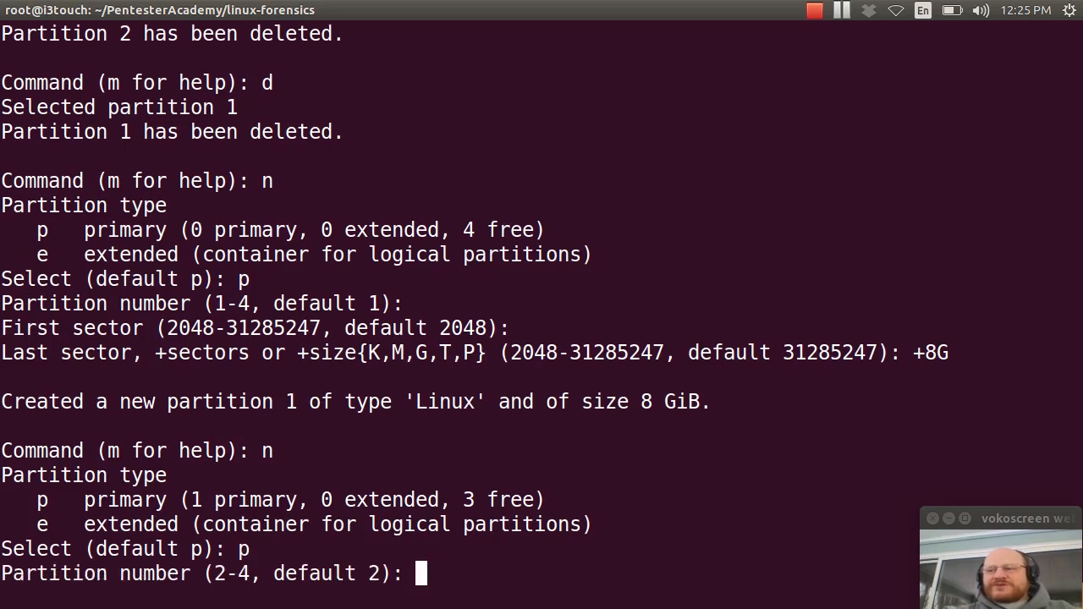
key(Return)
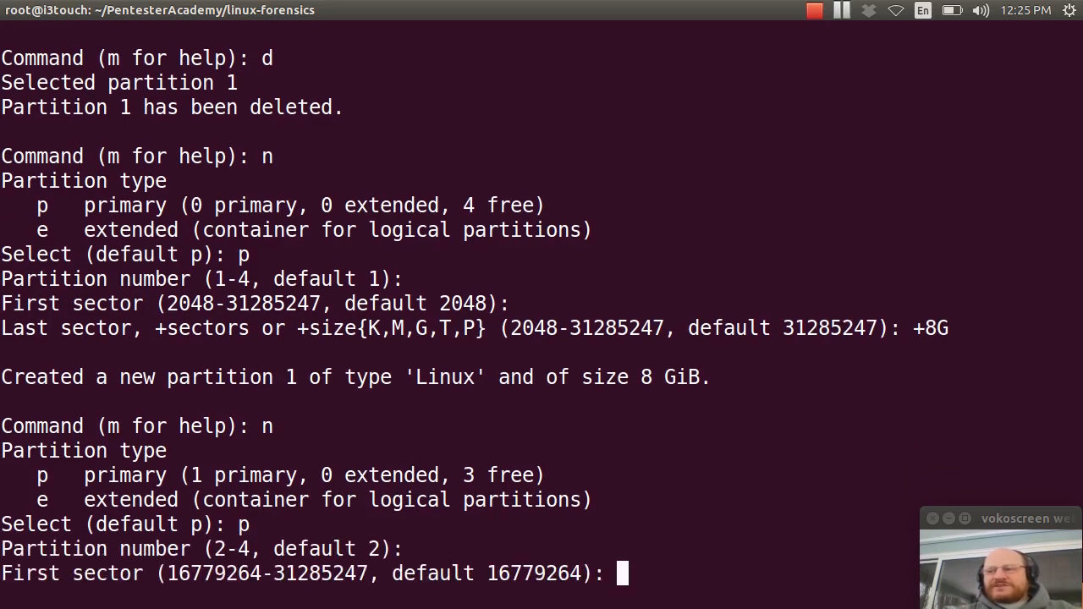
key(Return)
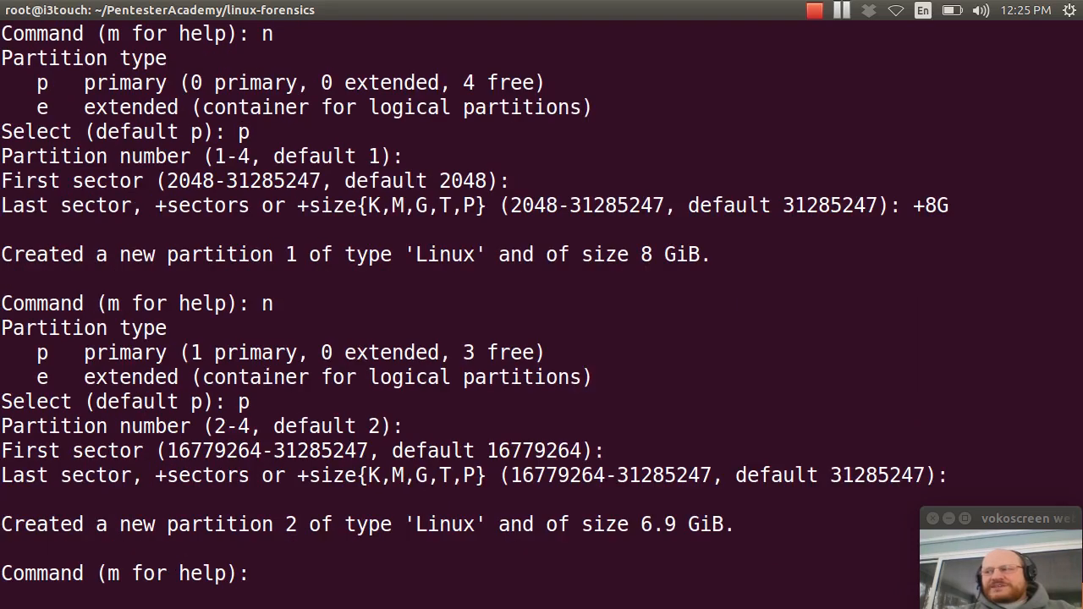
text(p)
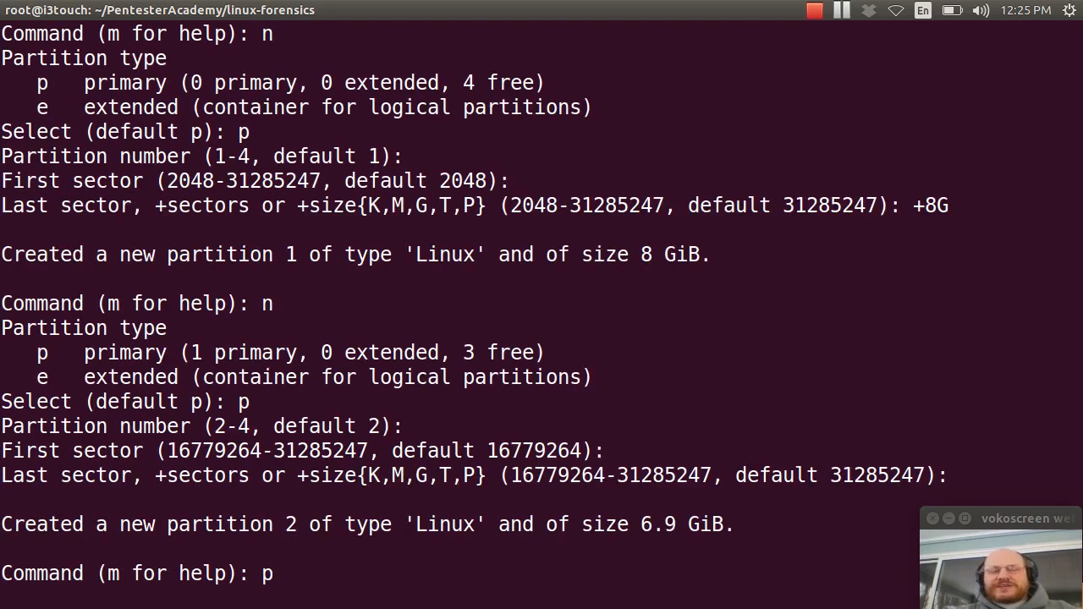
Step: Print the partition table showing sdc1 at 8G and sdc2 at 6.9G, both Linux
key(Return)
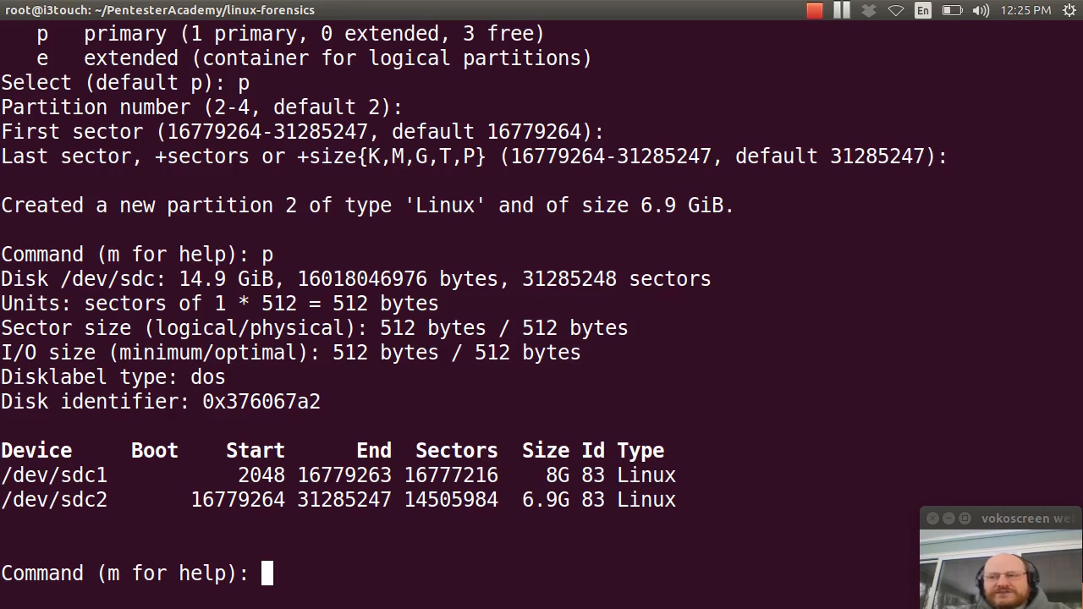
text(t)
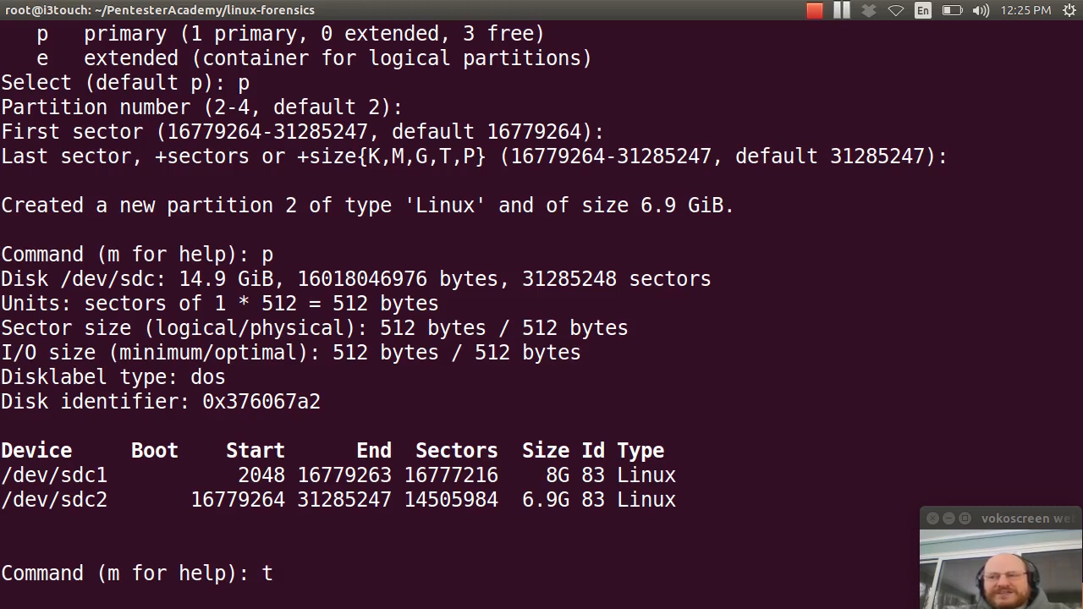
Step: Change partition 1 to type c, W95 FAT32 (LBA), and print the updated table
key(Return)
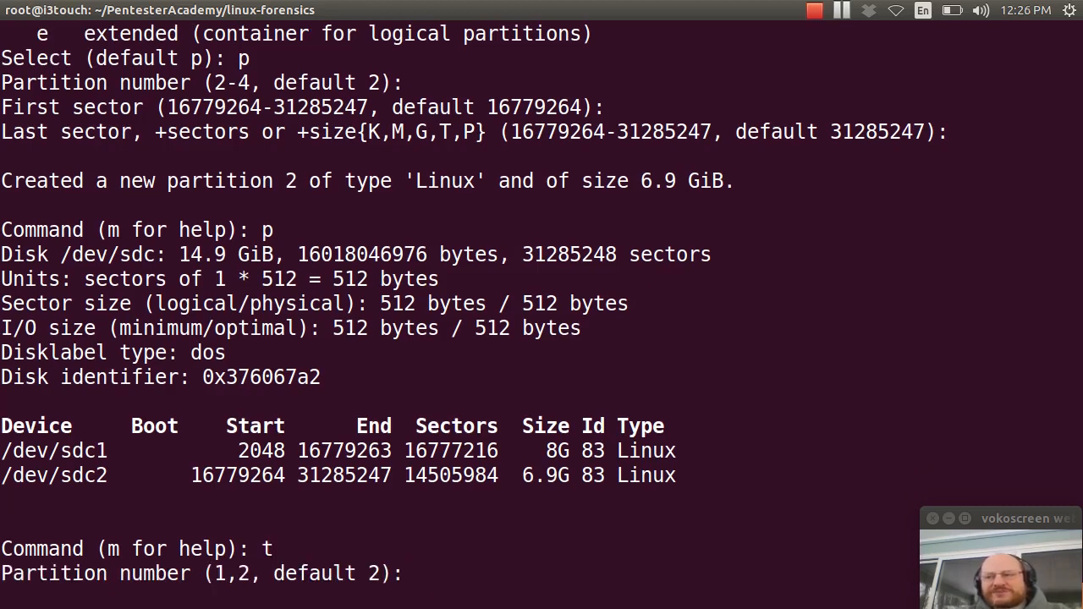
text(1)
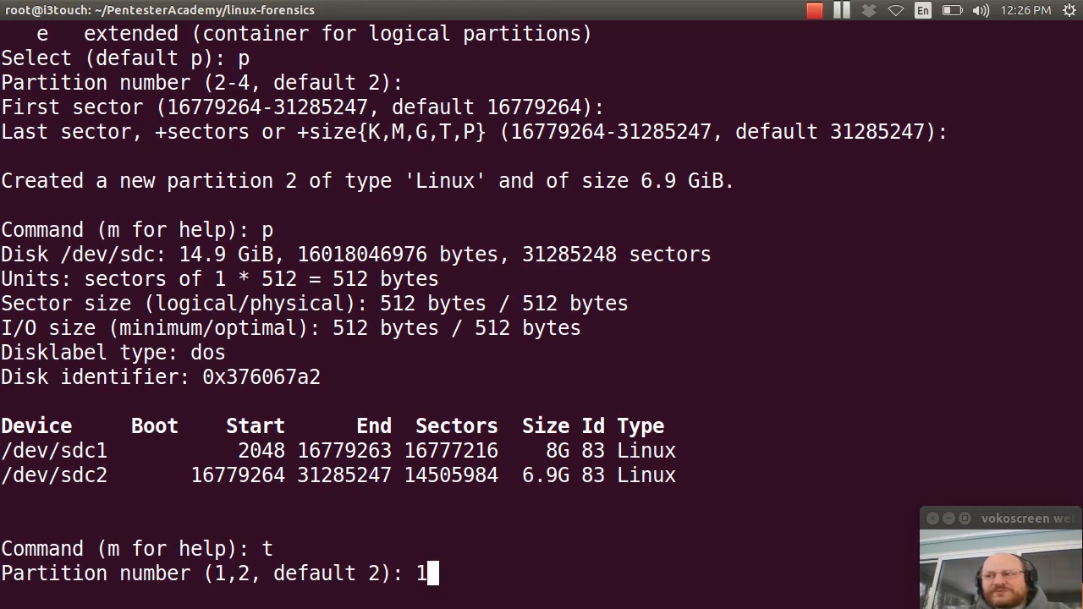
key(Return)
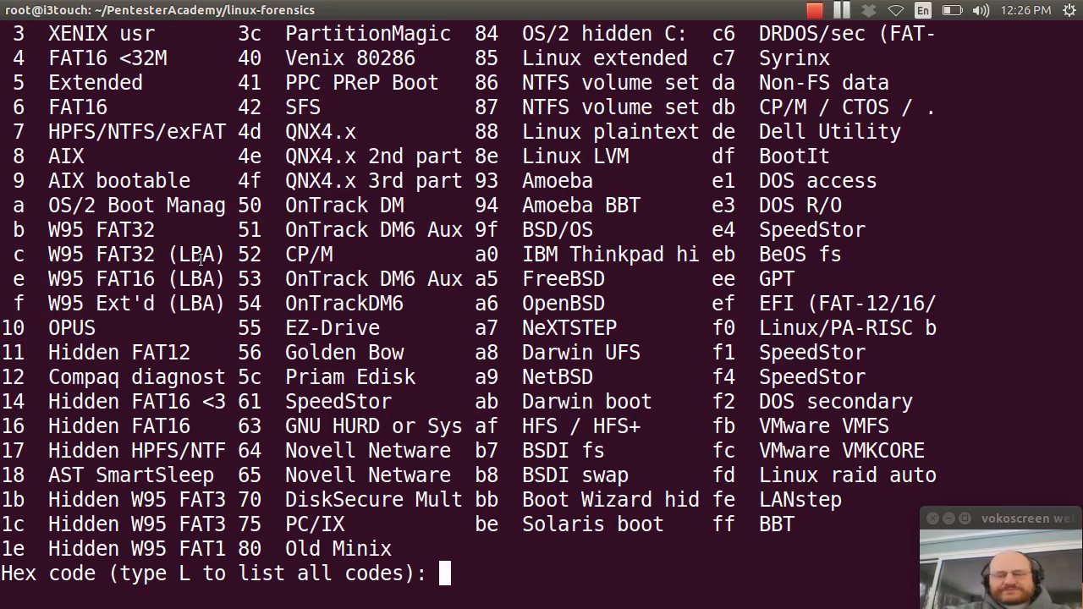
text(c)
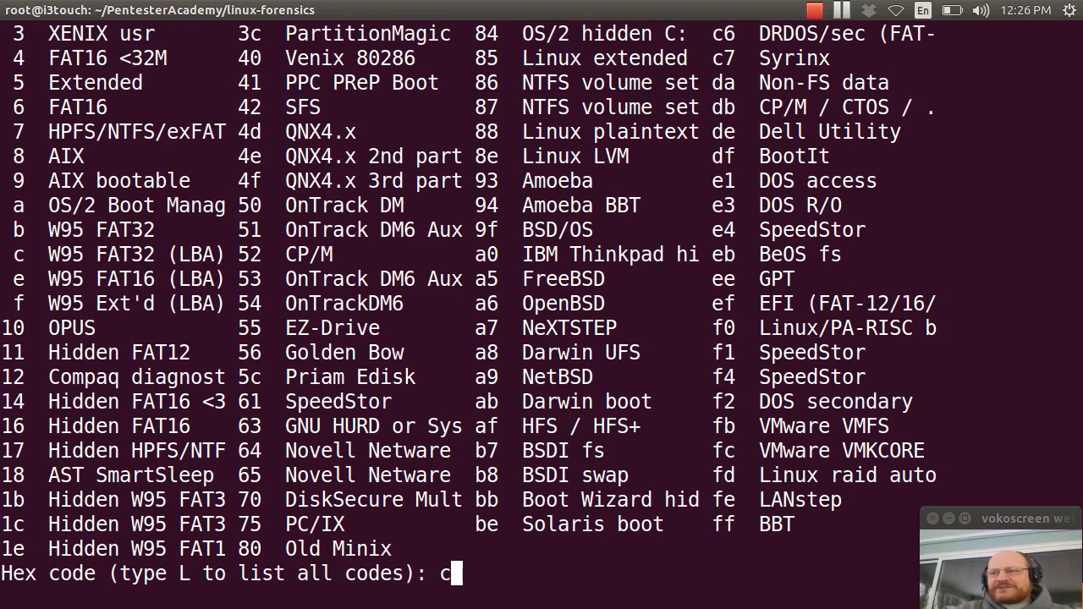
key(Return)
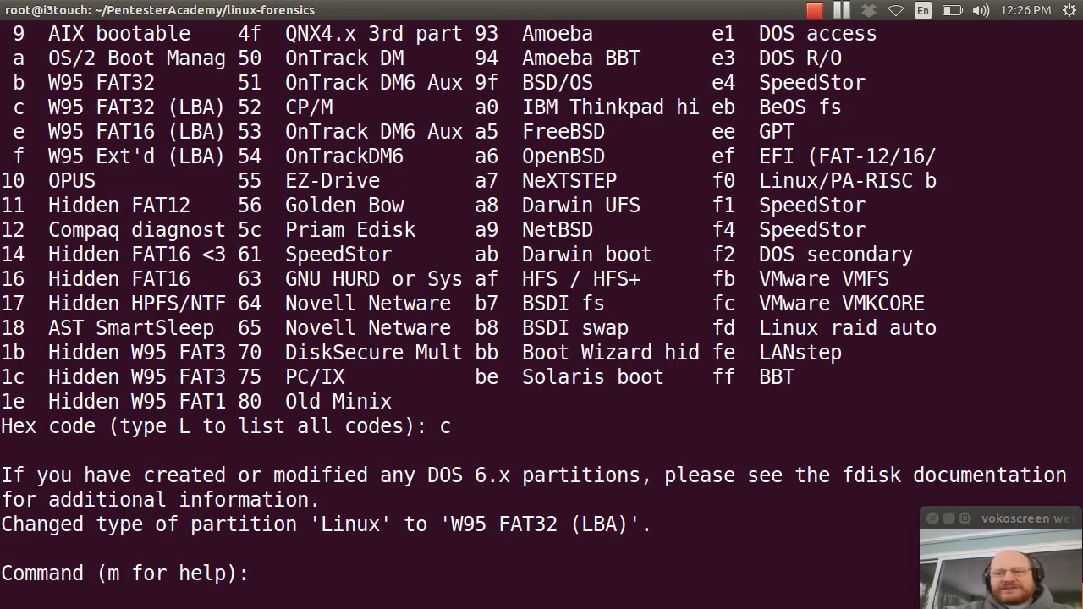
text(p)
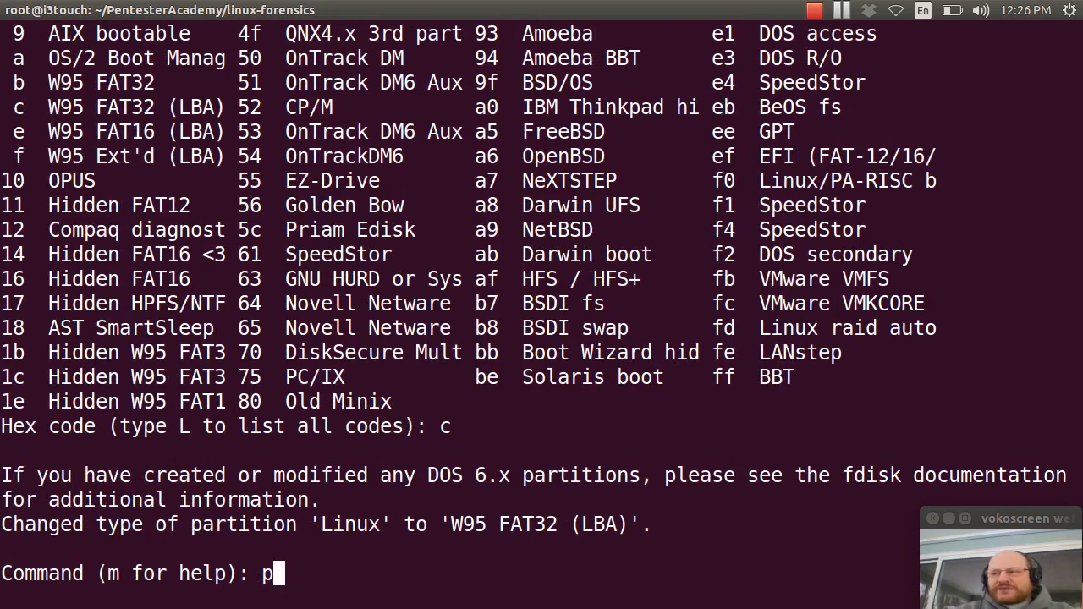
key(Return)
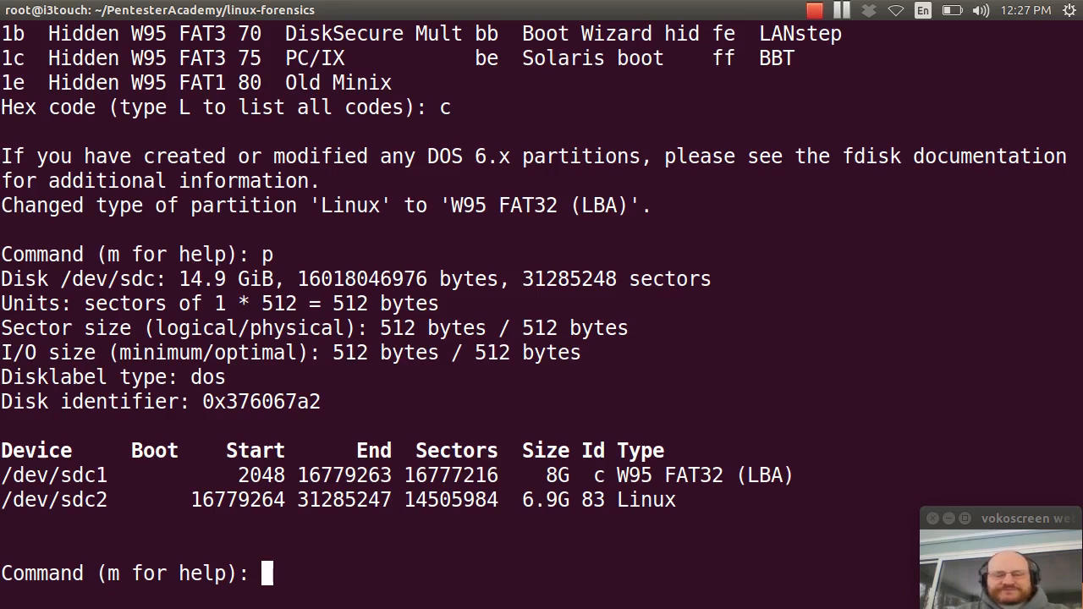
Step: Write the new partition table to /dev/sdc and leave fdisk
text(w)
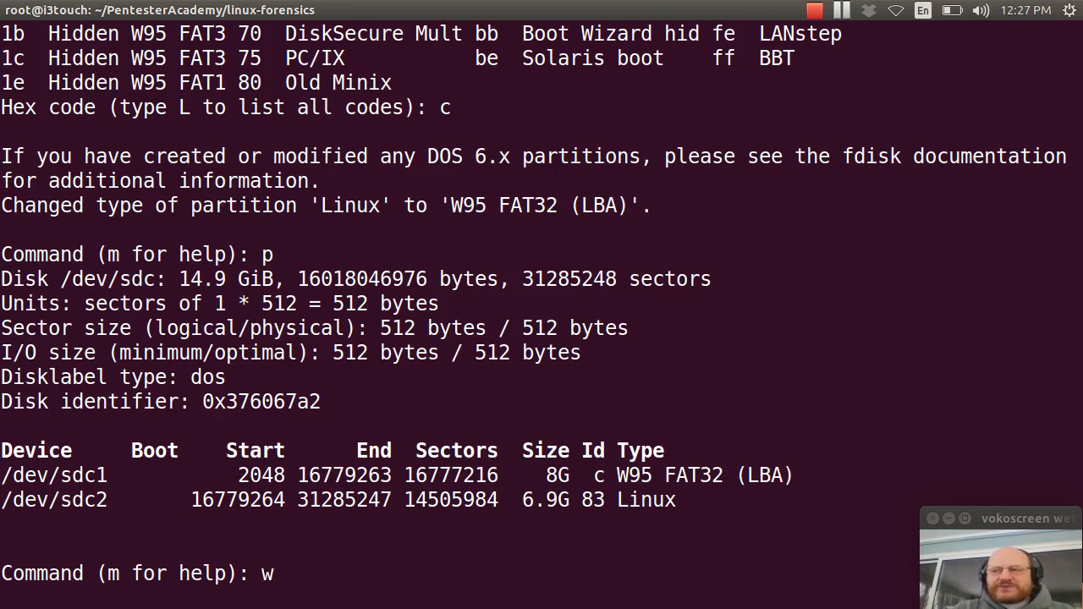
key(Return)
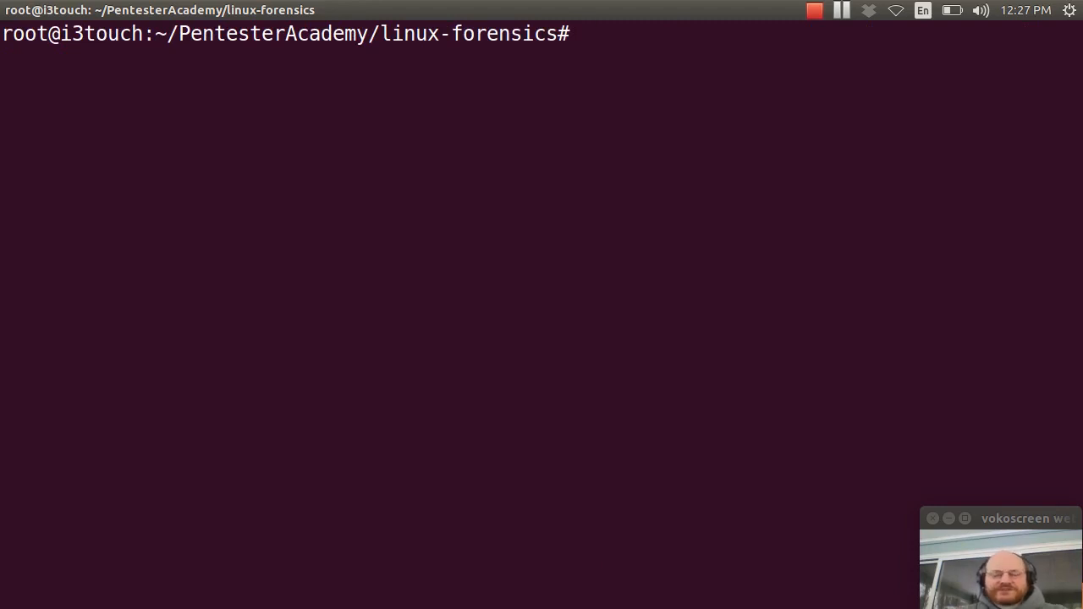
Step: Launch usb-creator-gtk with the Ubuntu 14.04.2 ISO and Lexar /dev/sdc1 selected
text(us)
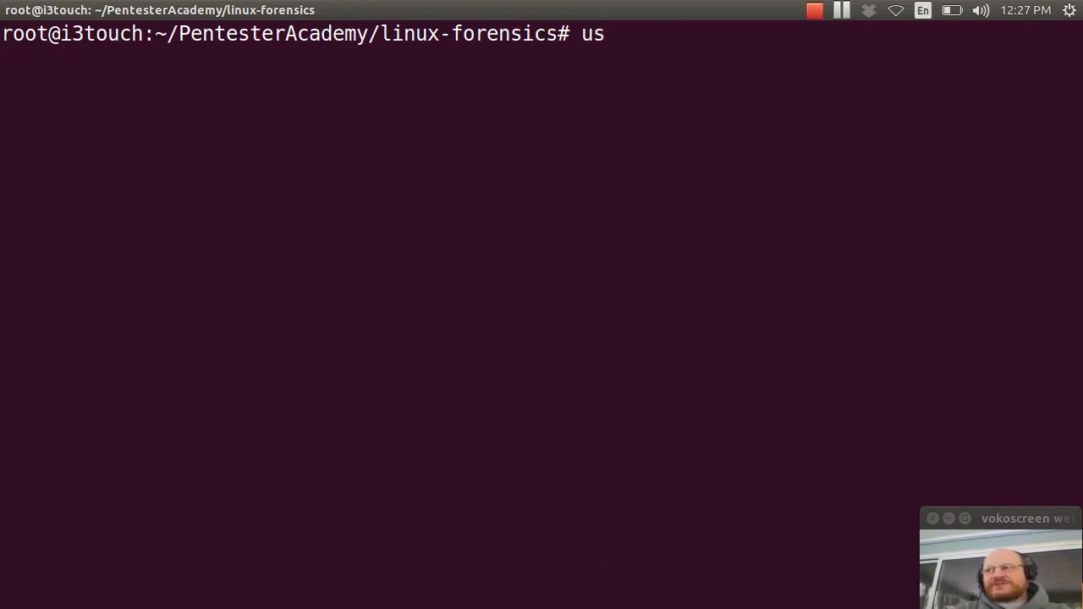
text(b-cr)
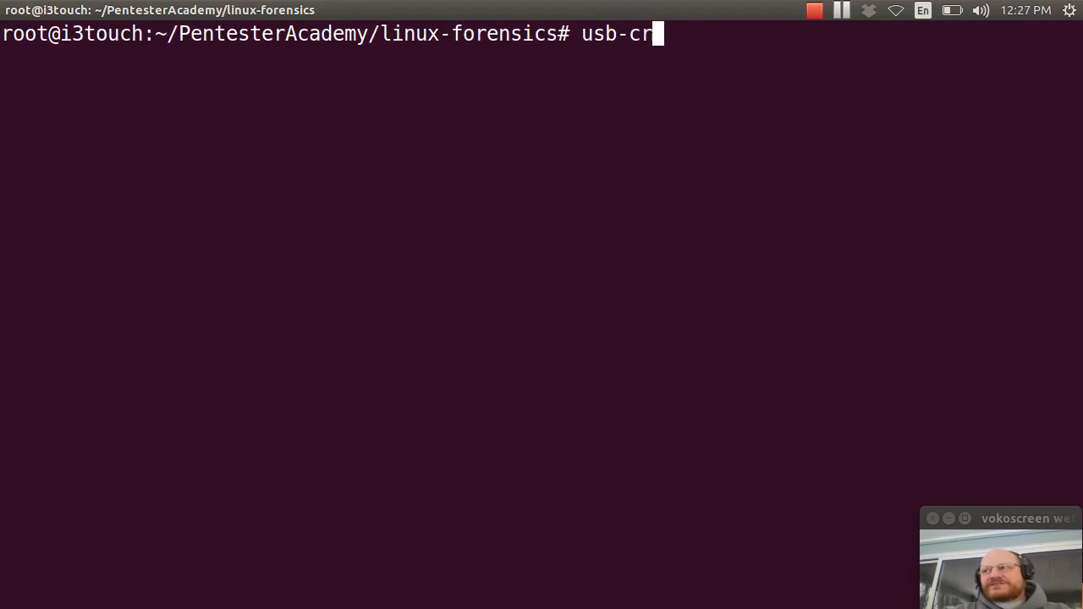
text(eator-gtk)
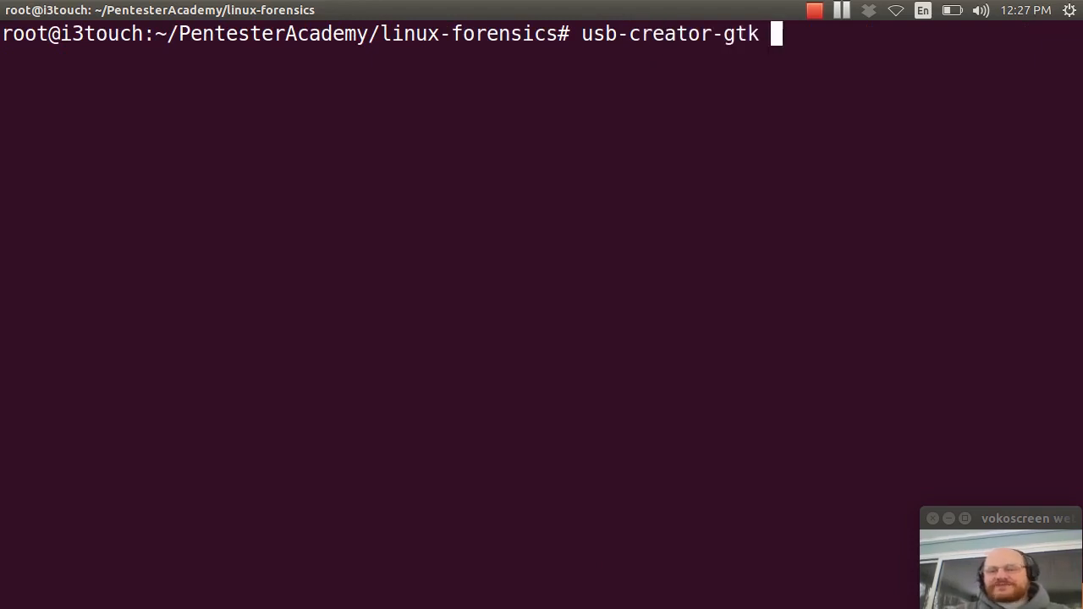
key(Return)
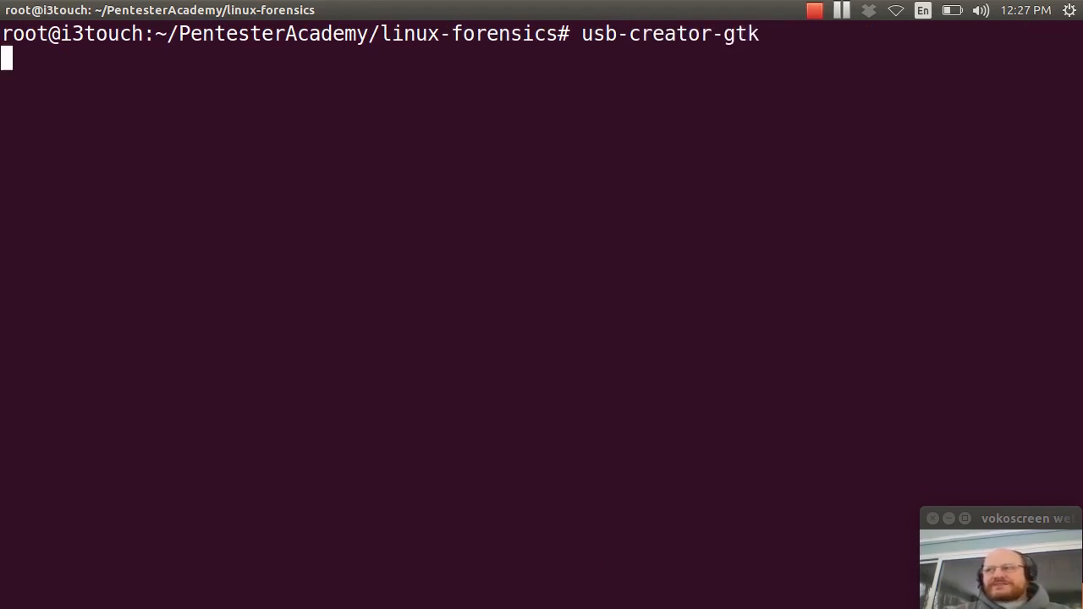
key(Return)
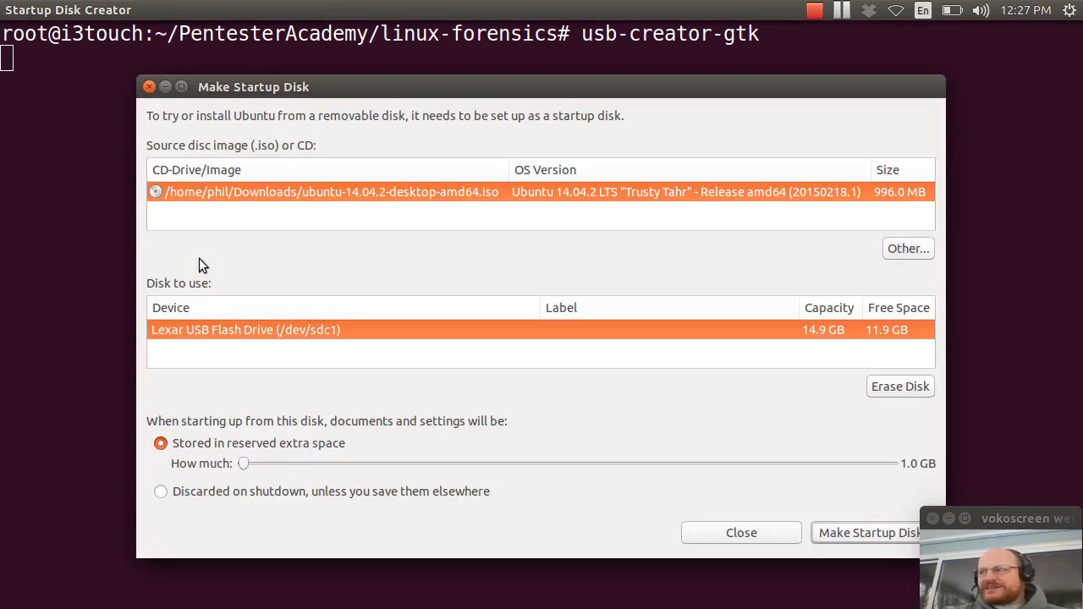
mouse_move(595, 280)
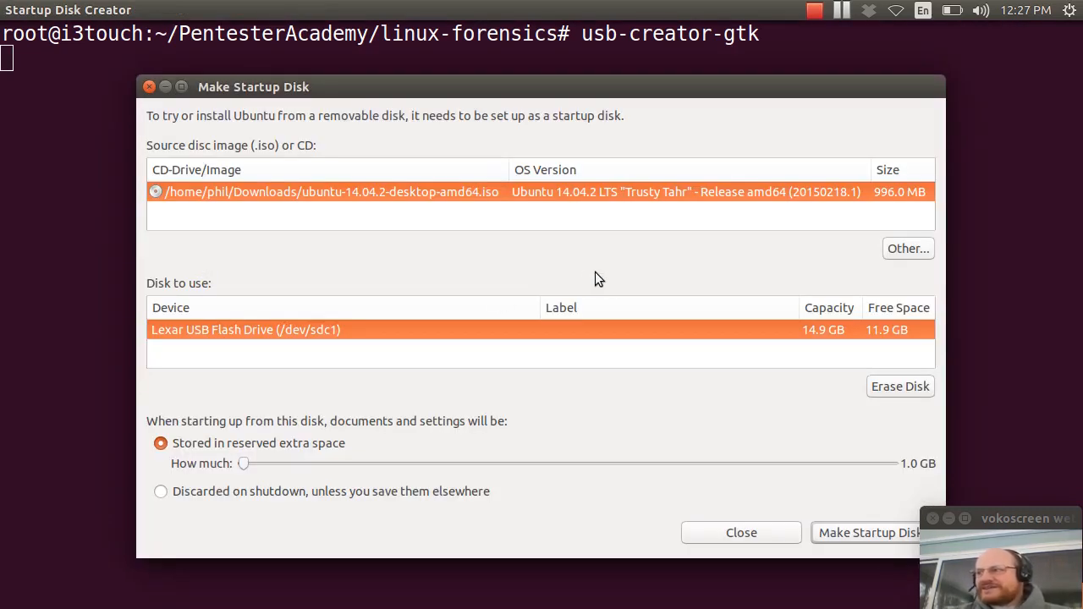
mouse_move(235, 328)
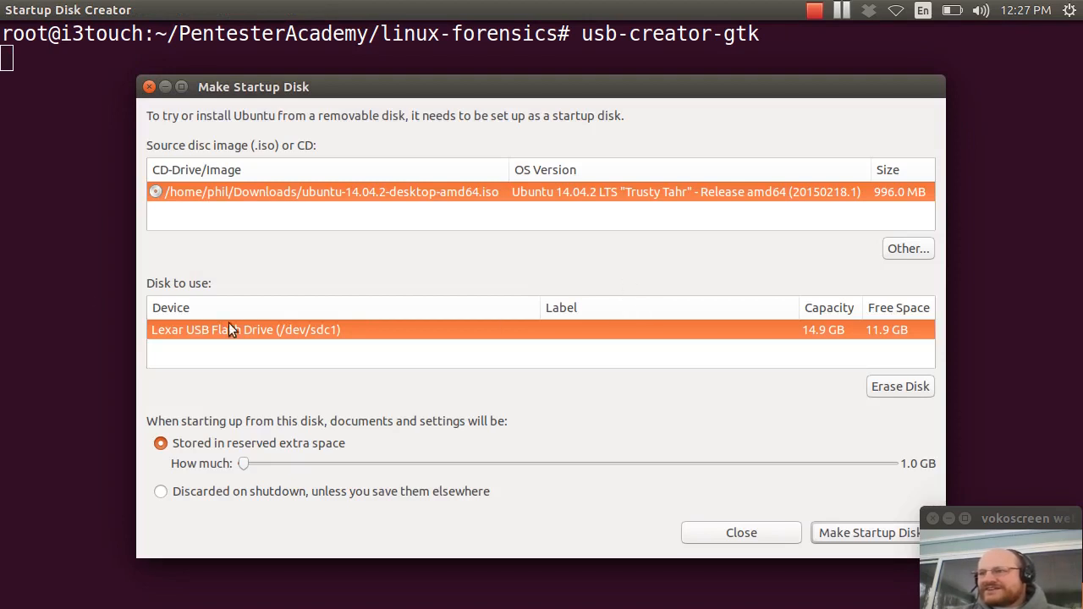
mouse_move(236, 330)
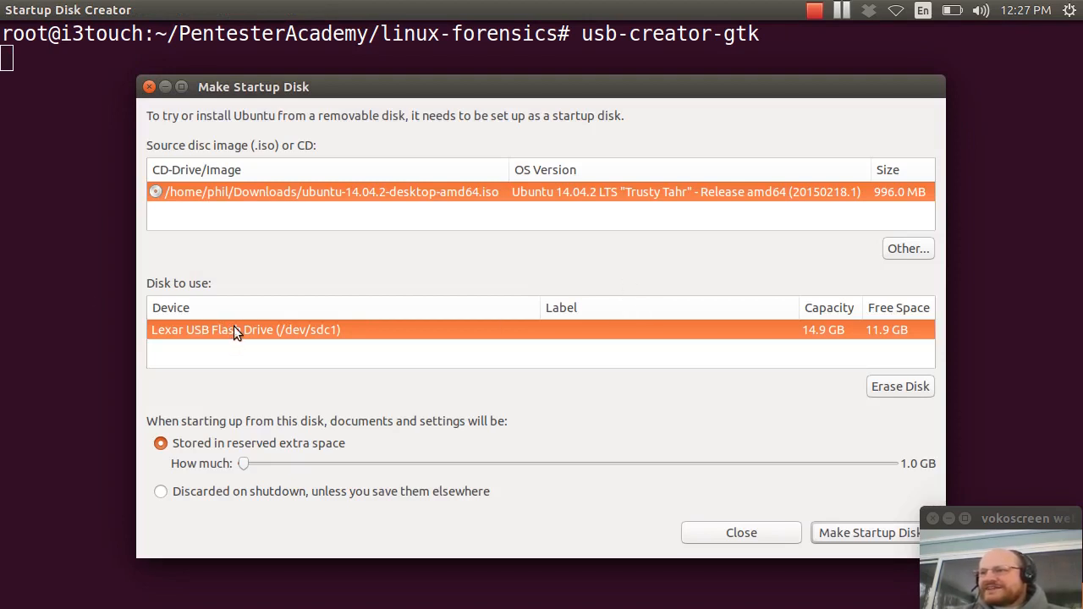
mouse_move(271, 199)
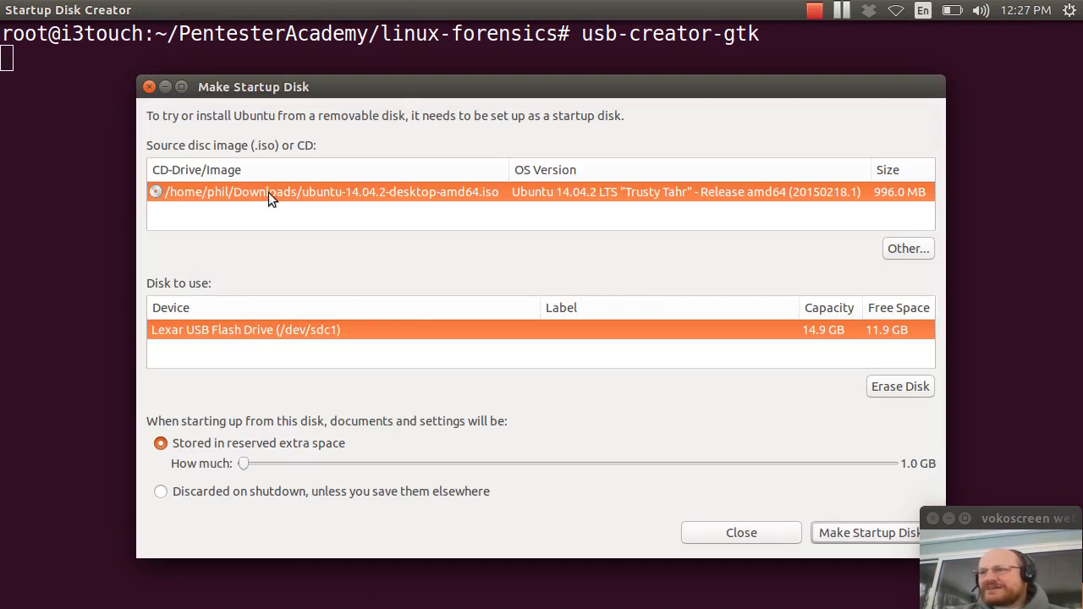
mouse_move(372, 193)
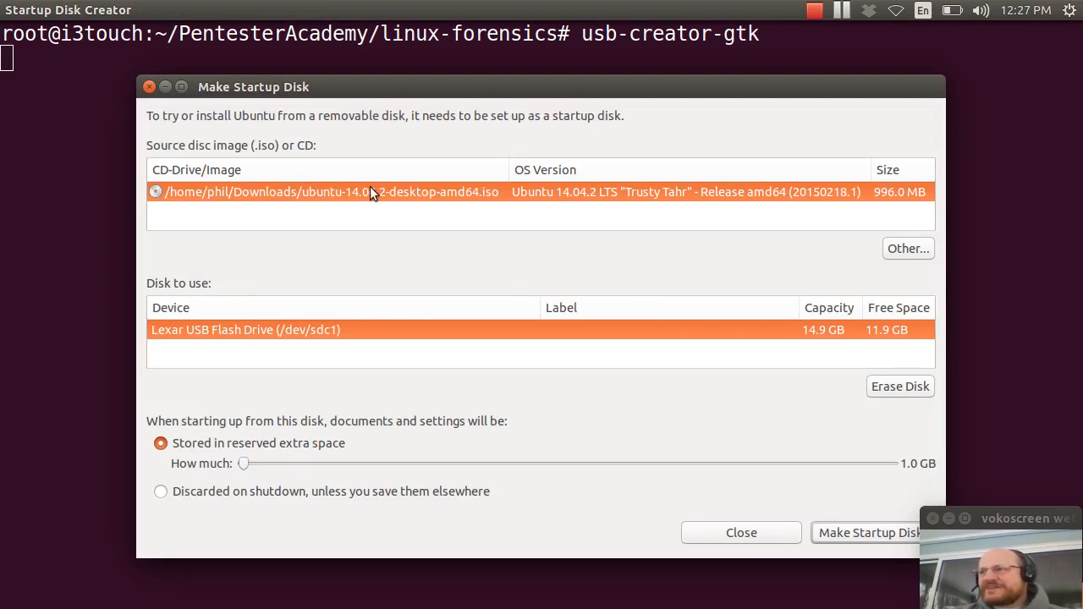
mouse_move(410, 200)
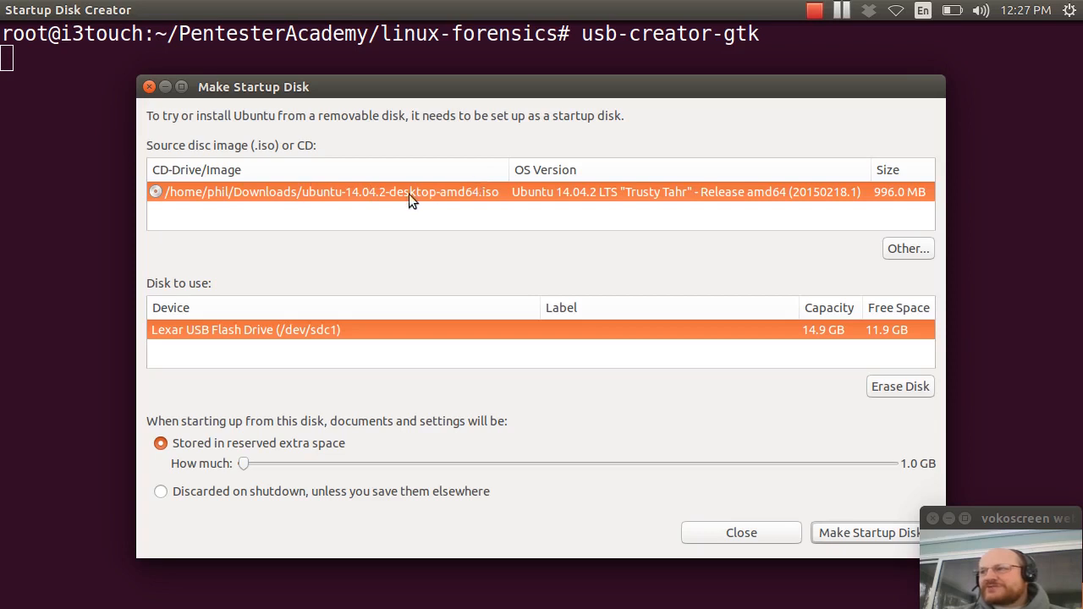
mouse_move(390, 203)
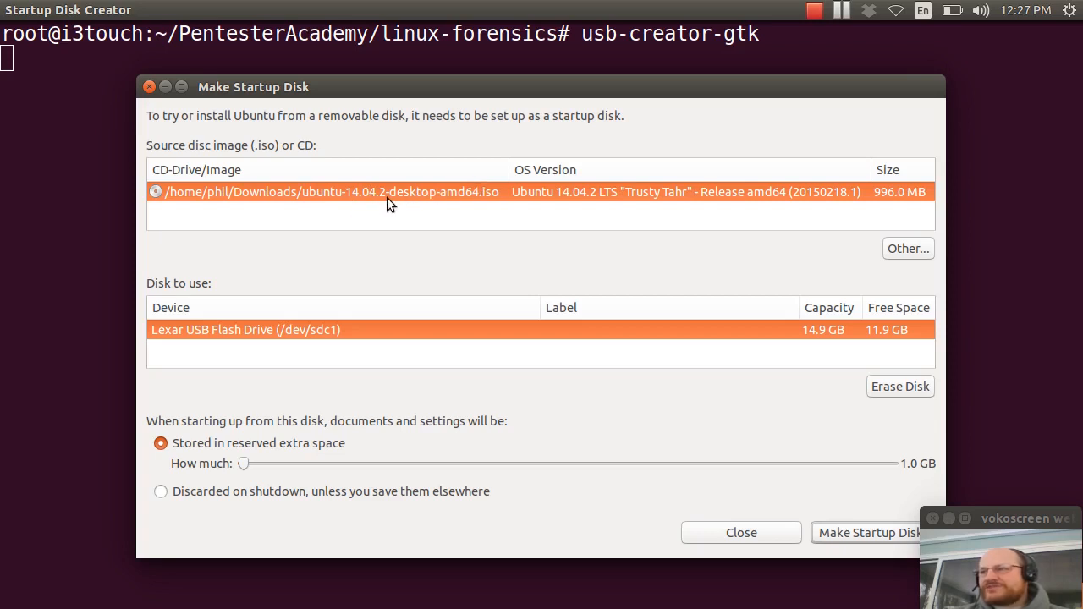
mouse_move(472, 203)
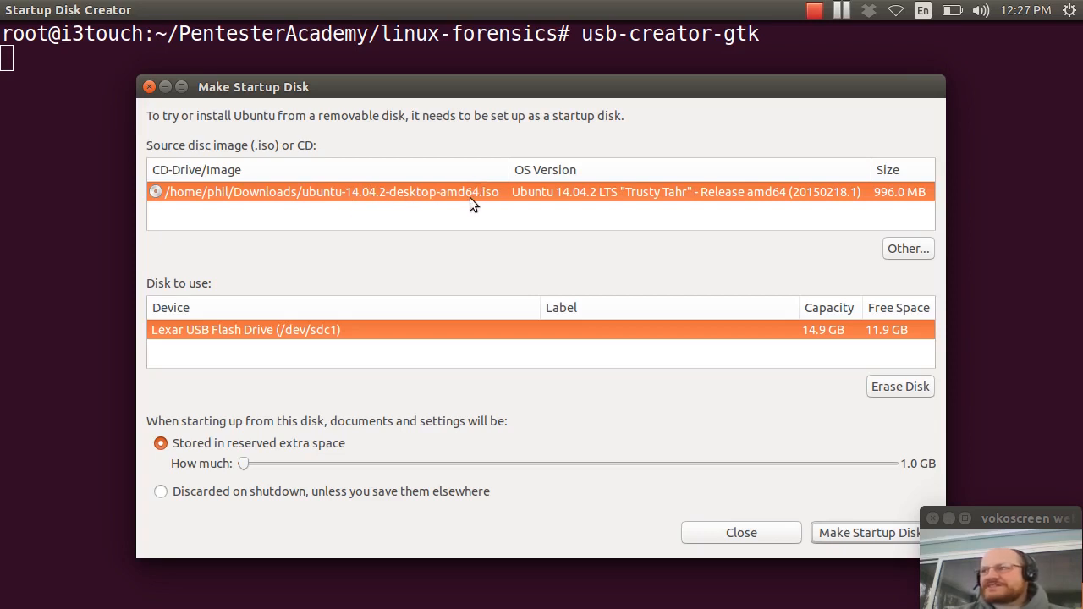
mouse_move(481, 252)
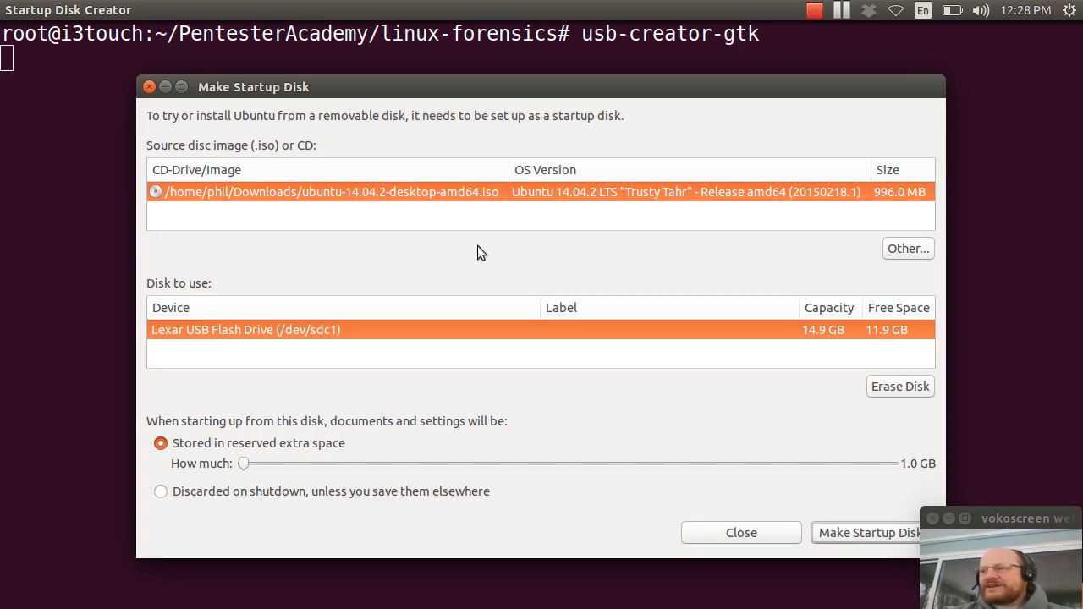
mouse_move(545, 318)
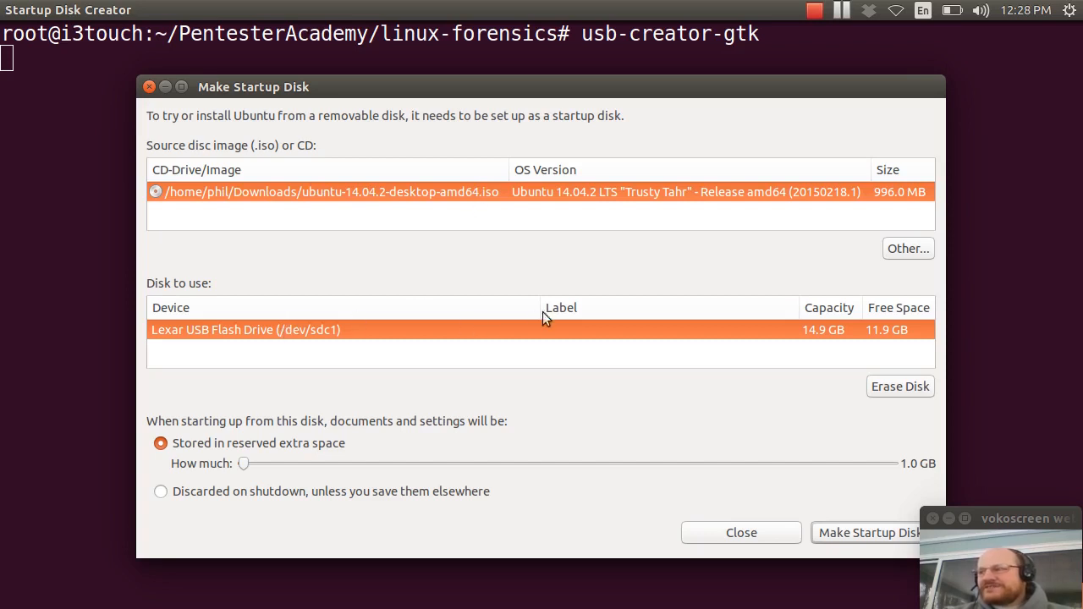
mouse_move(555, 318)
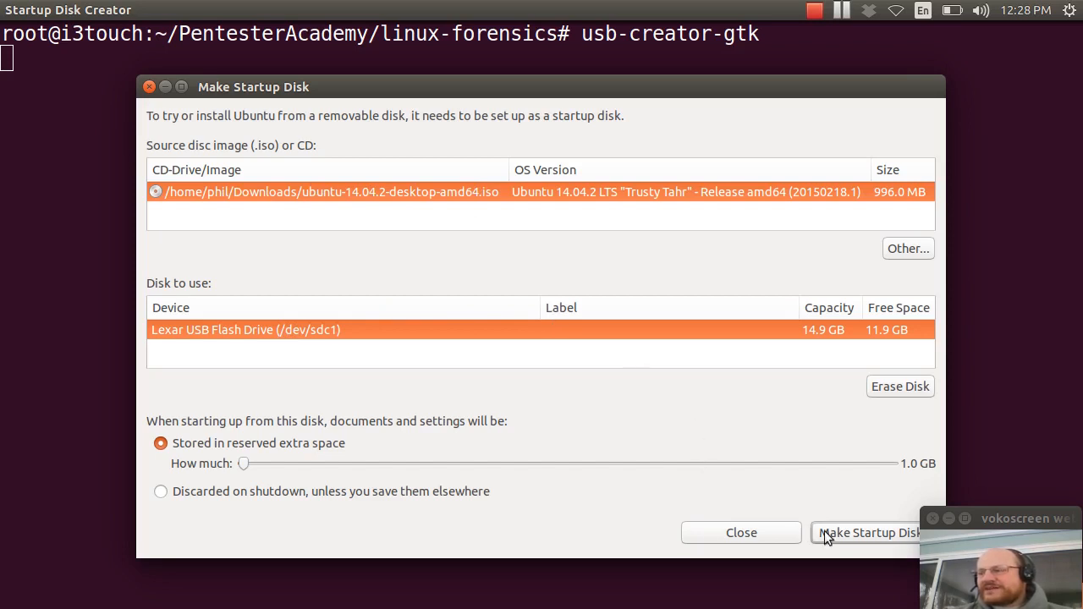
mouse_move(582, 440)
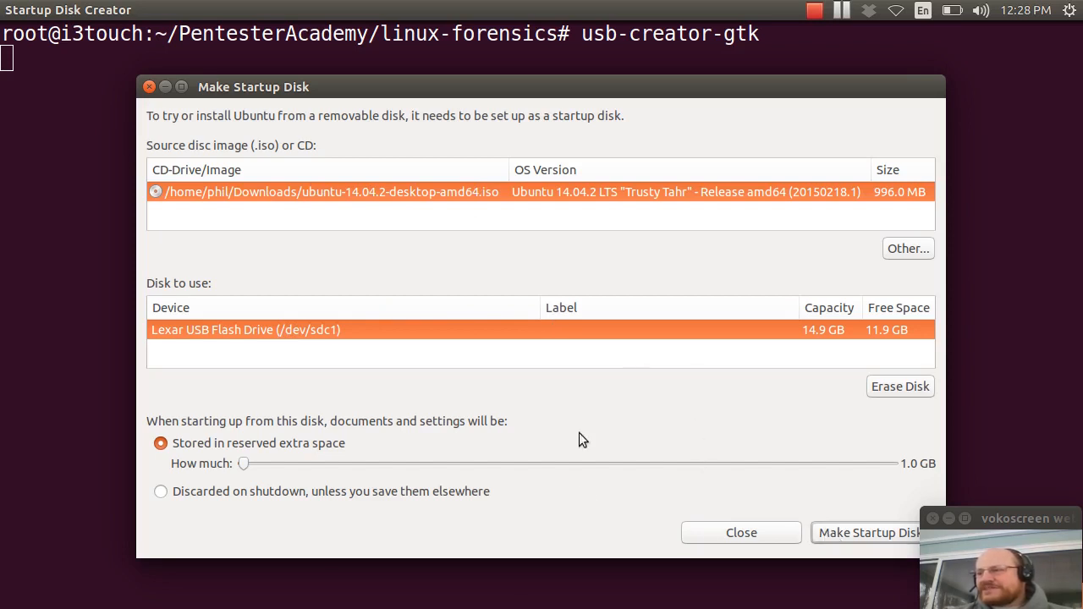
Step: Drag the reserved extra space slider up from 1.0 GB to 2.0 GB
drag(254, 87, 208, 57)
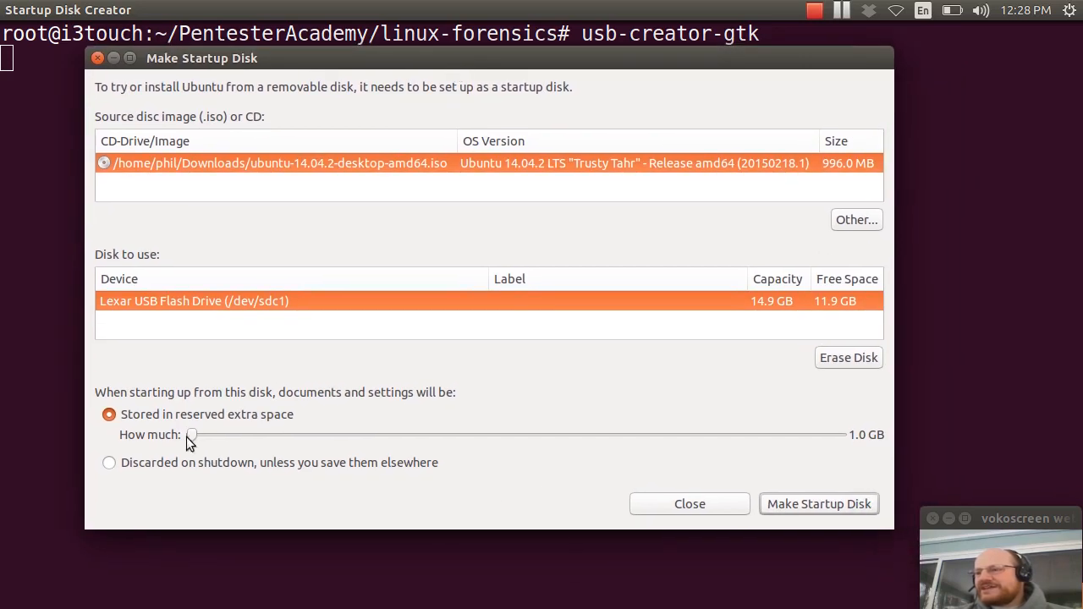
mouse_move(224, 437)
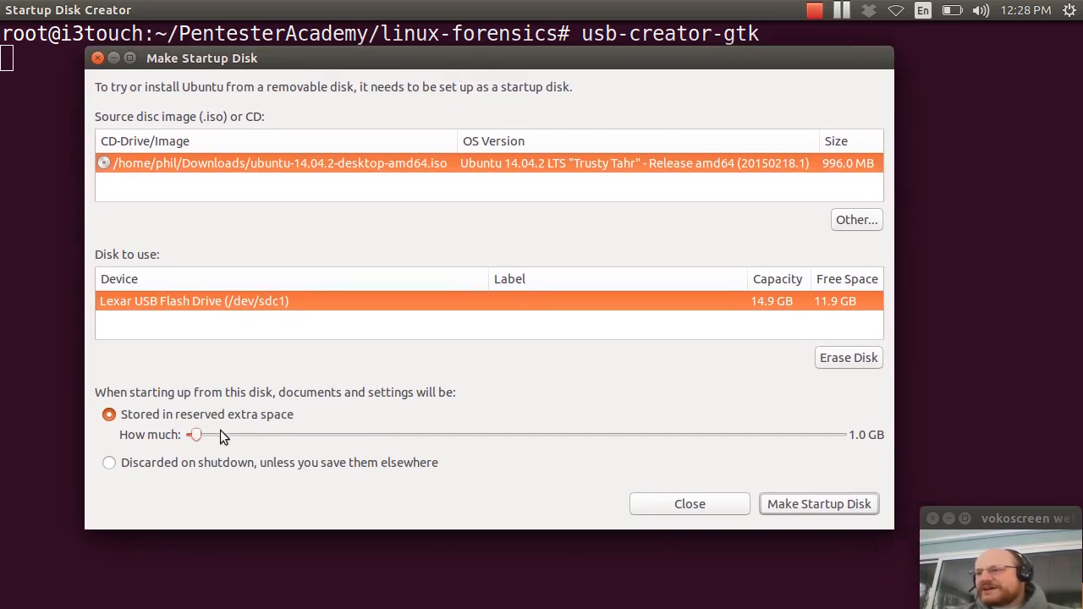
drag(195, 433, 277, 433)
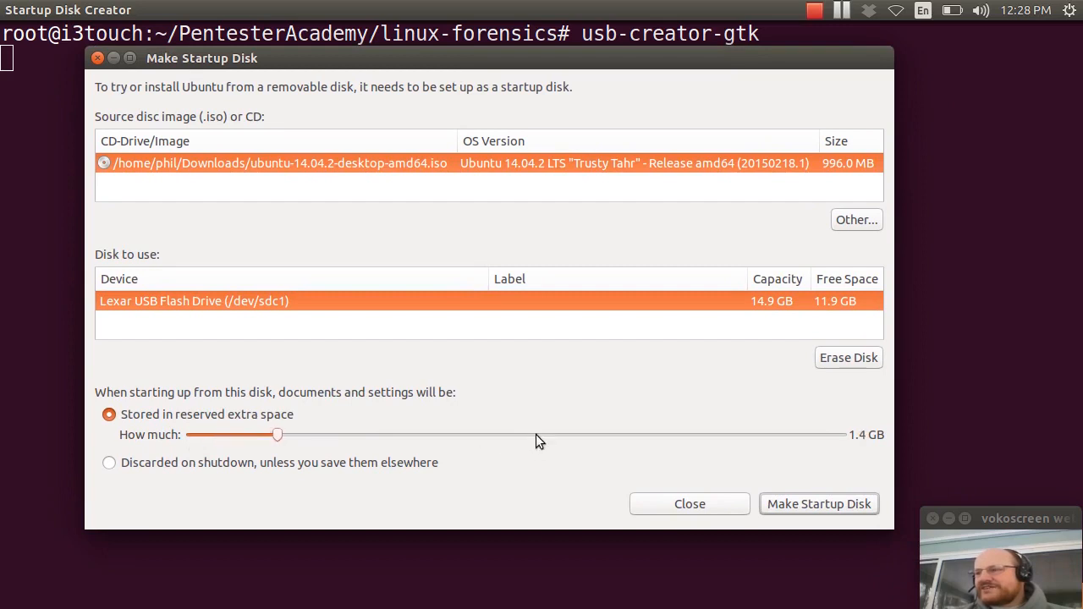
drag(278, 434, 301, 433)
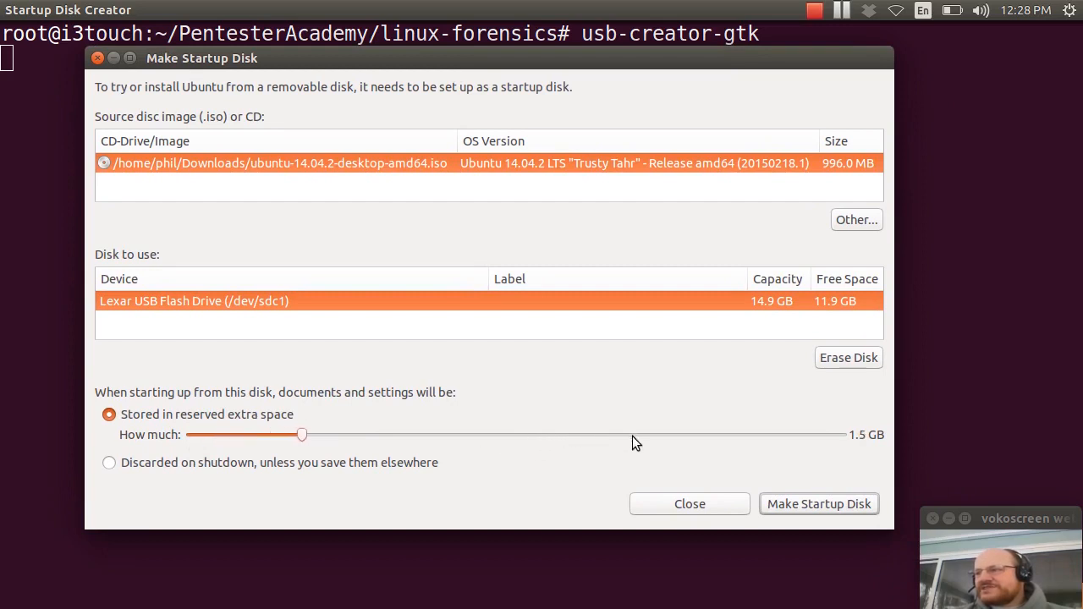
drag(302, 433, 344, 433)
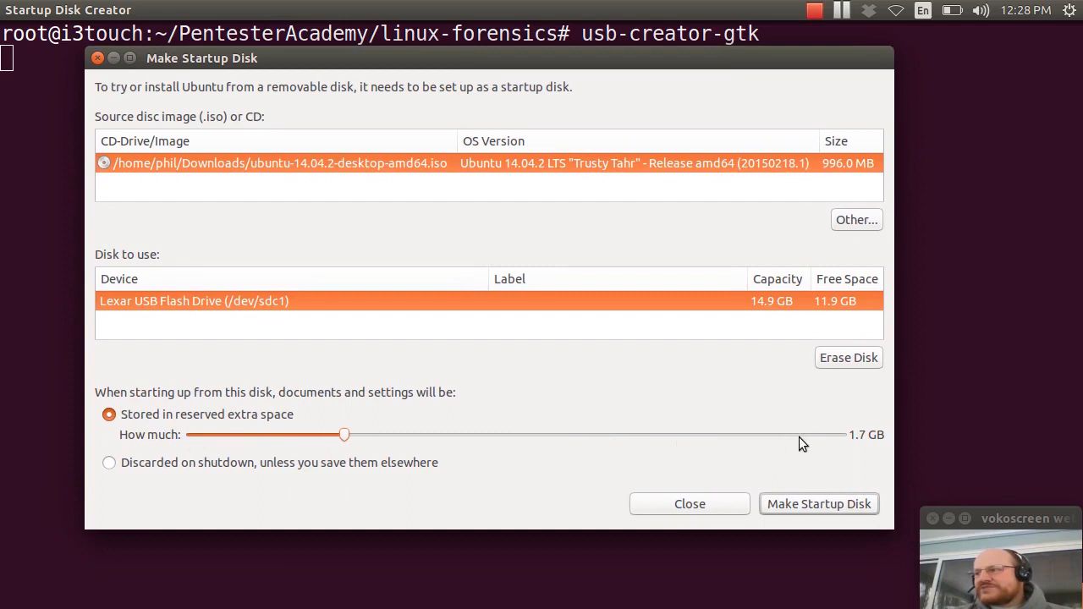
drag(345, 434, 362, 433)
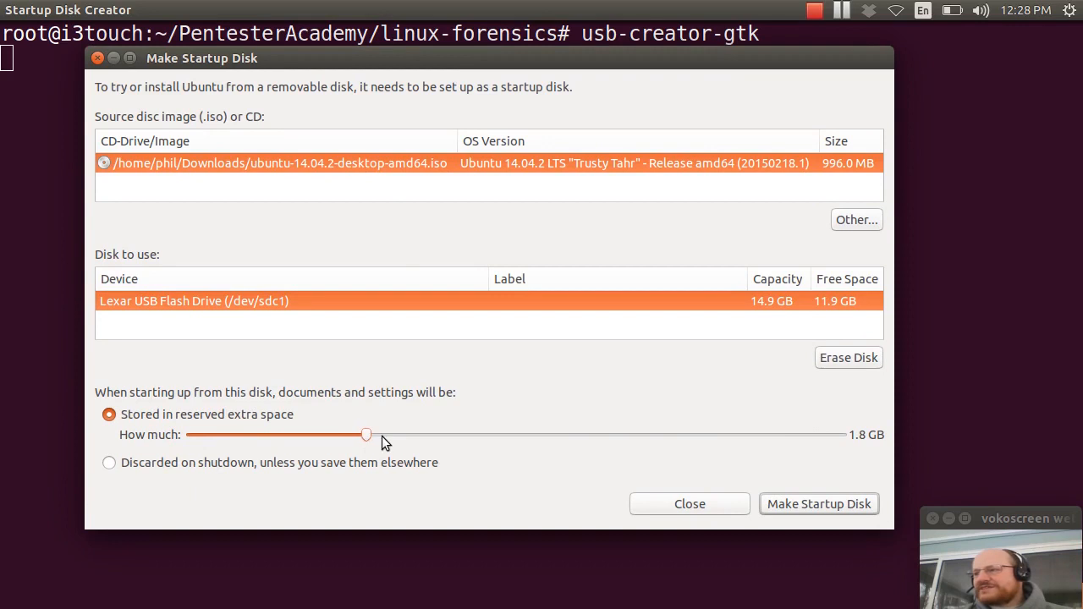
drag(365, 433, 385, 434)
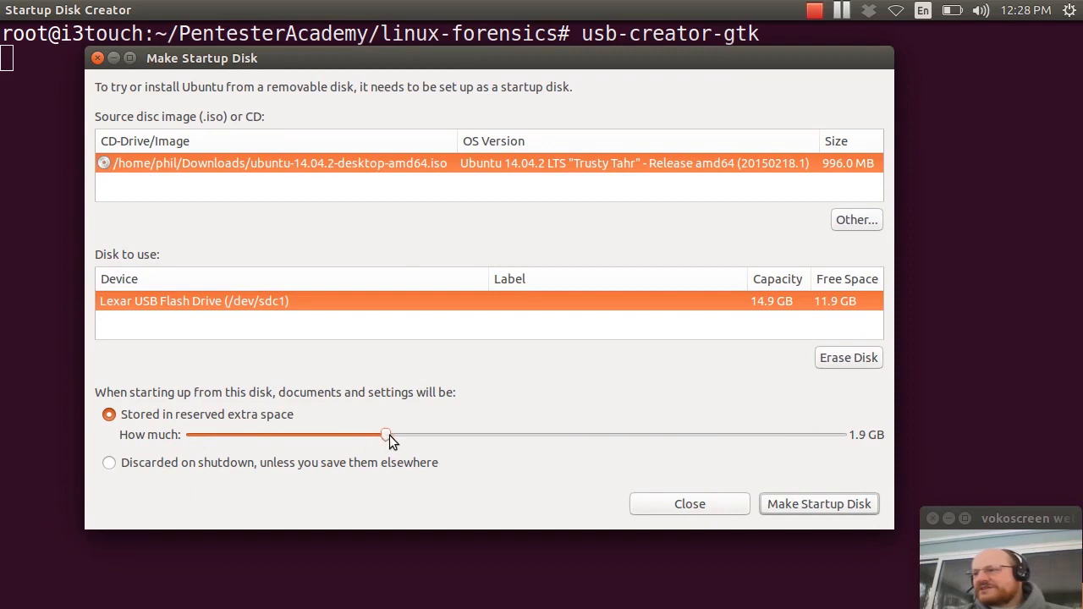
mouse_move(405, 433)
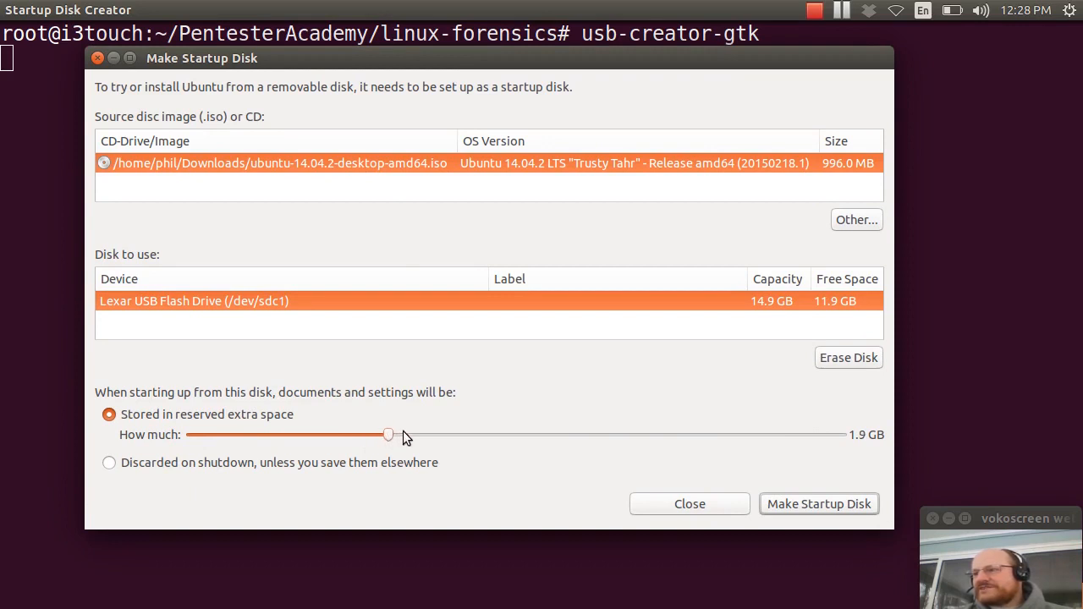
drag(388, 433, 403, 433)
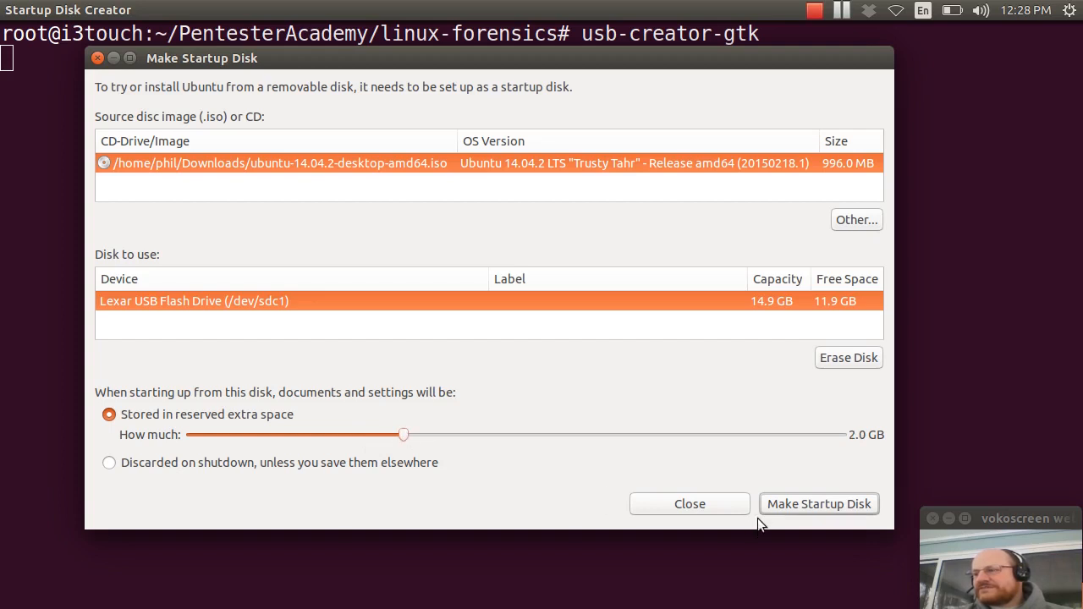
mouse_move(787, 504)
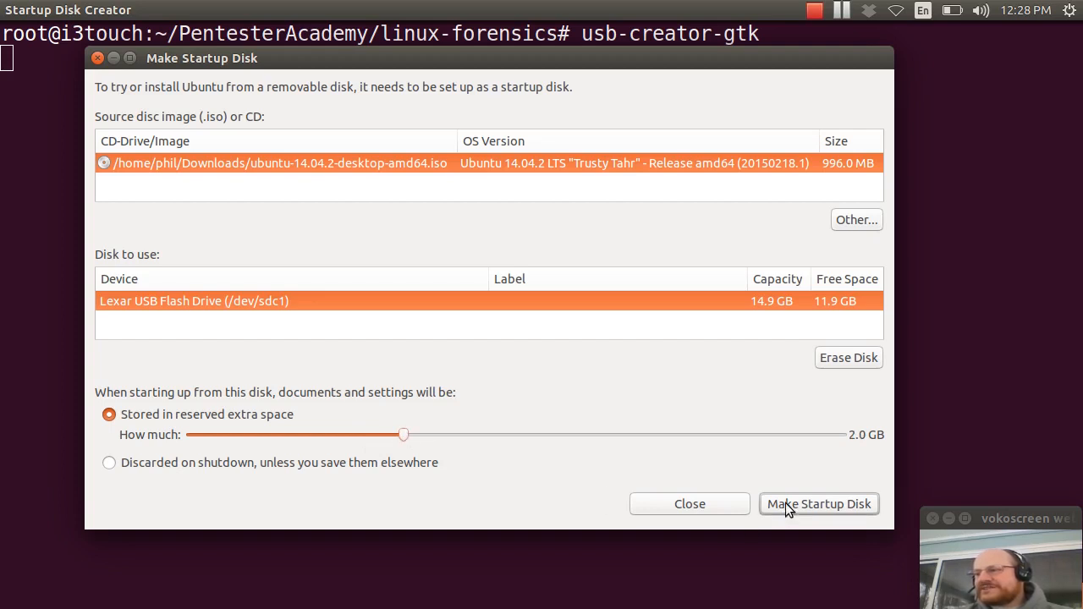
Step: Make the startup disk and quit once the Installation Complete dialog appears
click(820, 505)
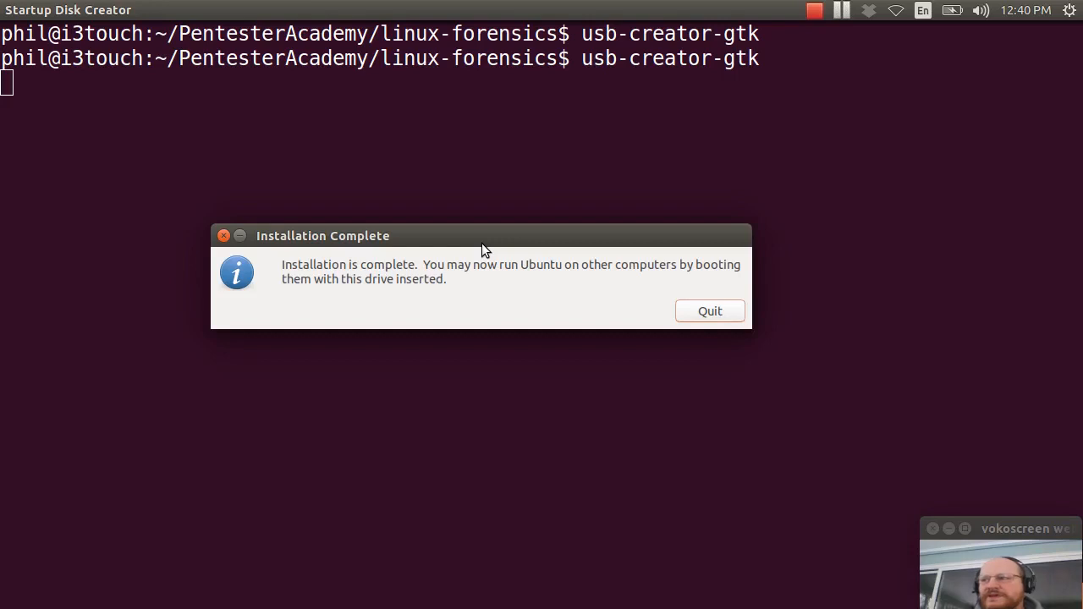
mouse_move(637, 256)
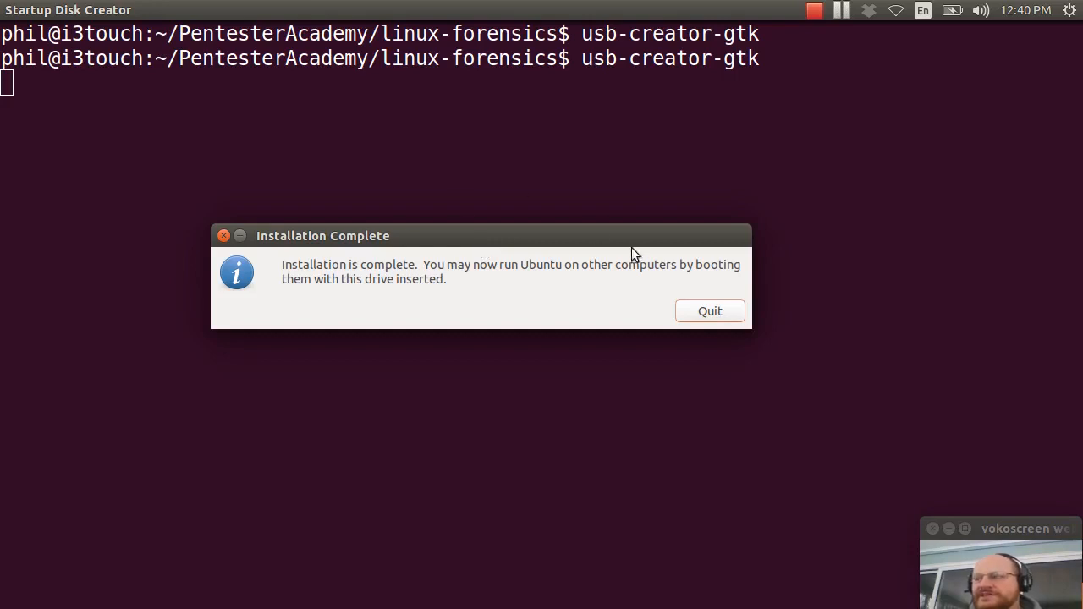
click(709, 312)
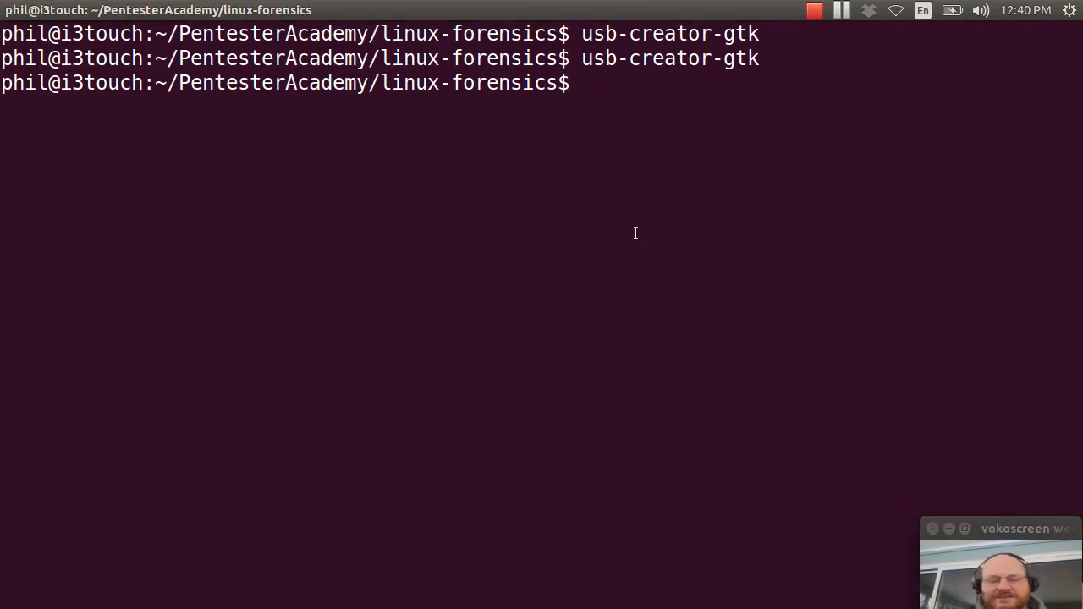
Step: Switch to a root shell with sudo -s and list the /dev device files
text(sudo -s)
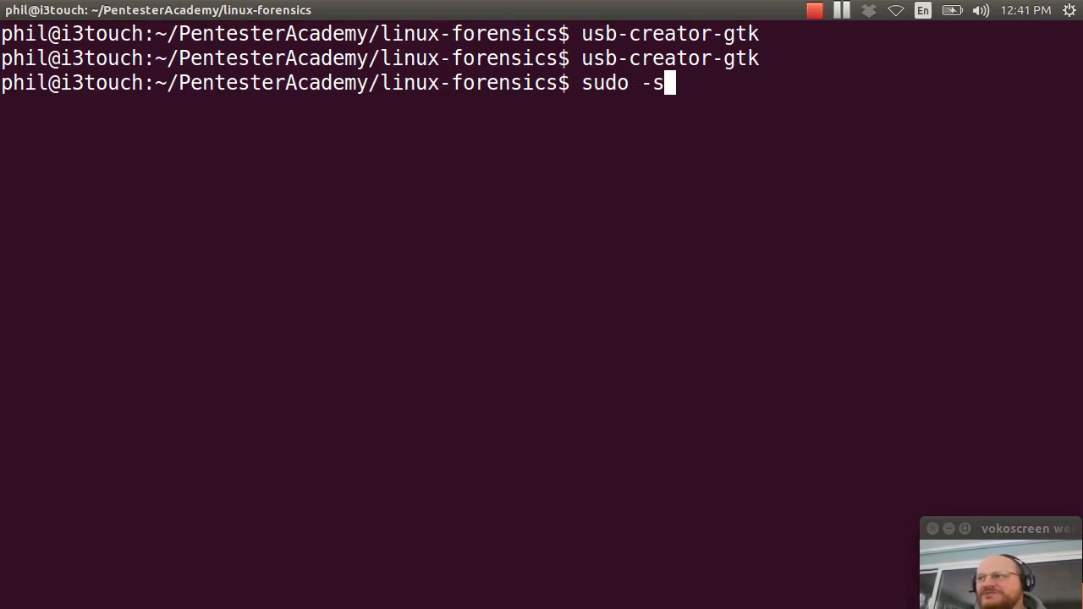
key(Return)
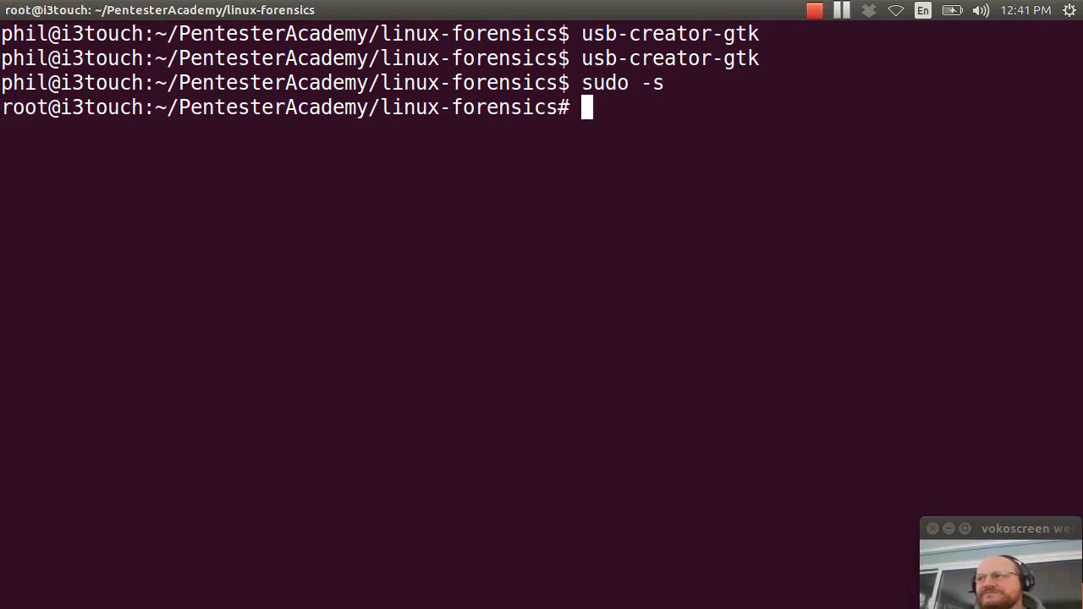
key(ctrl+l)
text(mount)
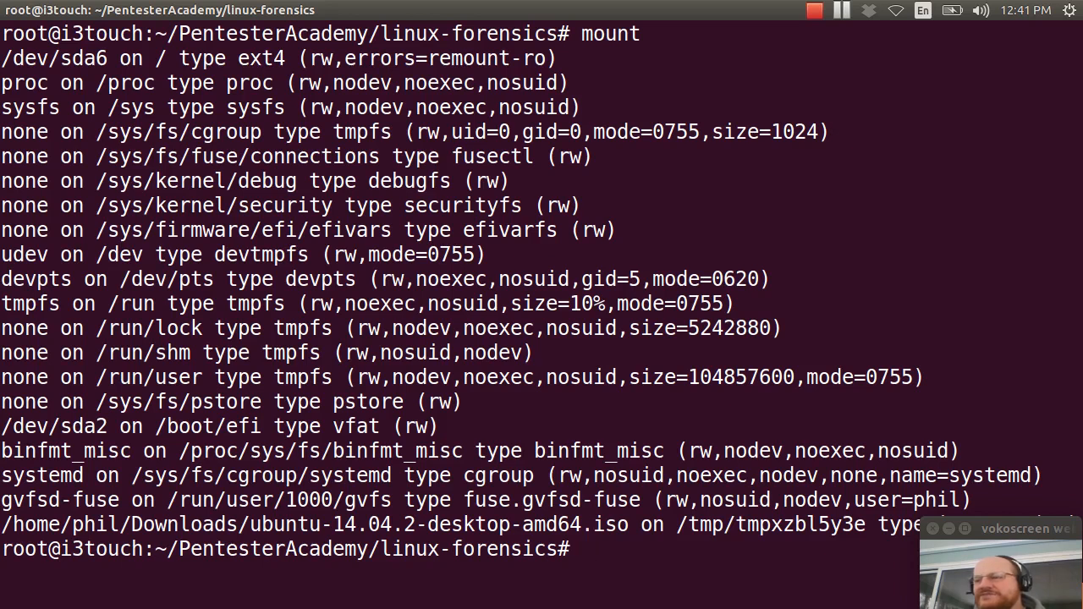
text(ls /de)
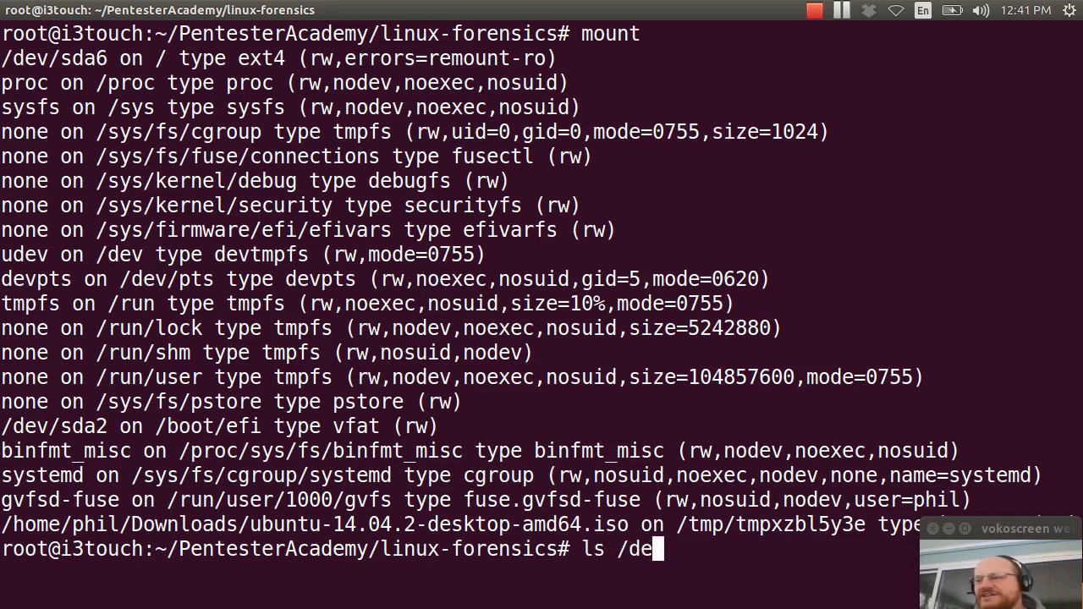
text(v/)
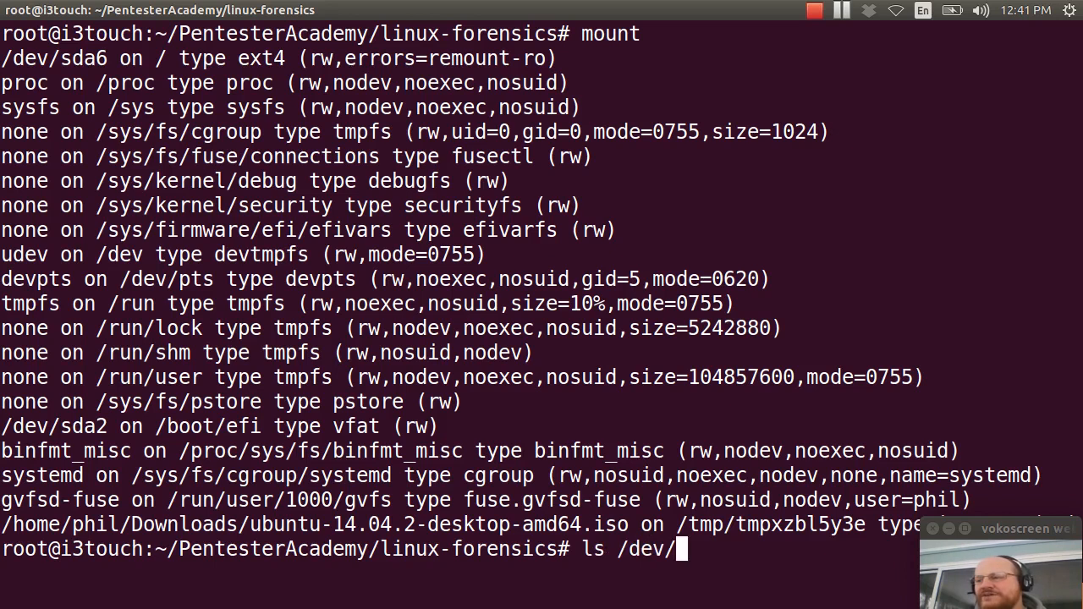
key(Return)
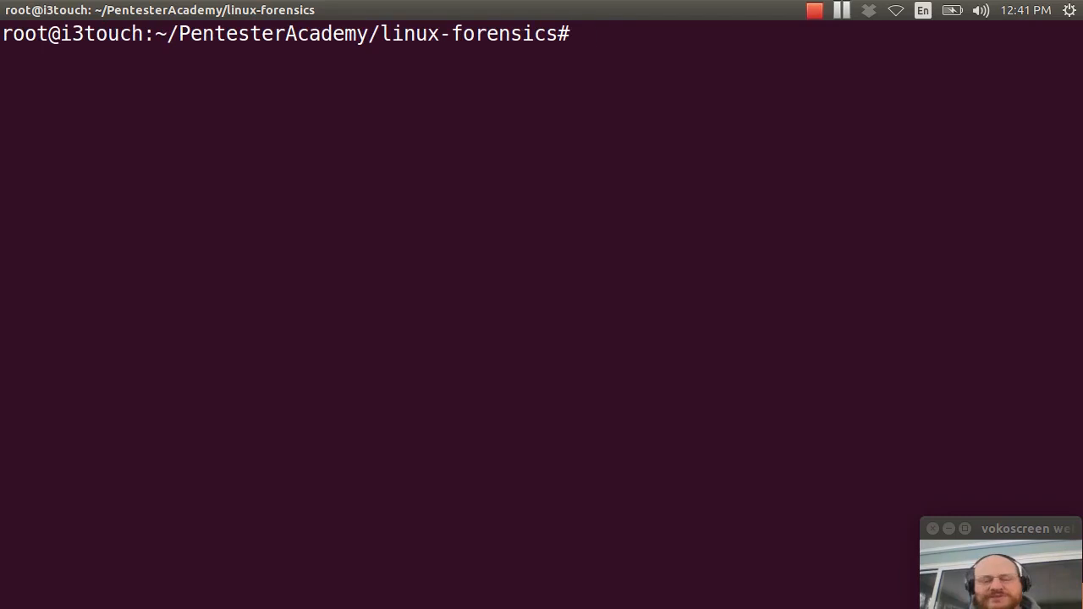
Step: Format /dev/sdb2 with mkfs.ext3 to create an ext3 filesystem
text(mkfs.)
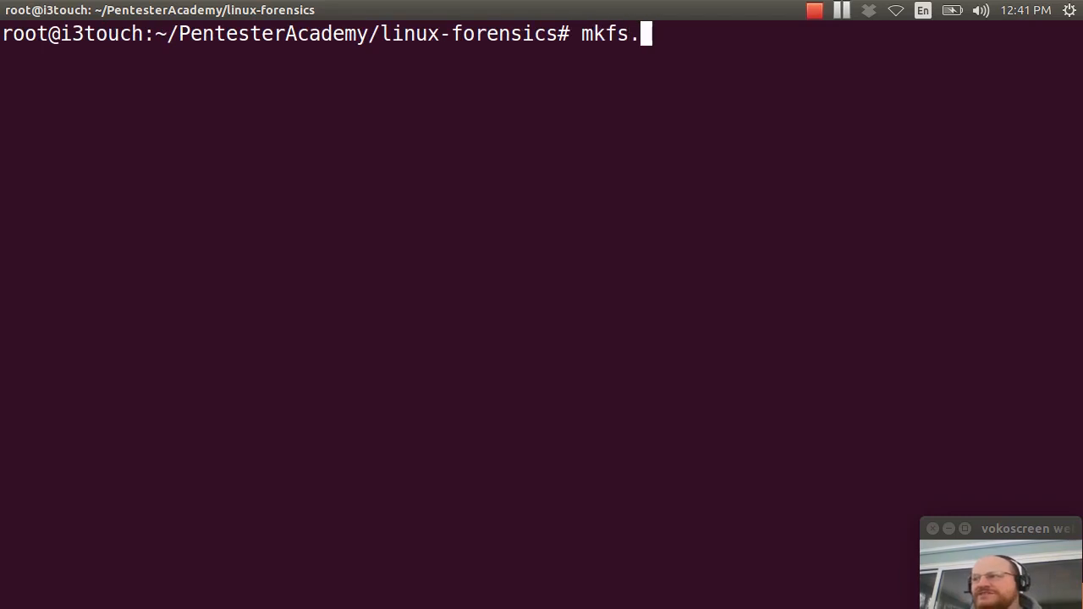
text(ex)
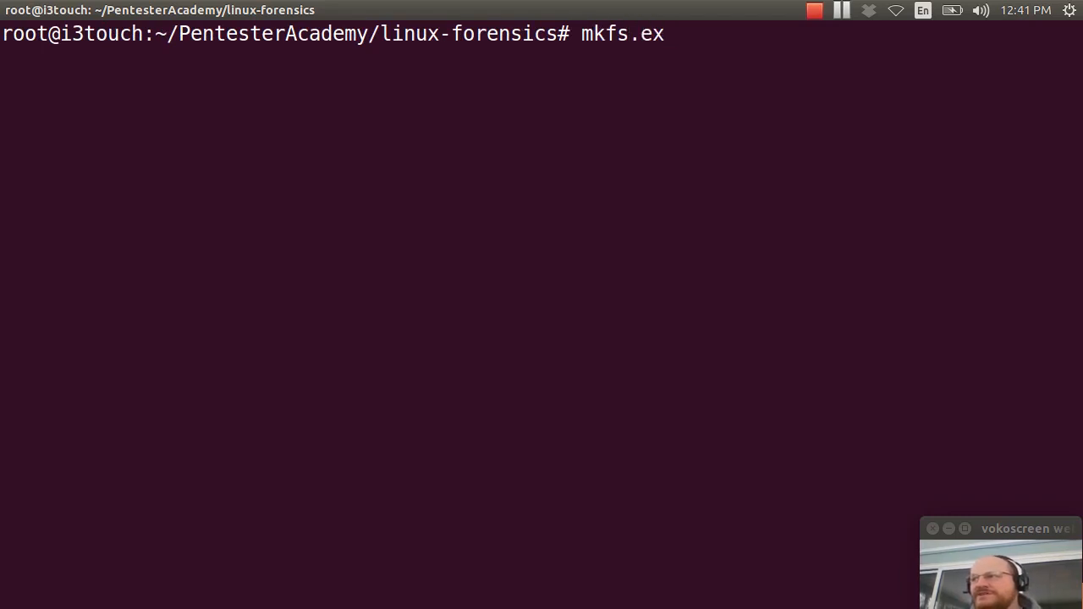
key(Tab)
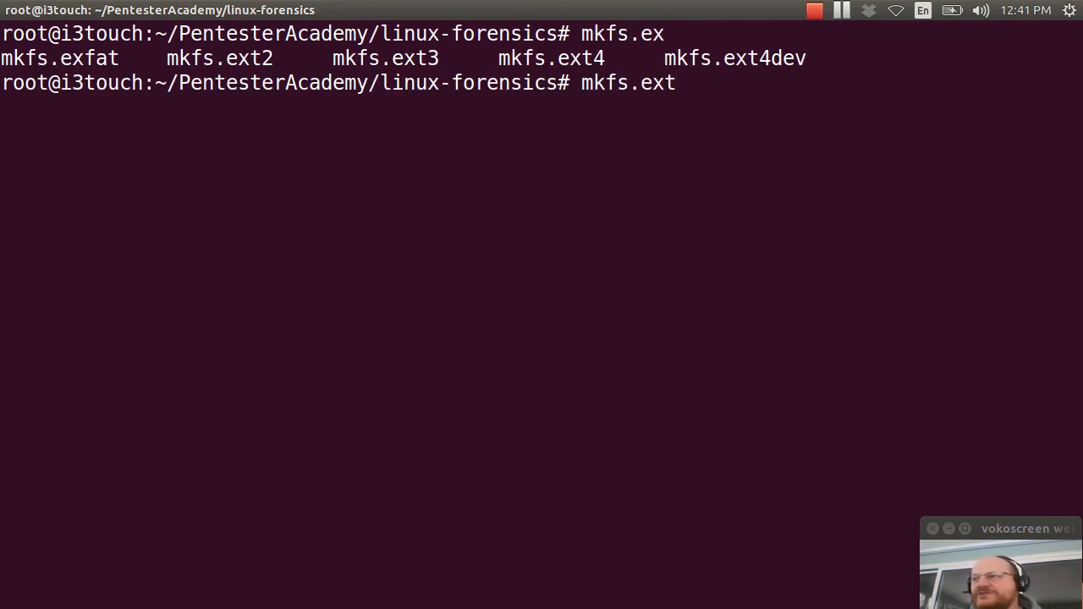
text(3)
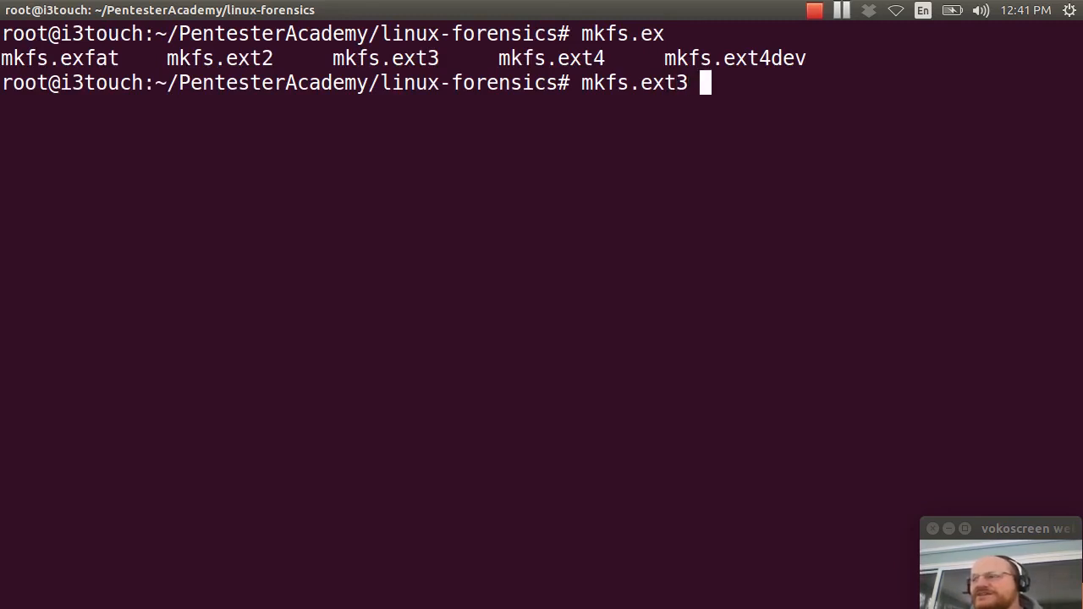
text(/dev/)
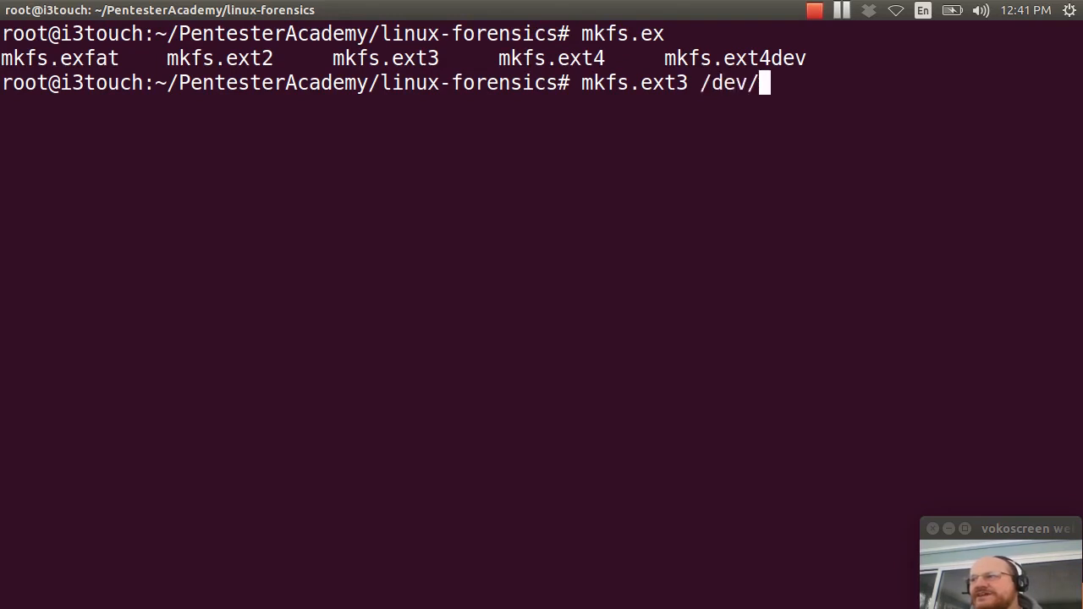
text(sdb)
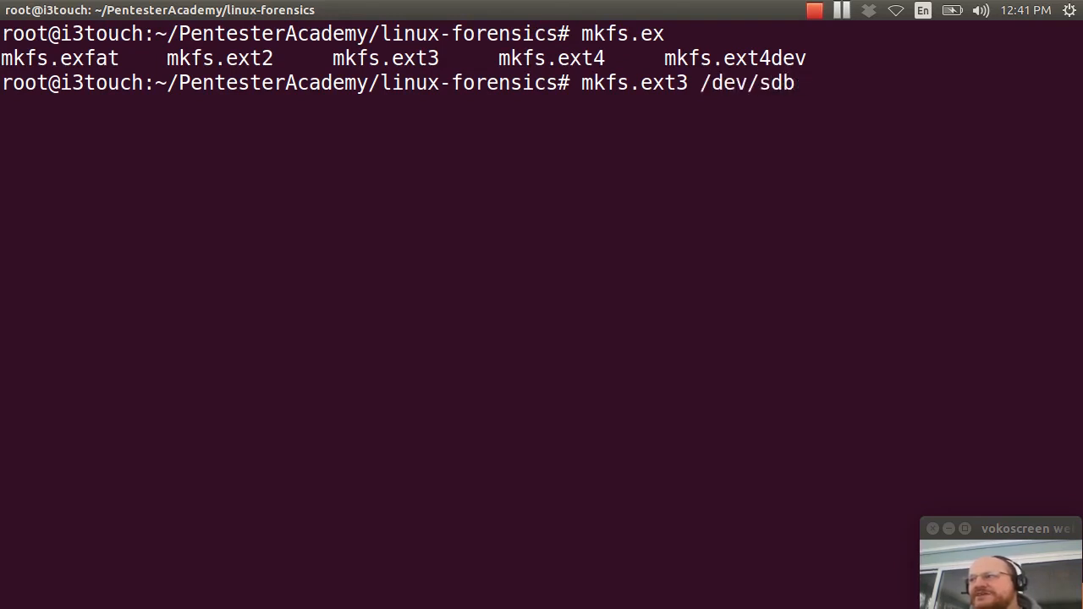
text(2)
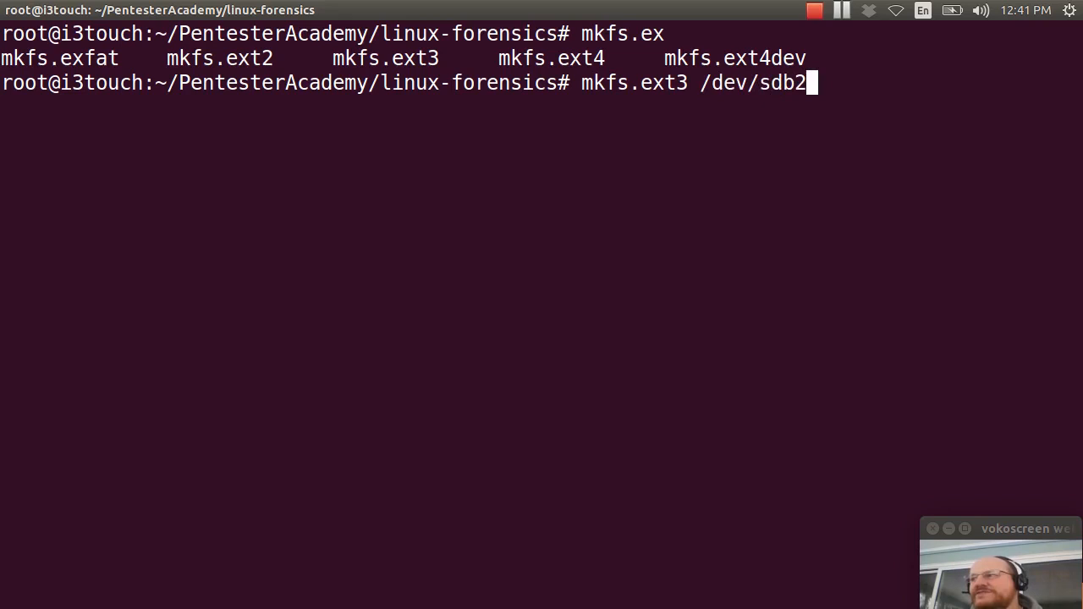
key(Return)
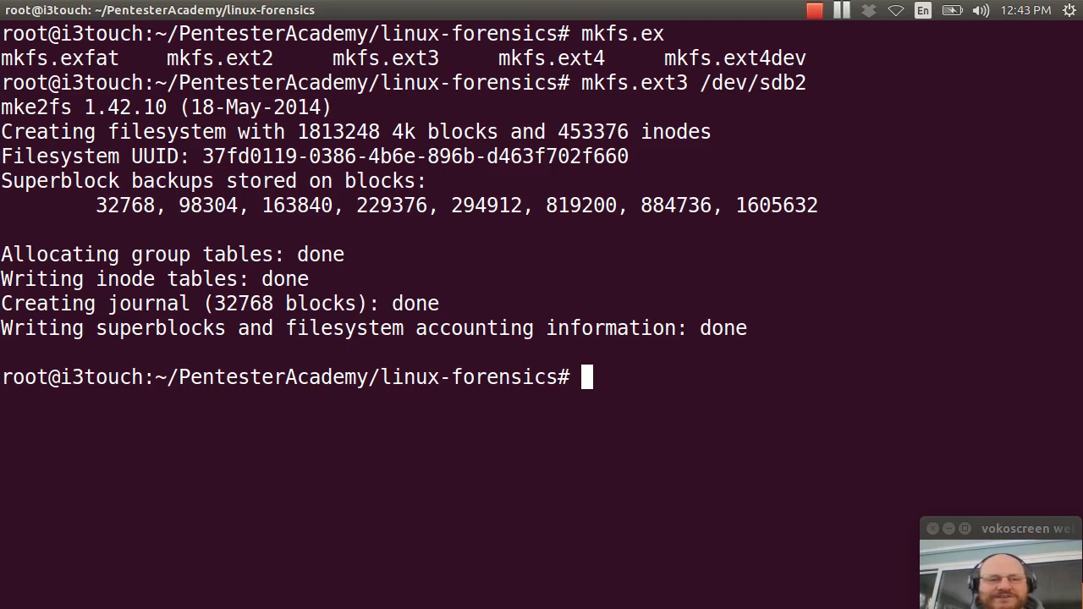
mouse_move(586, 376)
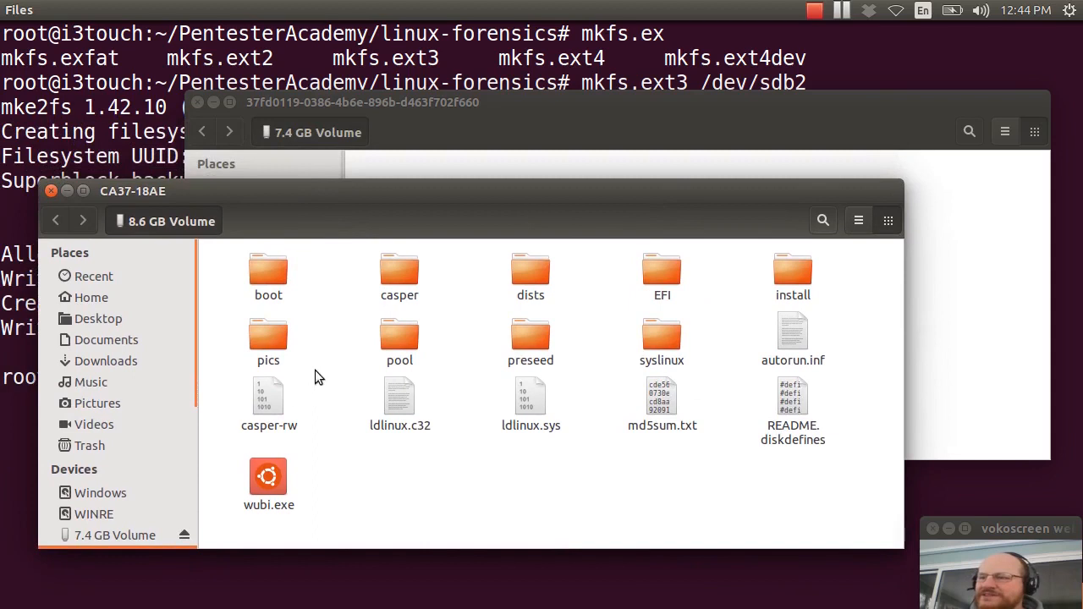
mouse_move(567, 199)
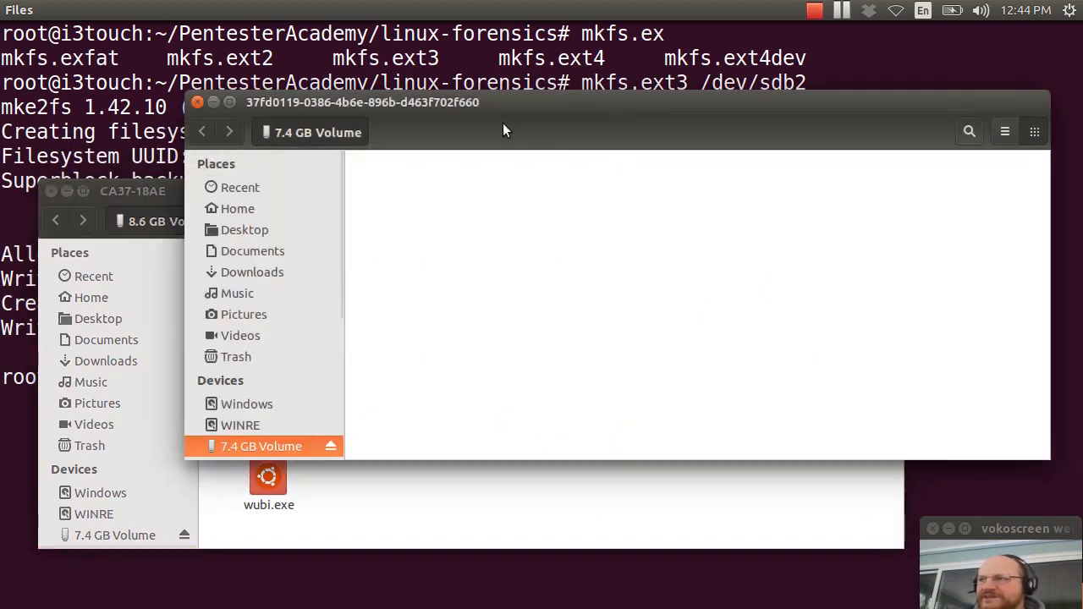
mouse_move(346, 120)
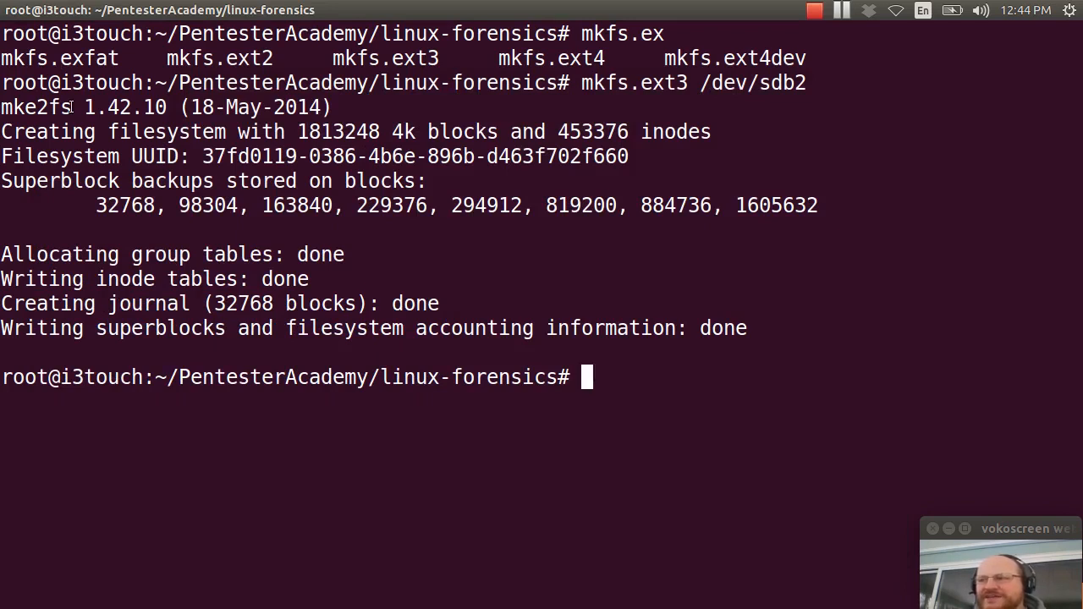
Step: List /media volumes and cd into the ext3 volume's UUID folder under /media/phil
text(ls /media/)
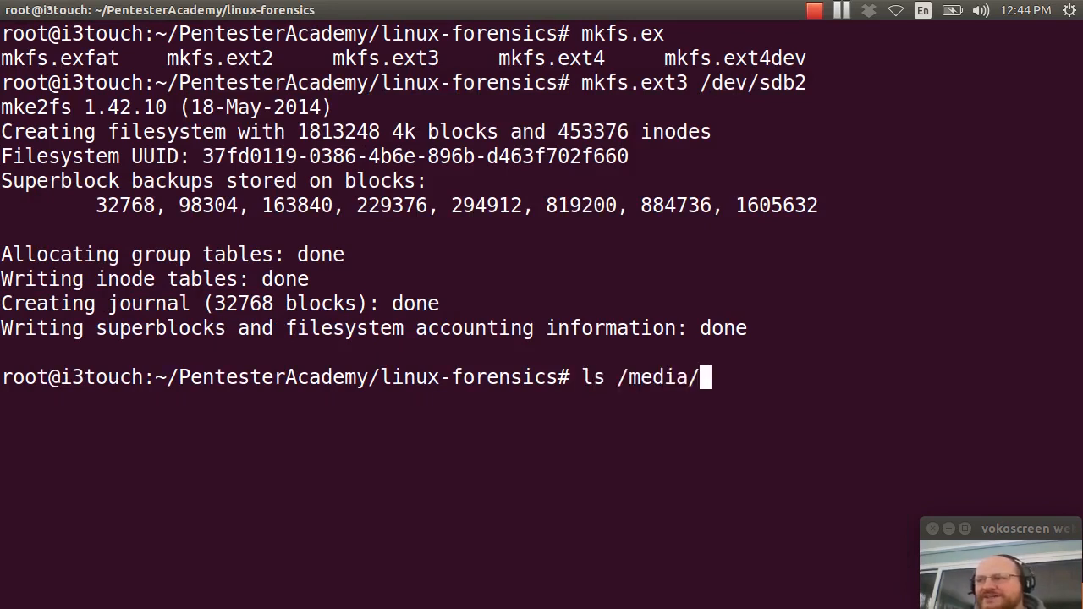
key(Return)
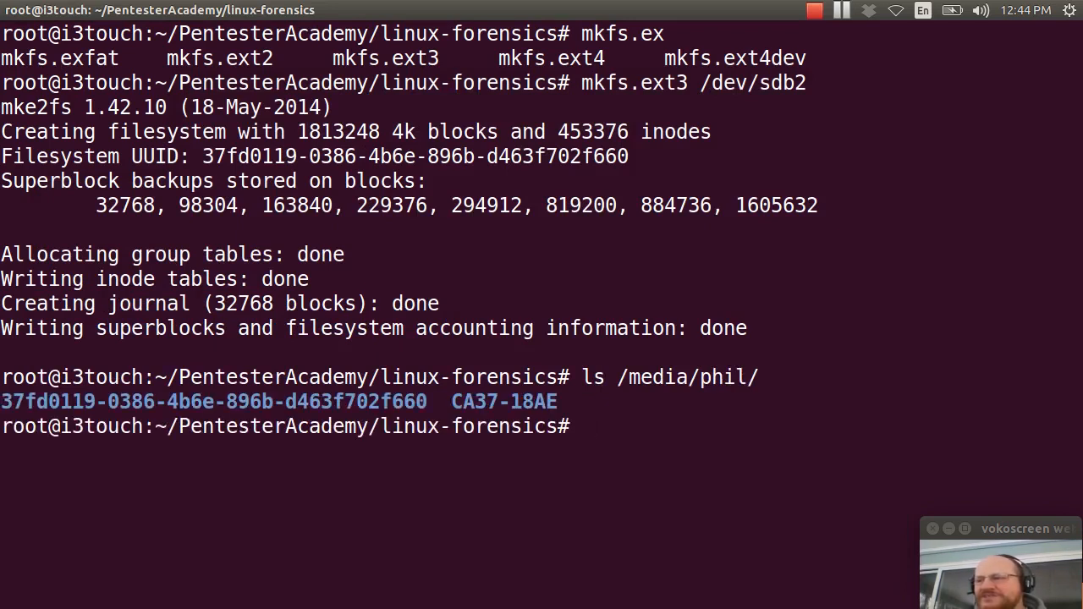
text(c)
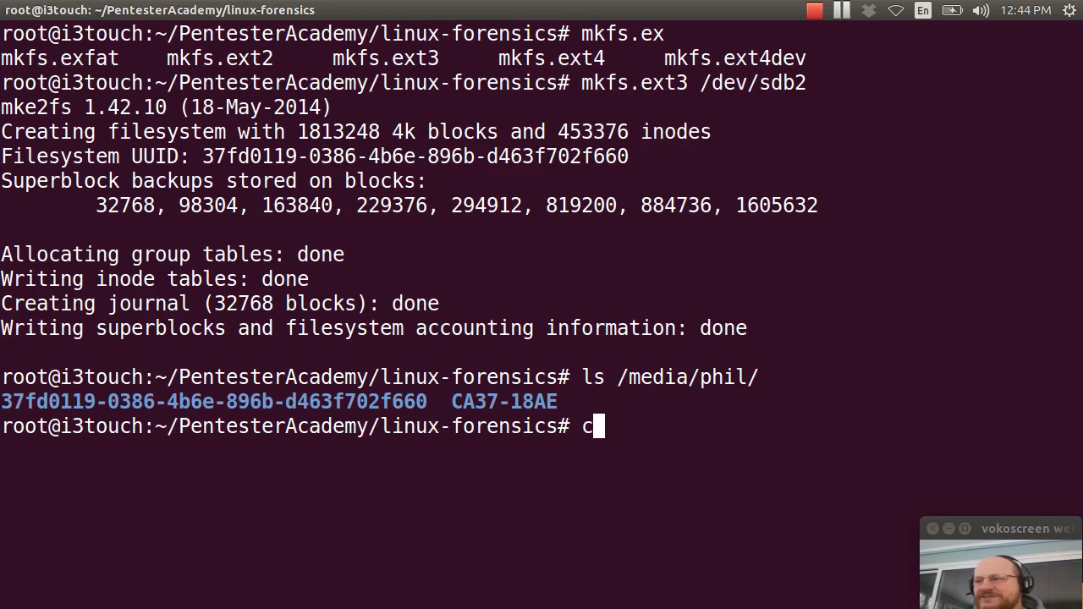
text(d)
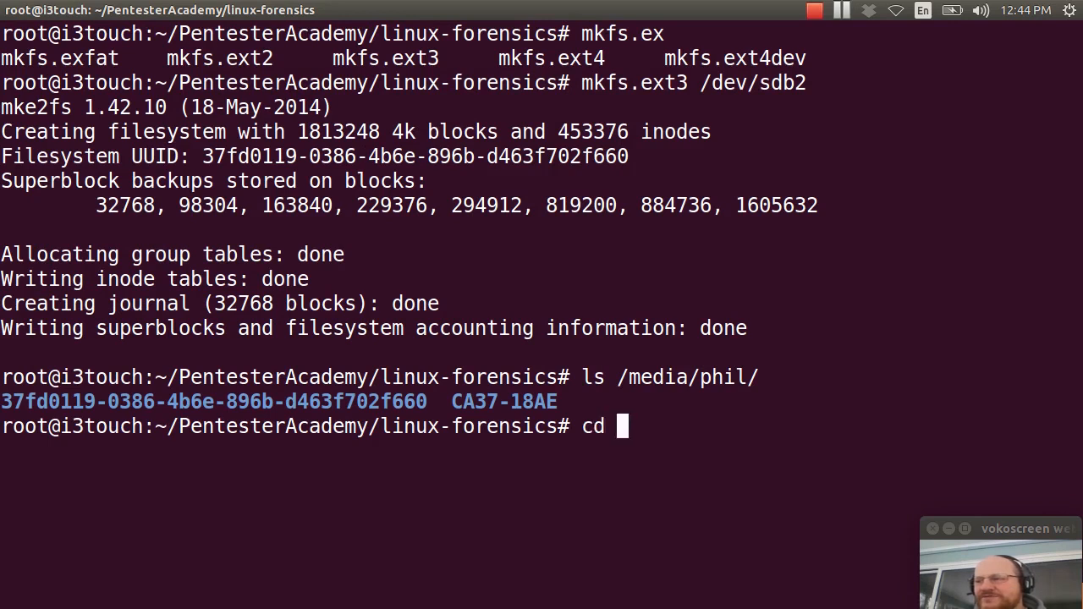
text(/)
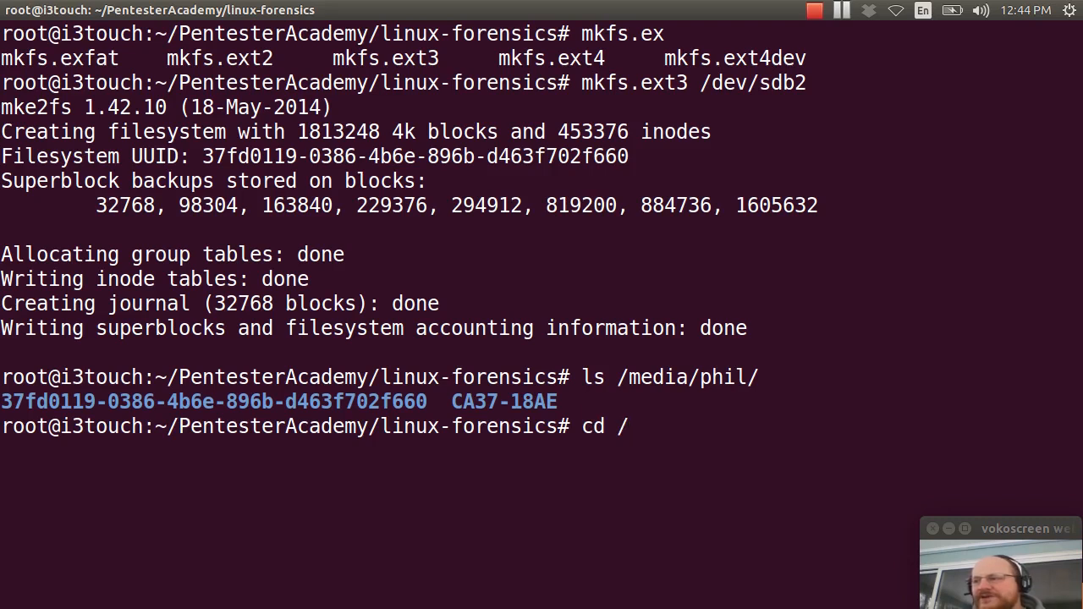
text(me)
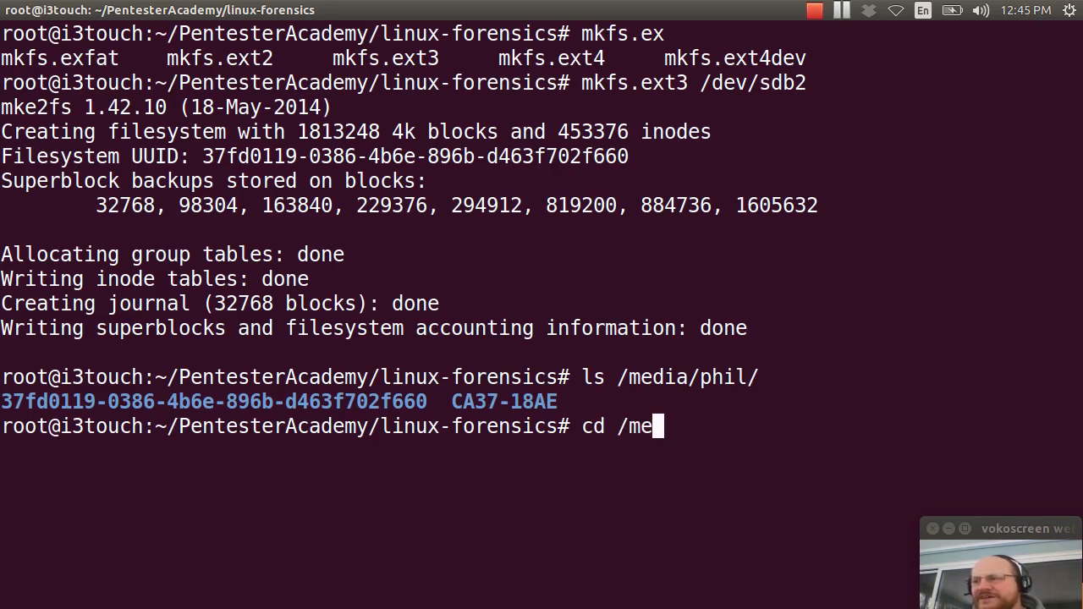
text(dia/phil/37fd0119-0386-4b6e-896b-d463f702f660/)
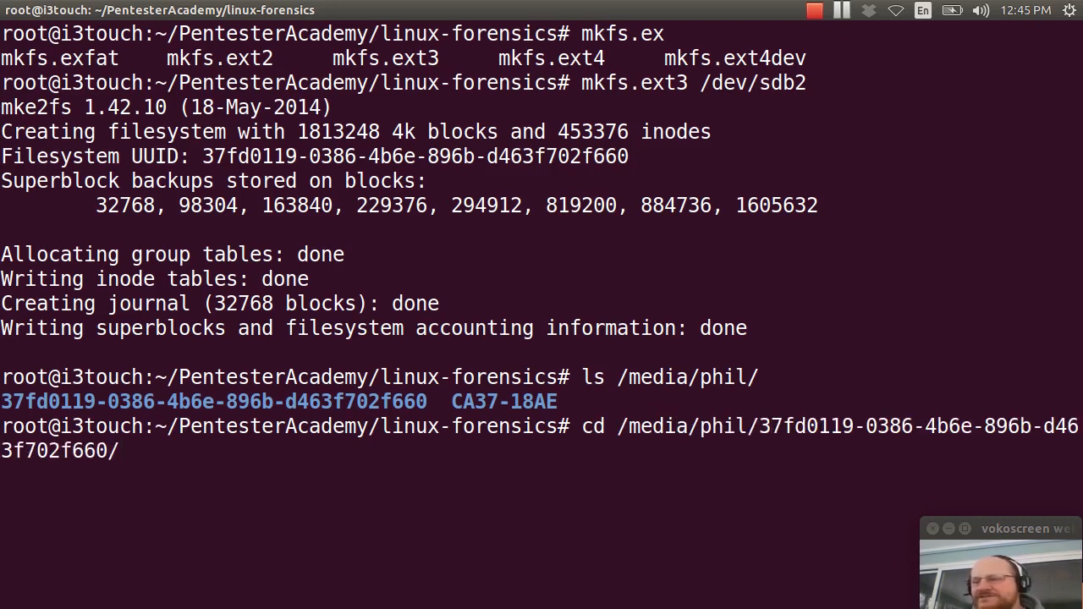
key(Return)
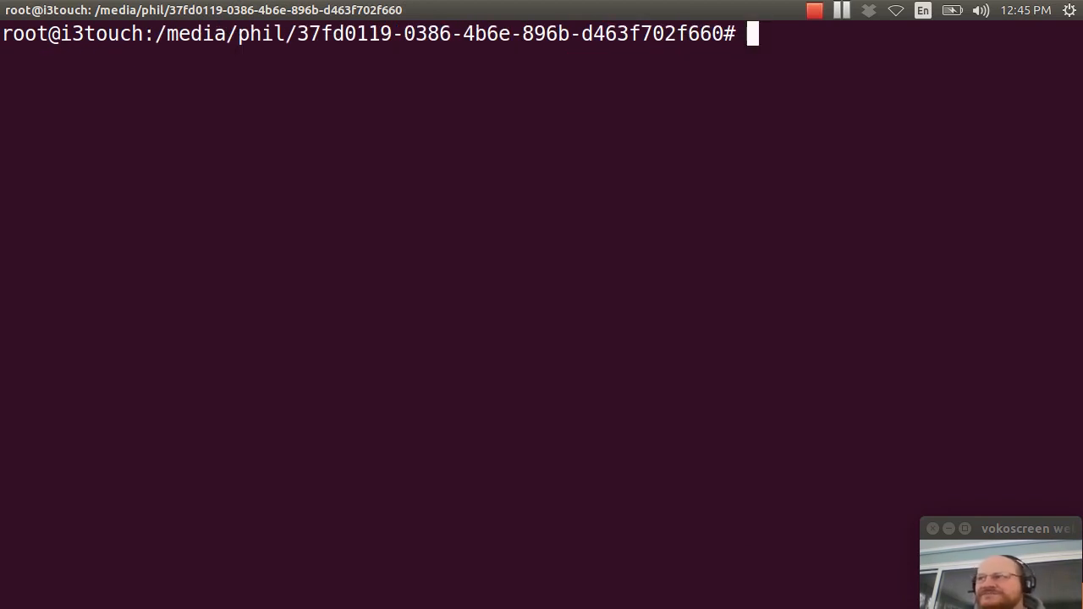
Step: Create the x64 folder on the ext3 volume with mkdir and change into it
text(mkd)
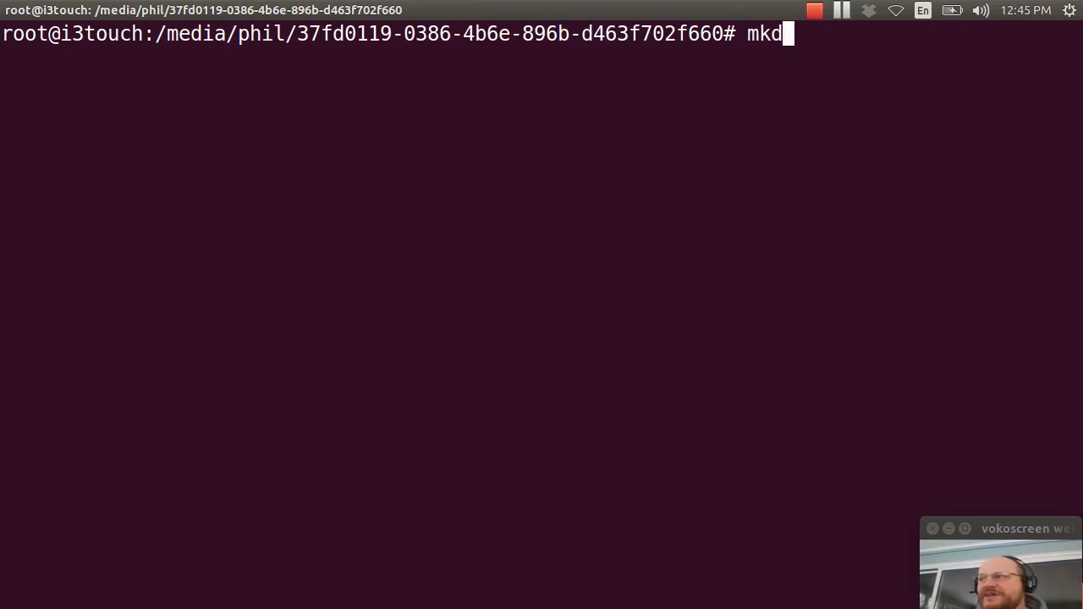
text(ir x)
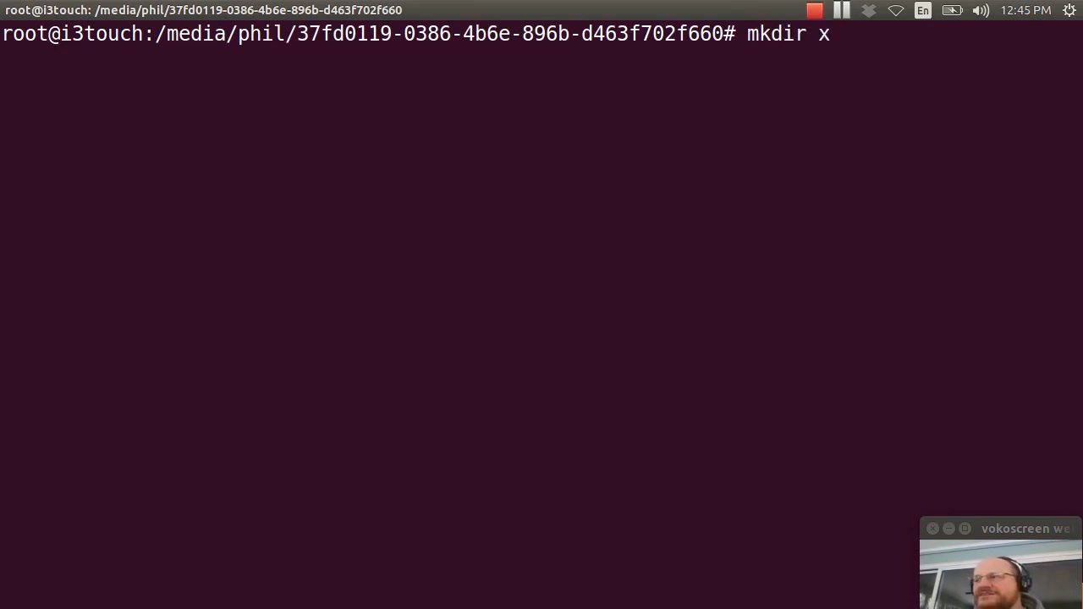
text(64)
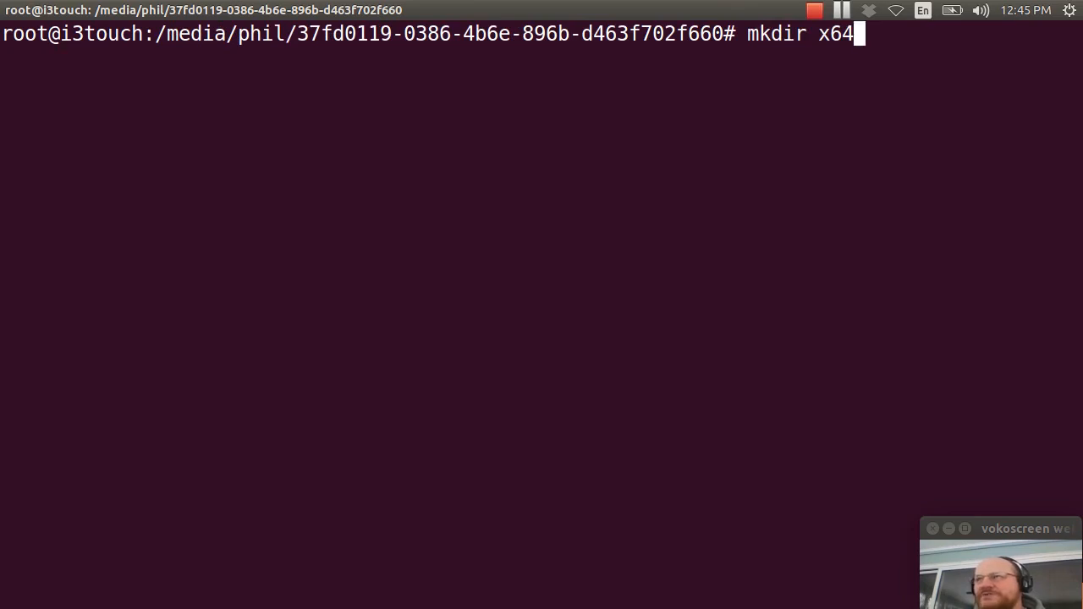
key(Return)
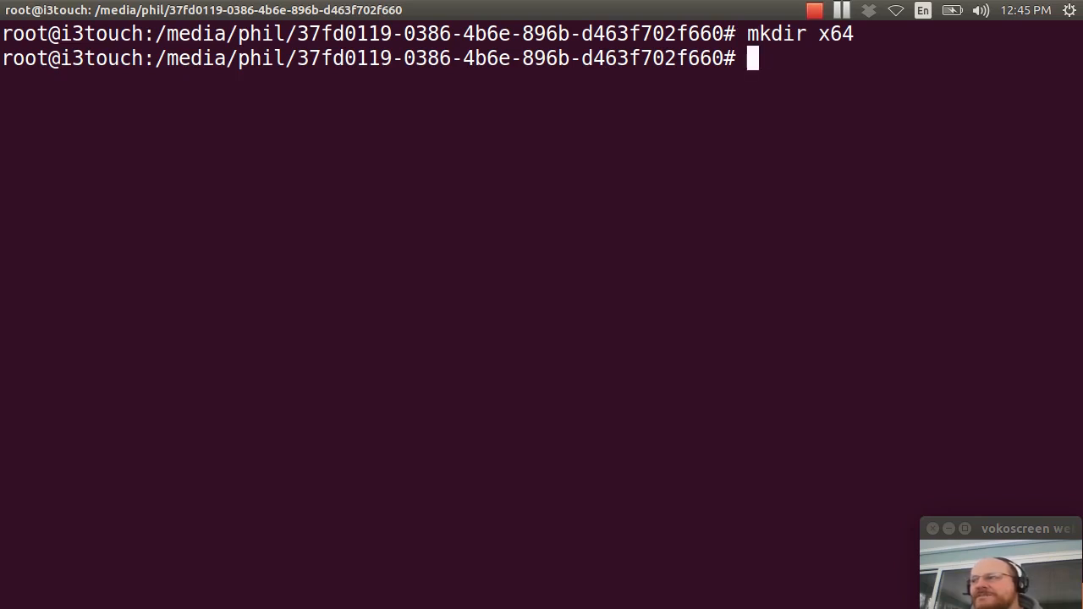
text(cd x64)
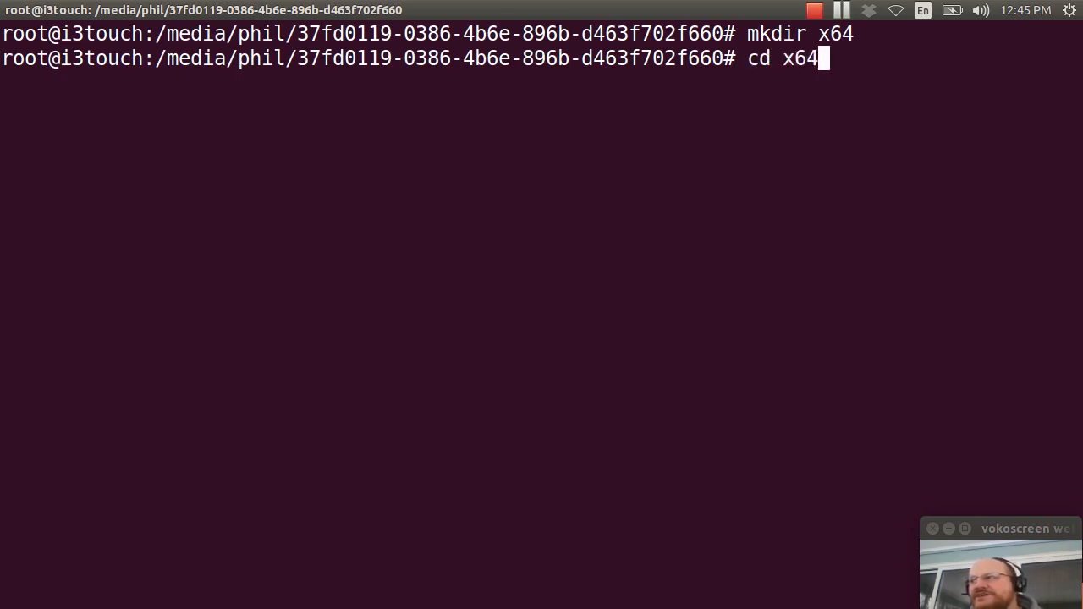
key(Return)
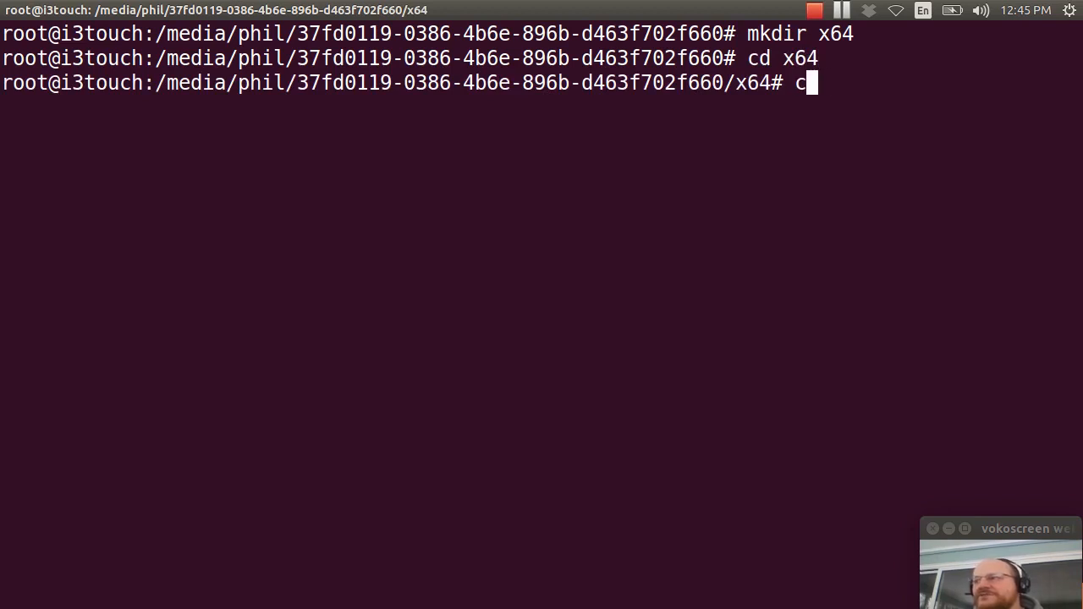
Step: Copy /sbin and /bin into x64 with cp -rp, preserving attributes
text(p -rp)
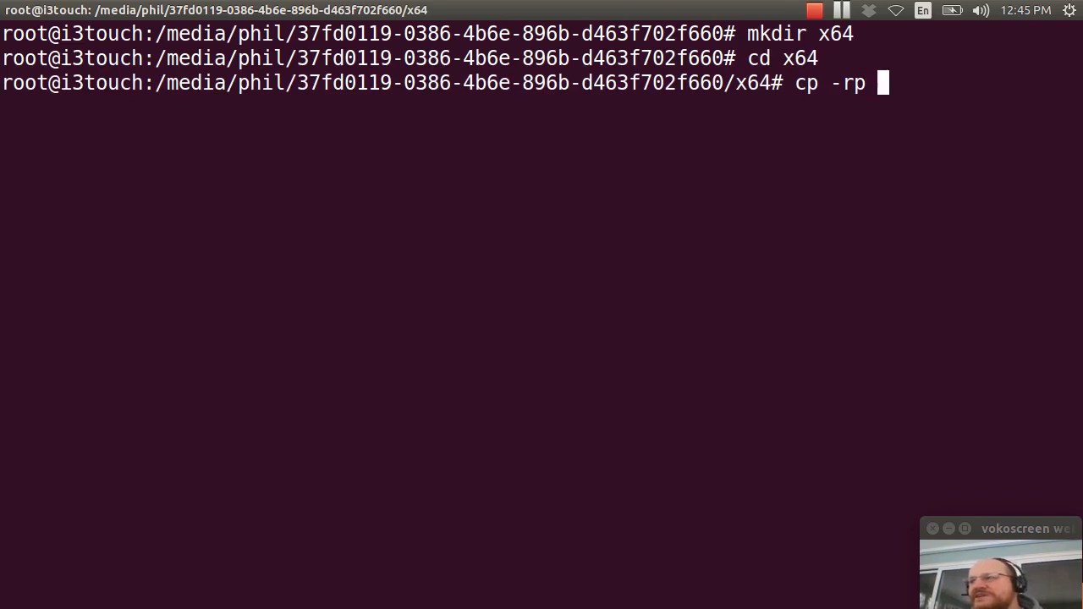
text(/sbin ./.)
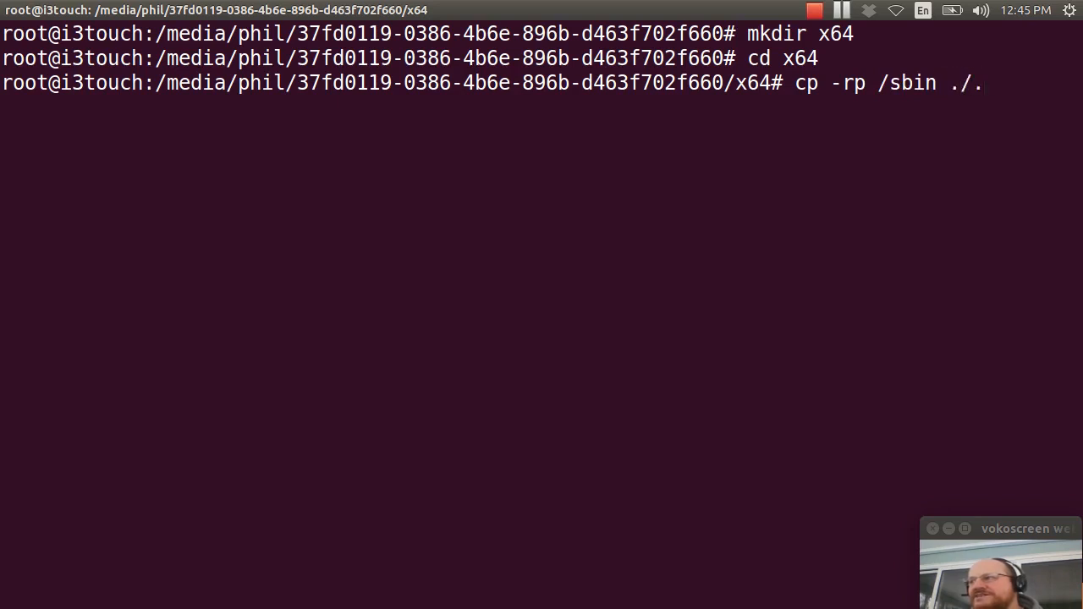
key(Return)
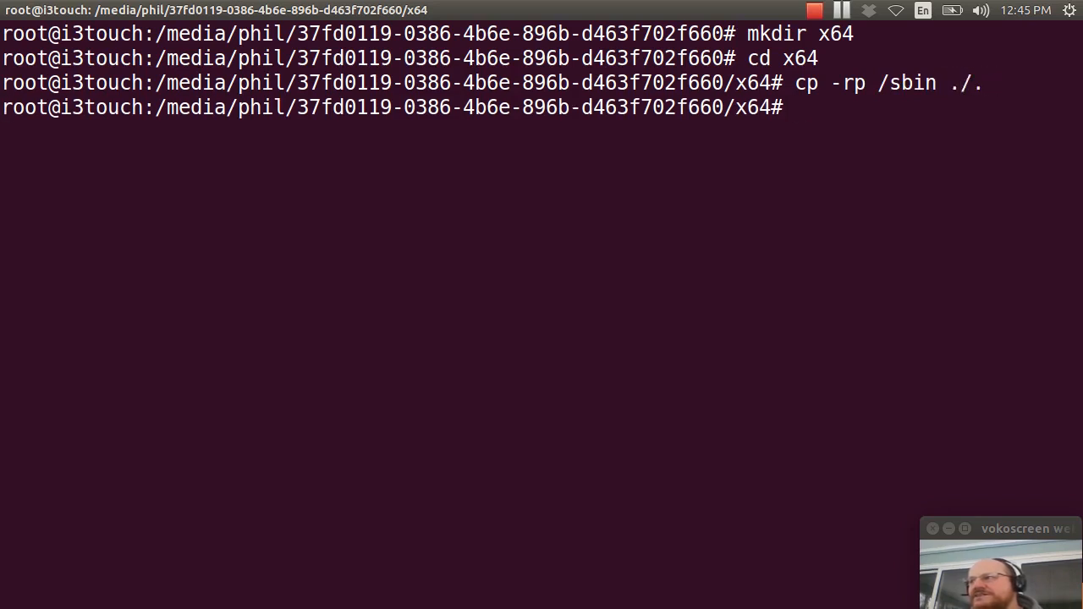
text(cp -)
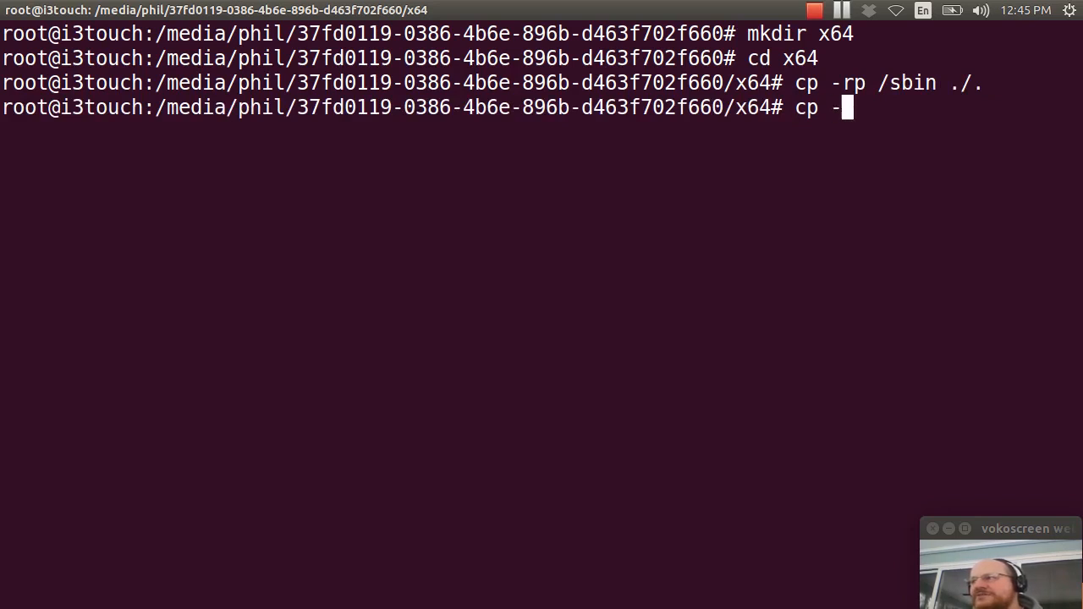
text(rp /)
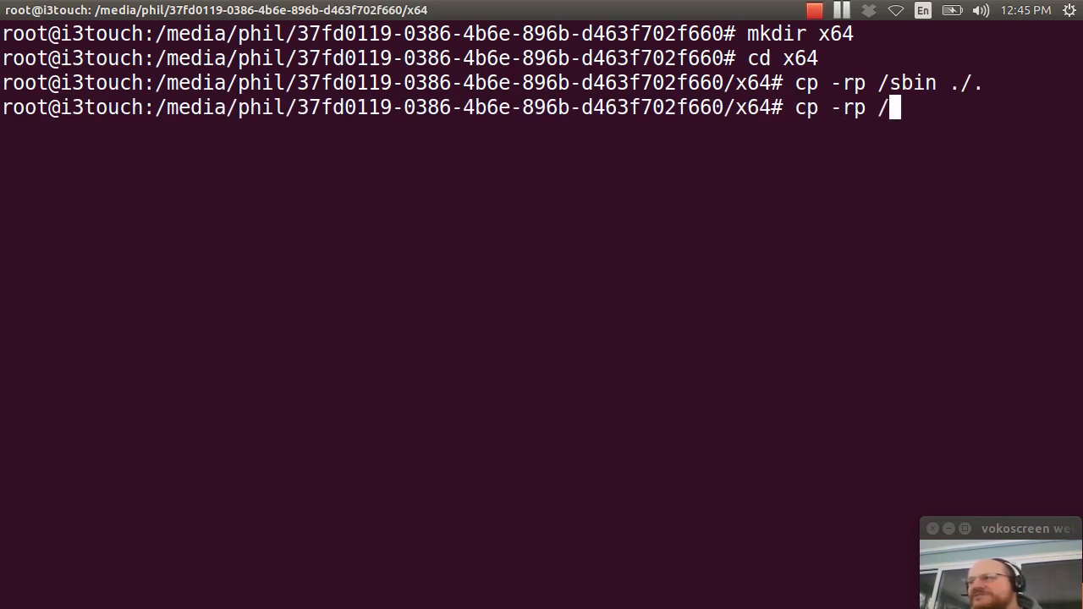
text(bin .)
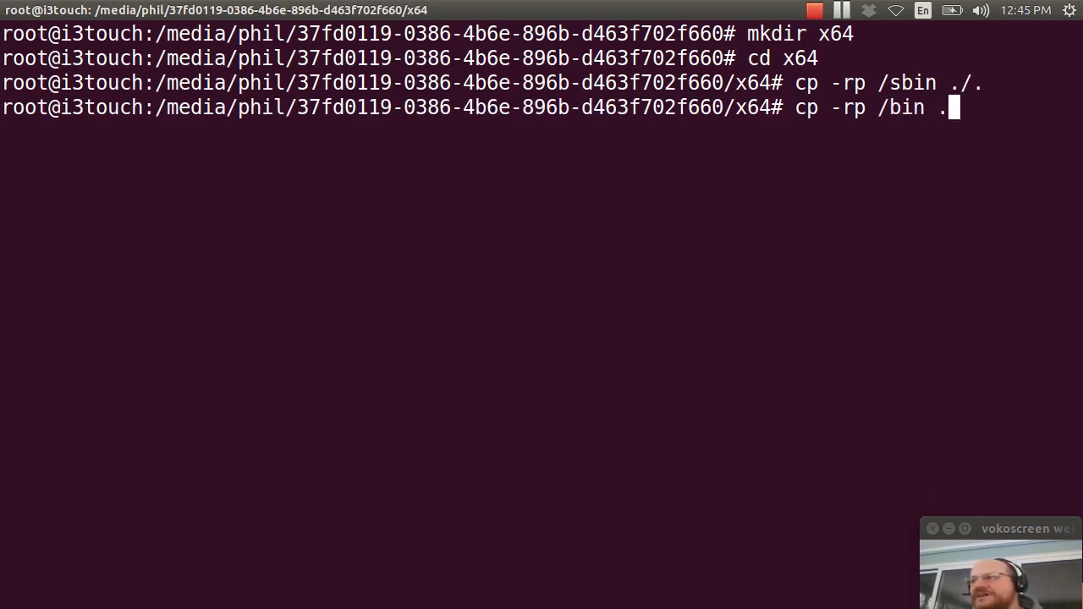
text(/.)
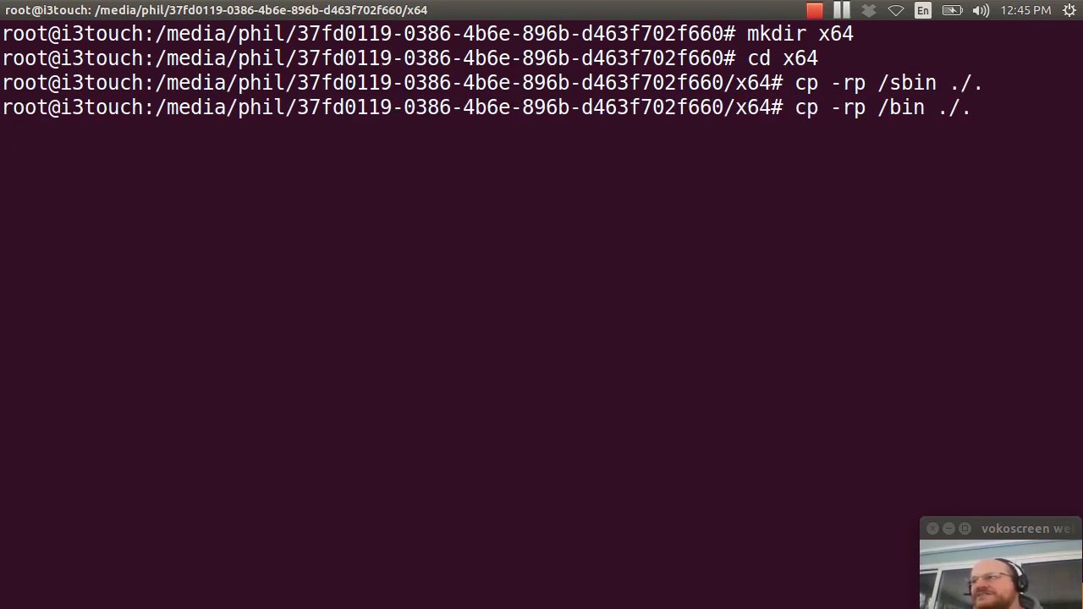
key(Return)
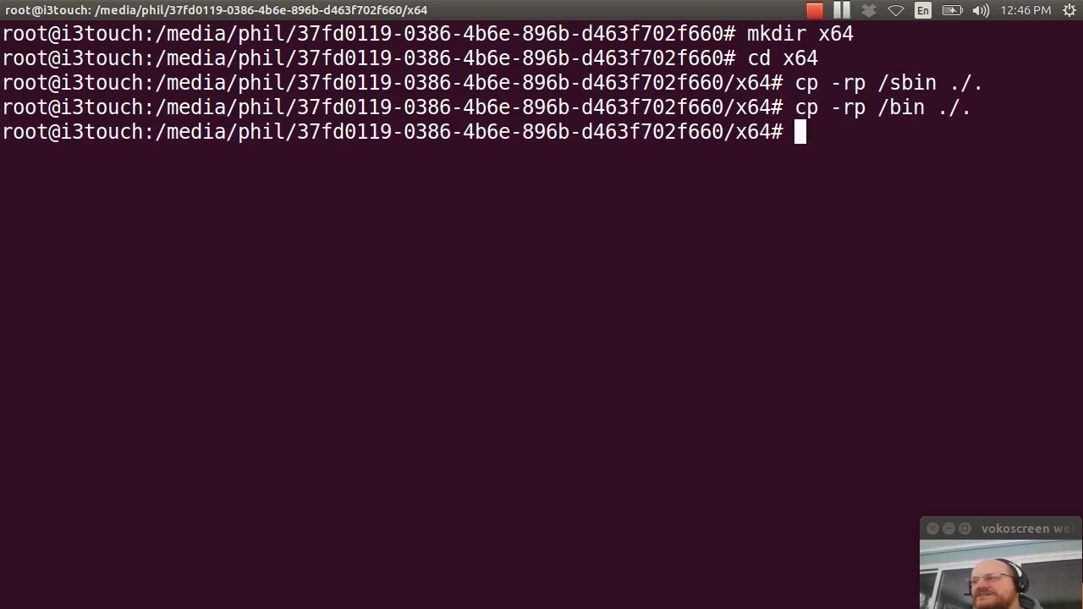